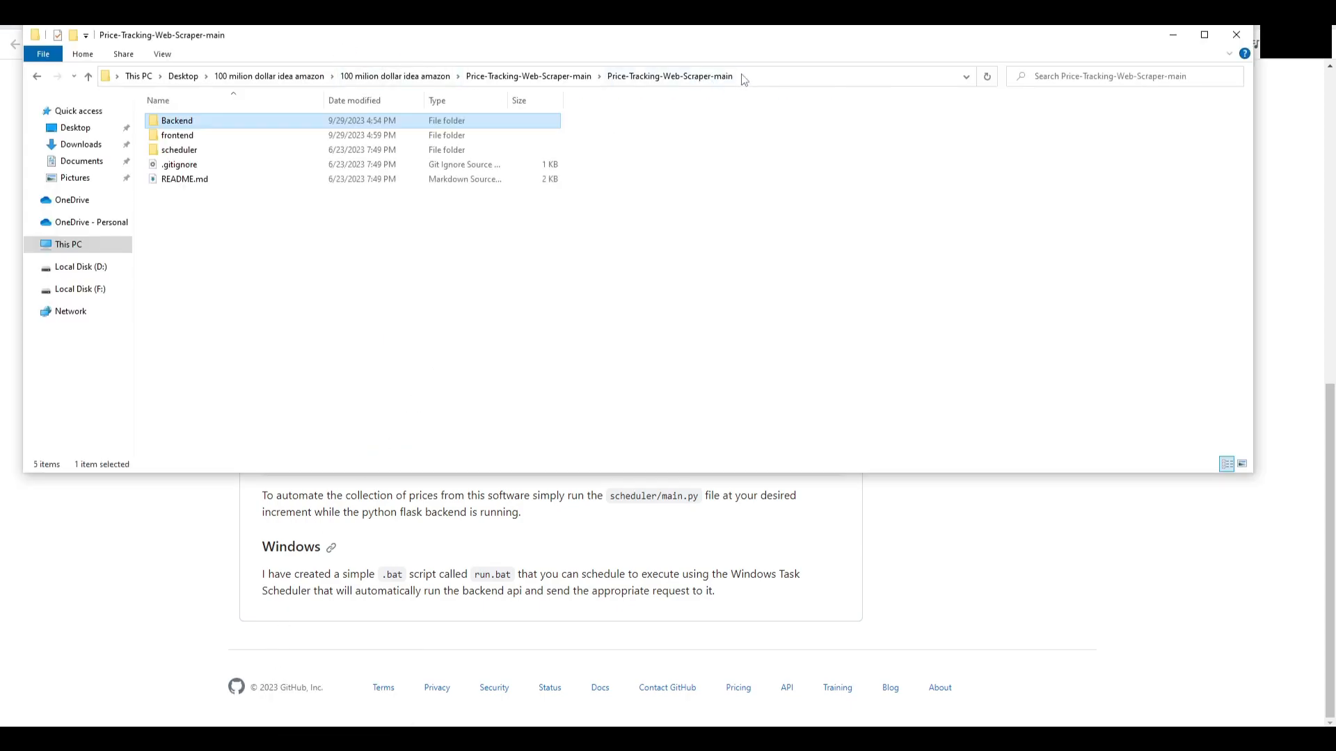
Step: In the Backend folder, run pip install -r requirements.txt to install backend dependencies
{"action": "double_click", "coordinate": [176, 120]}
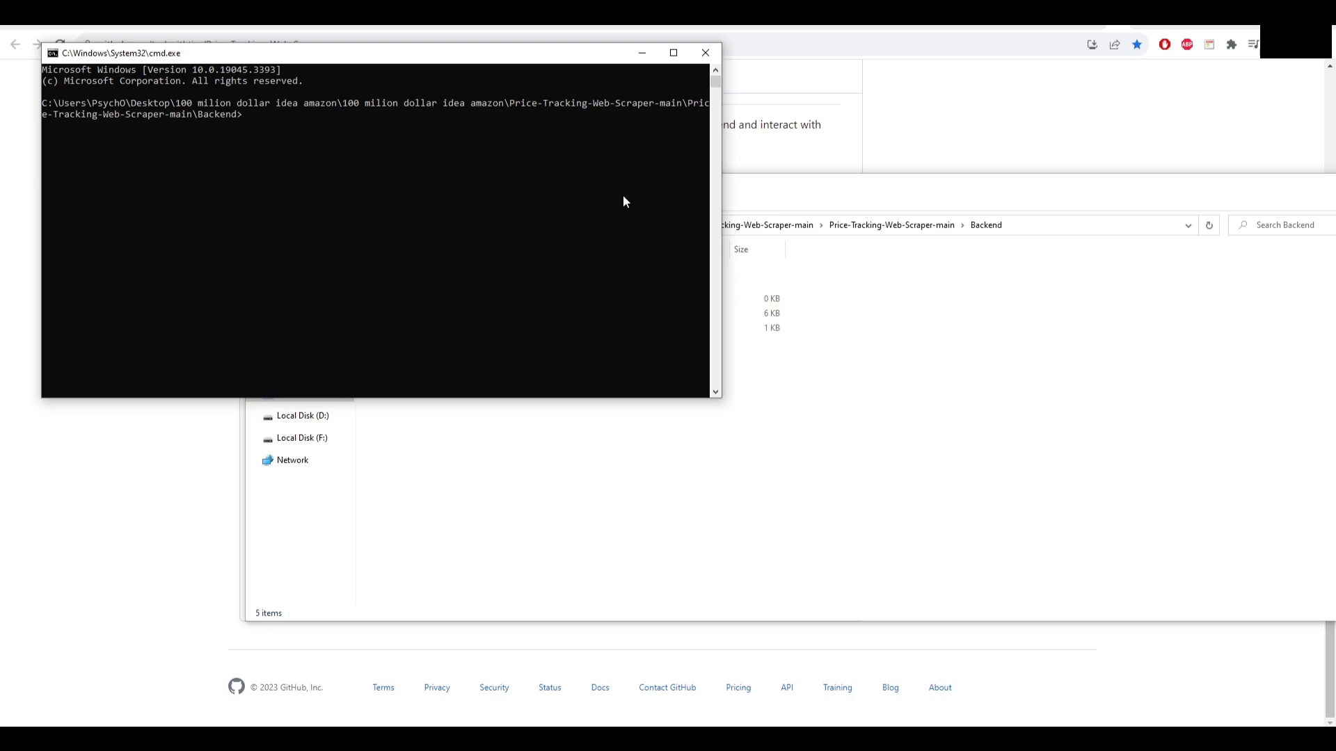
{"action": "type", "text": "pip"}
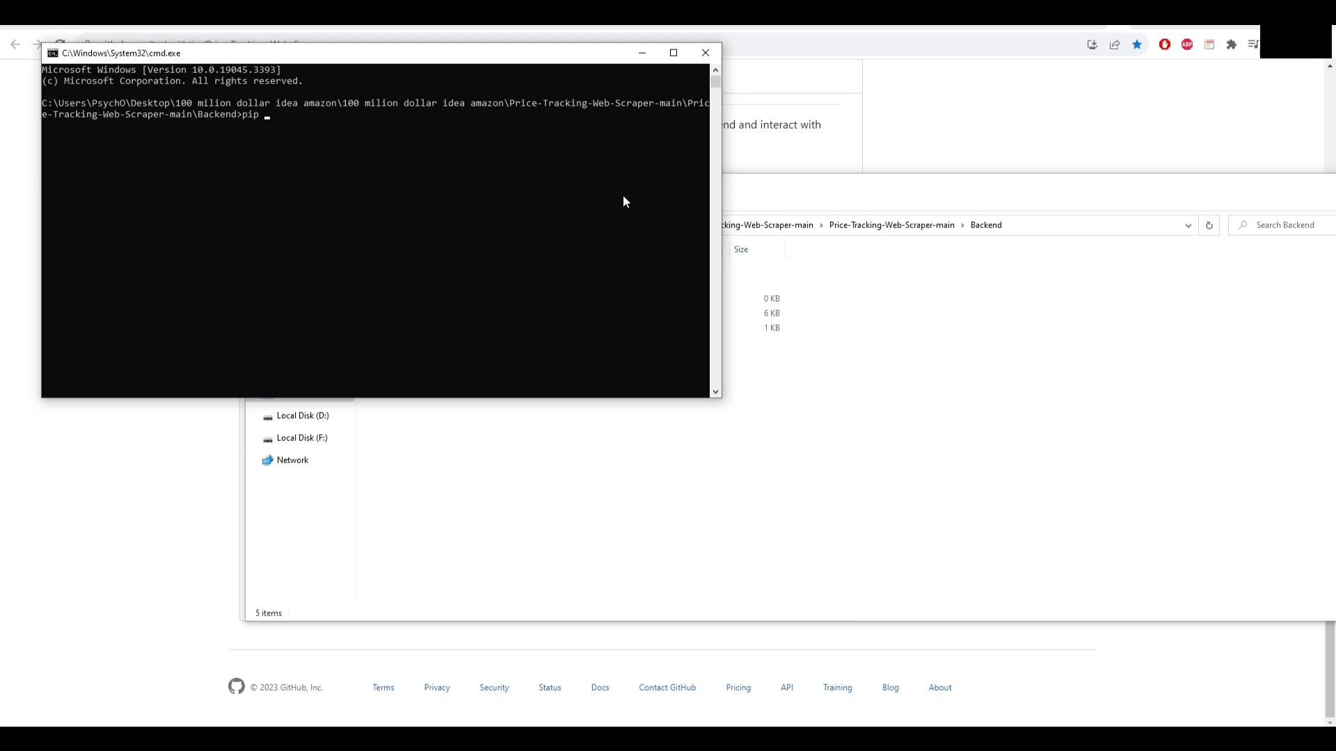
{"action": "type", "text": "install"}
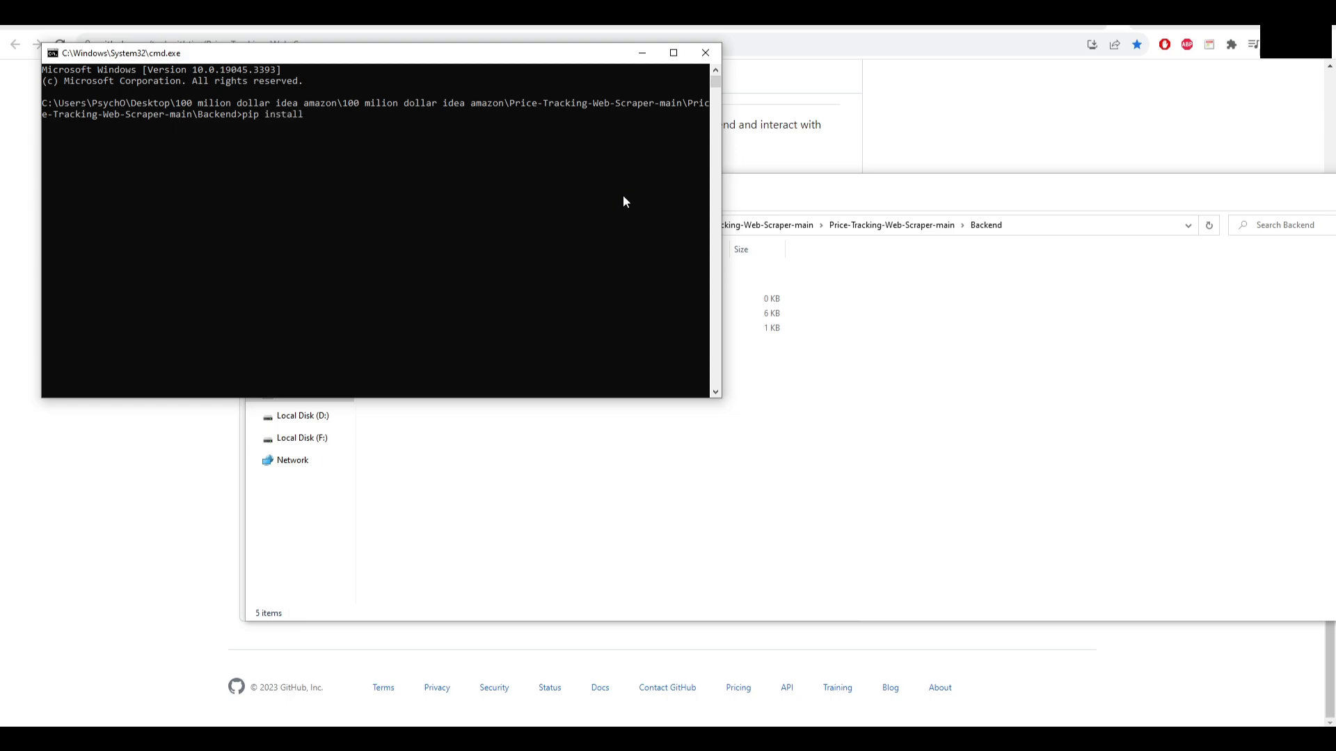
{"action": "type", "text": "-r requirem"}
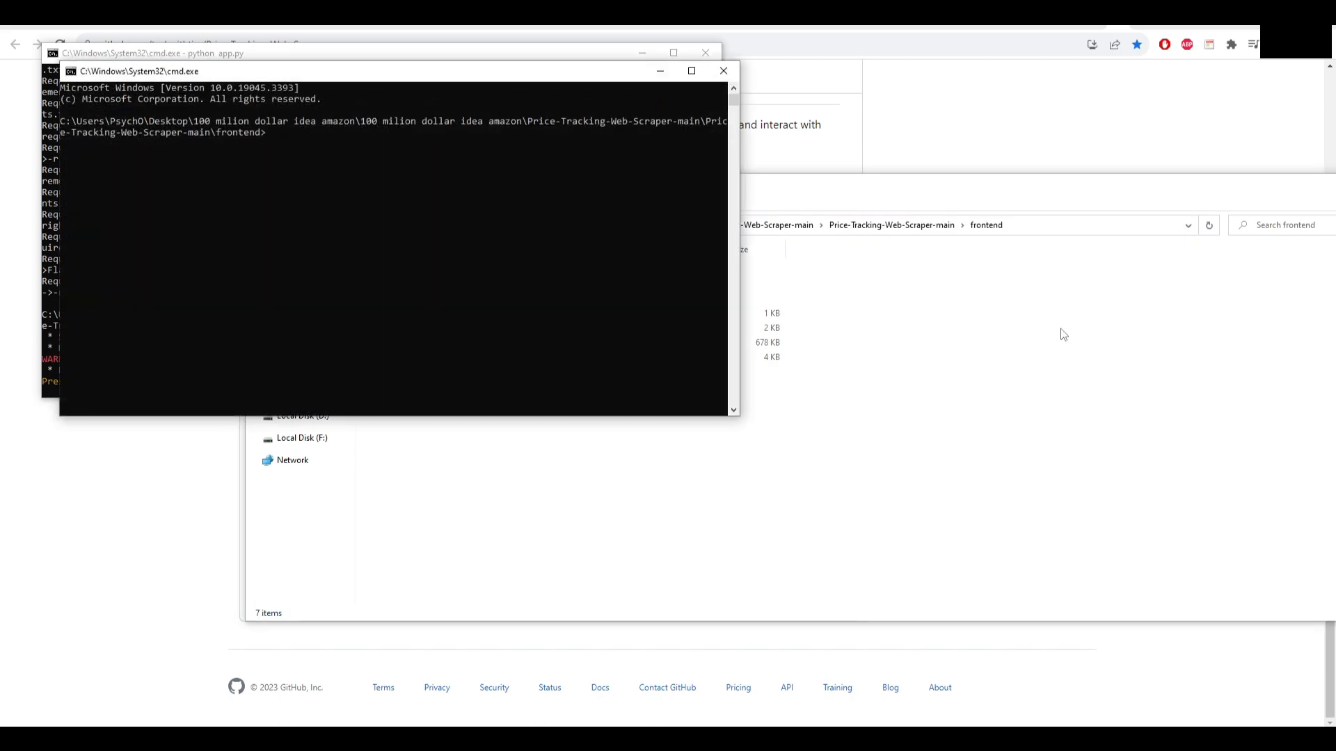
Step: Run npm i to install frontend packages, then npm start to launch the React app
{"action": "type", "text": "npm i"}
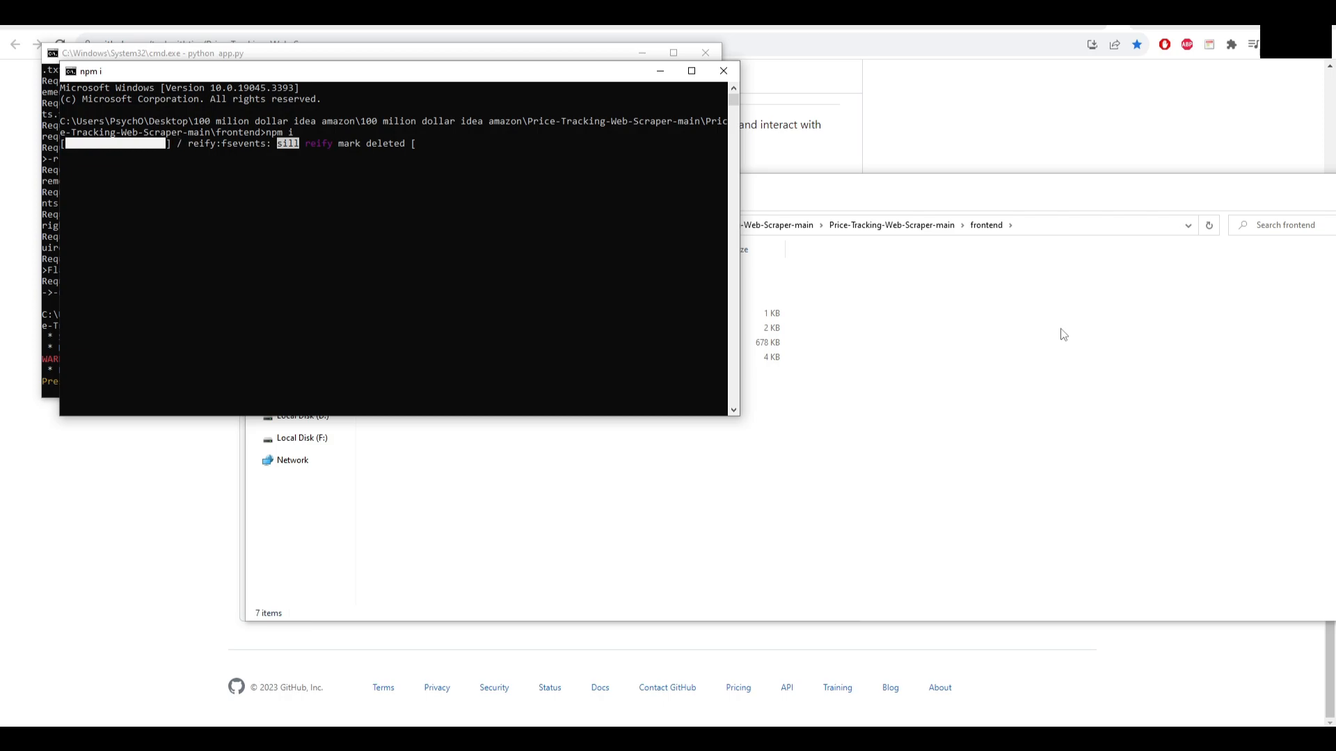
{"action": "type", "text": "n"}
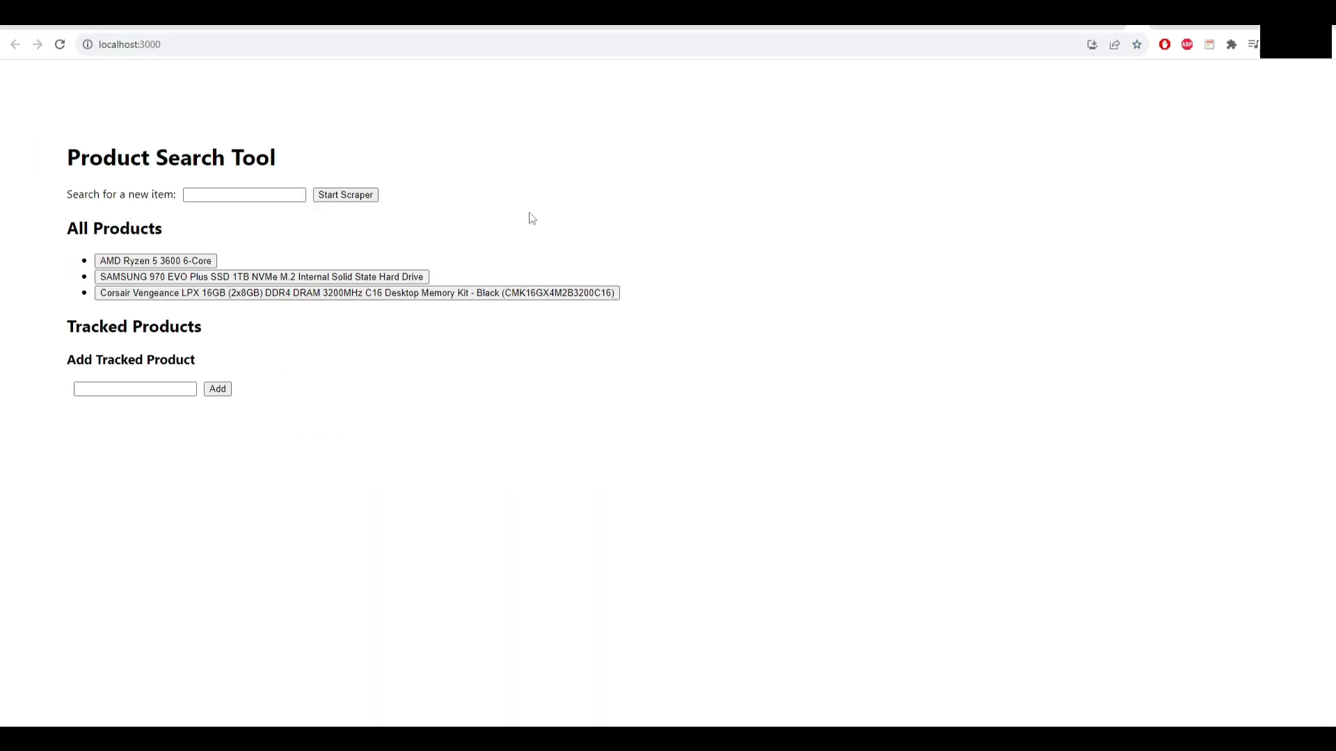
{"action": "mouse_move", "coordinate": [441, 209]}
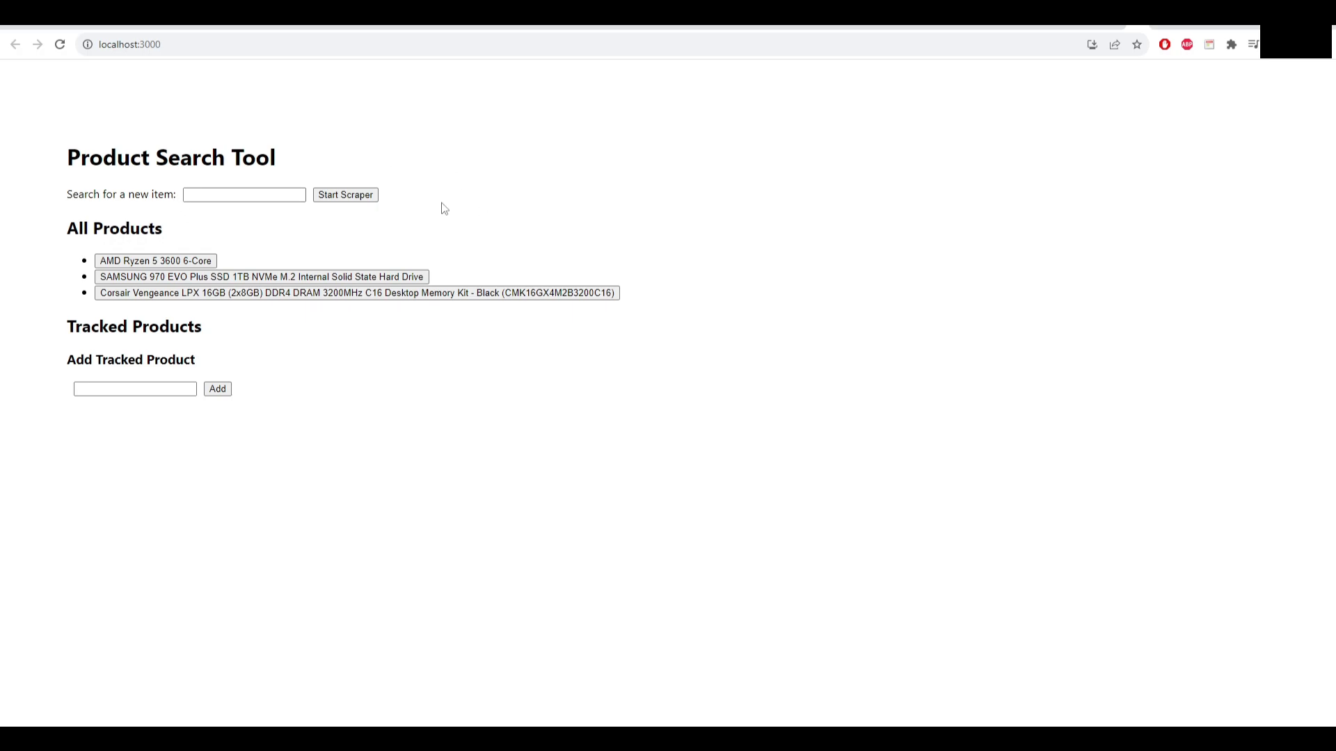
{"action": "mouse_move", "coordinate": [335, 250]}
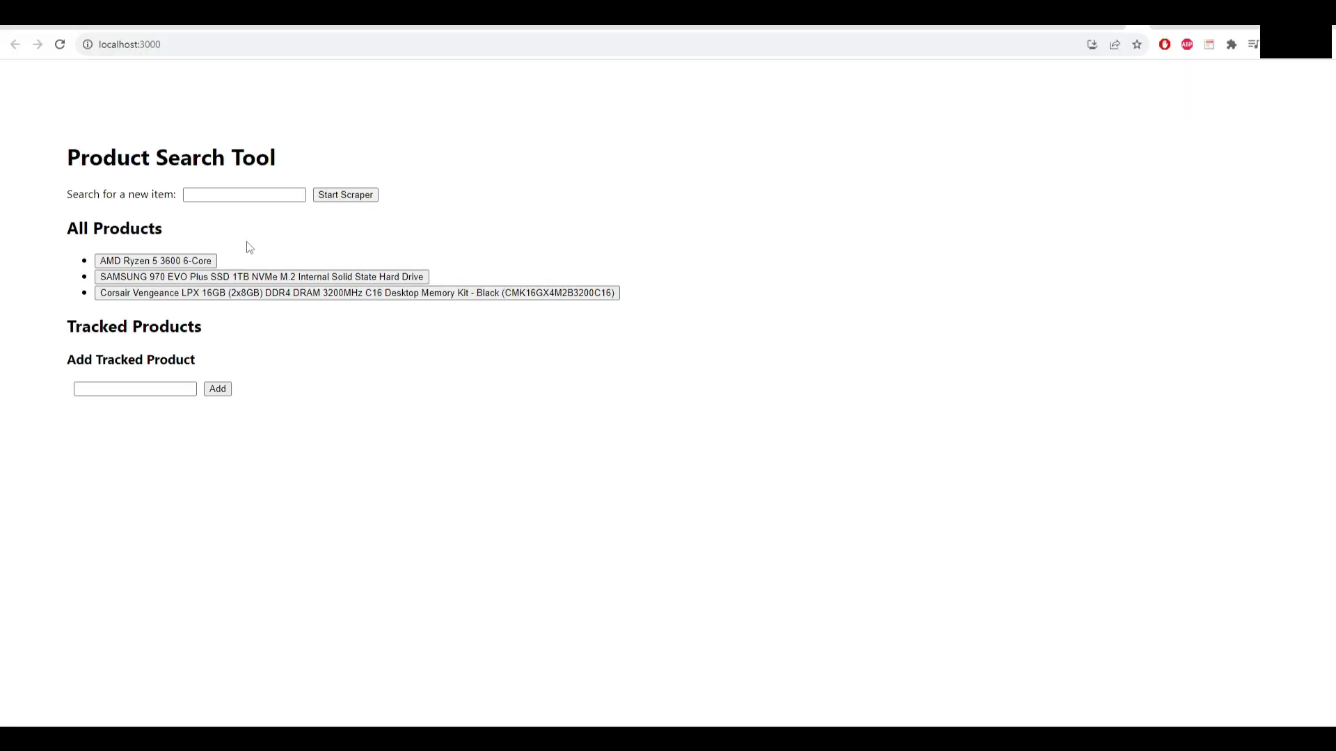
Step: Enter 'test_product', start the scraper, and dismiss the success alert
{"action": "left_click", "coordinate": [244, 194]}
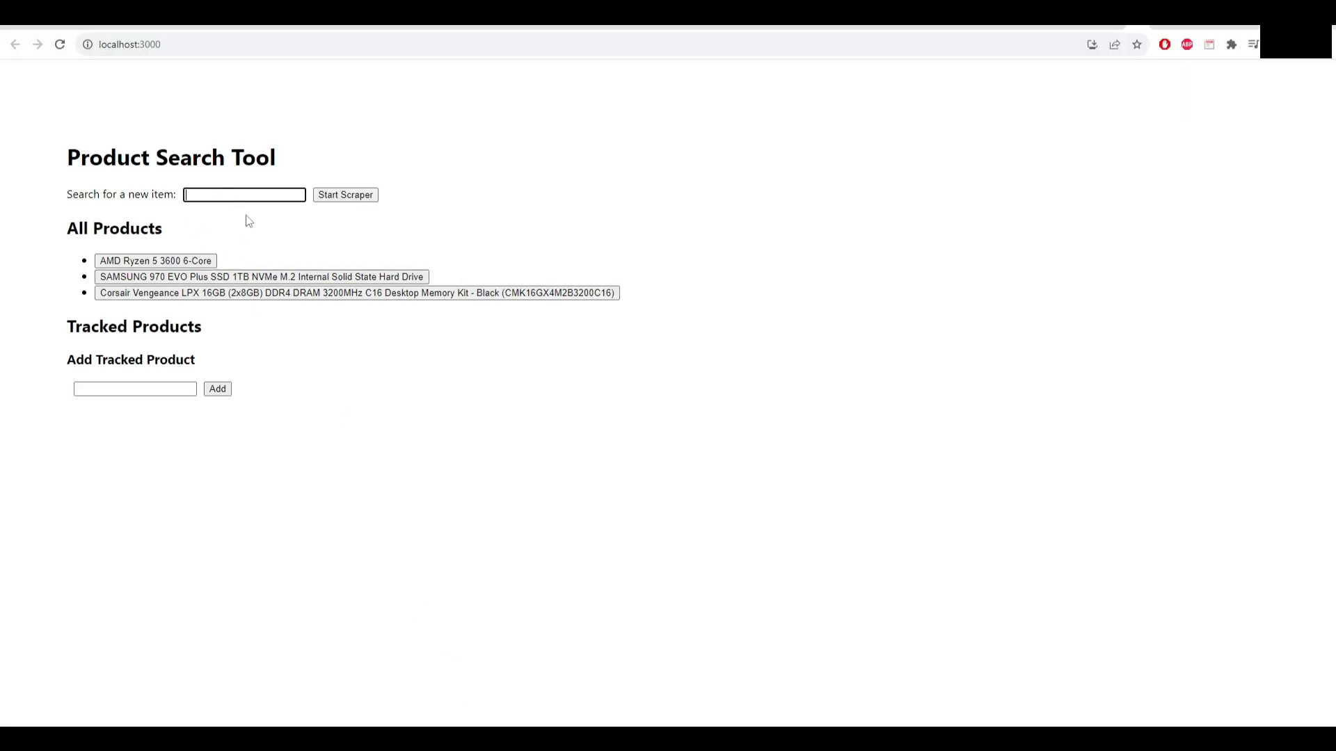
{"action": "type", "text": "test_prod"}
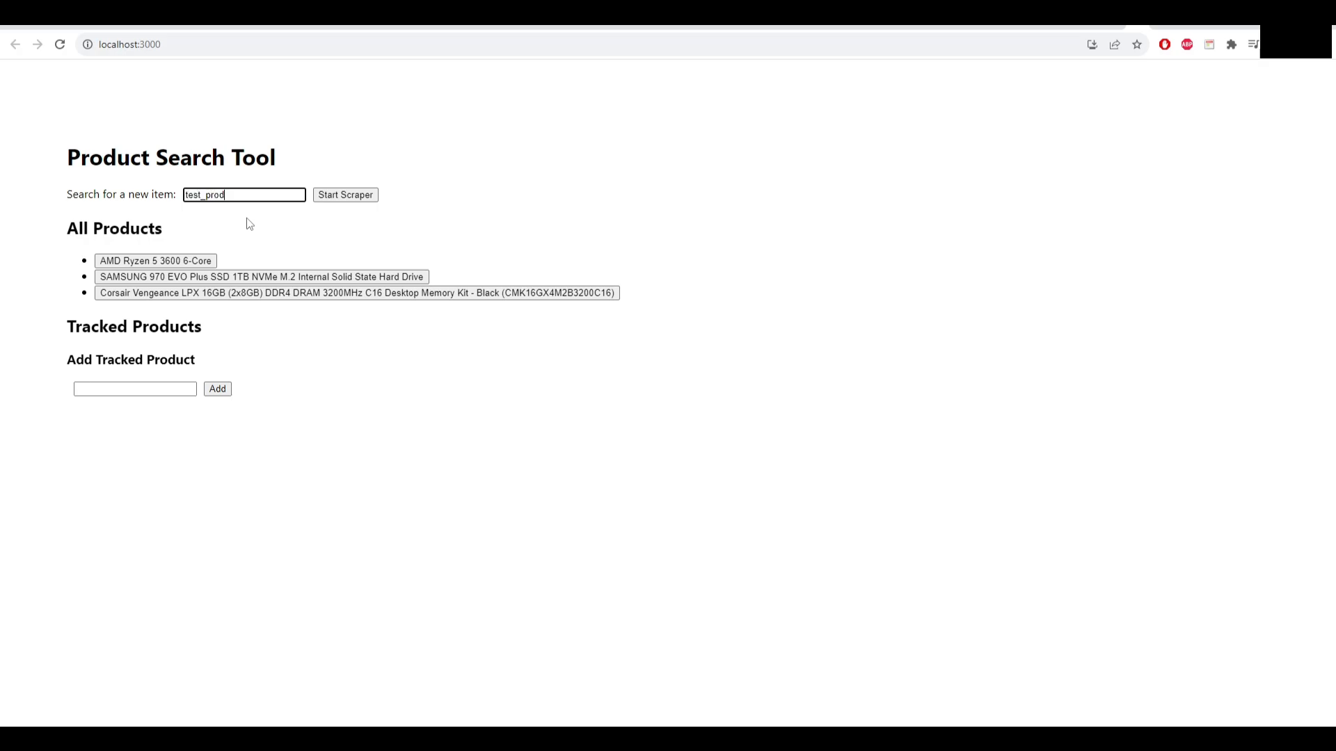
{"action": "left_click", "coordinate": [345, 194]}
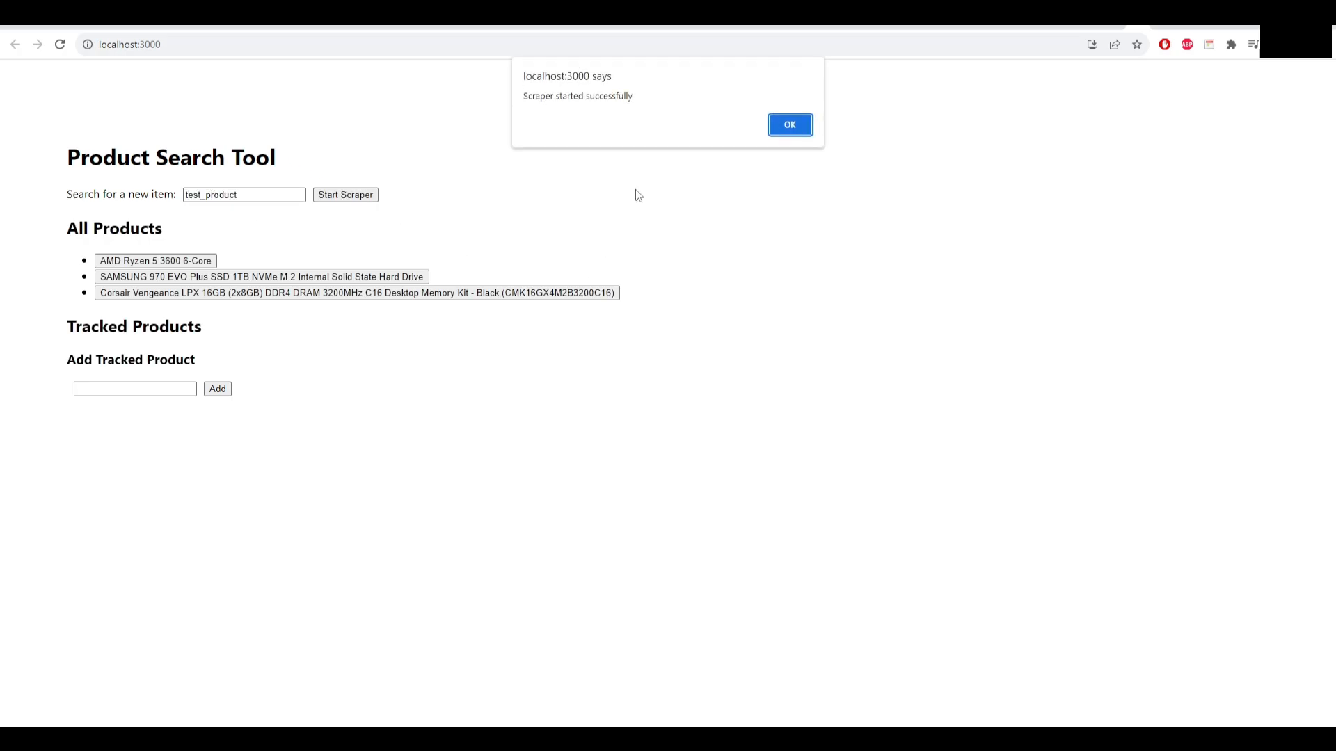
{"action": "left_click", "coordinate": [788, 125]}
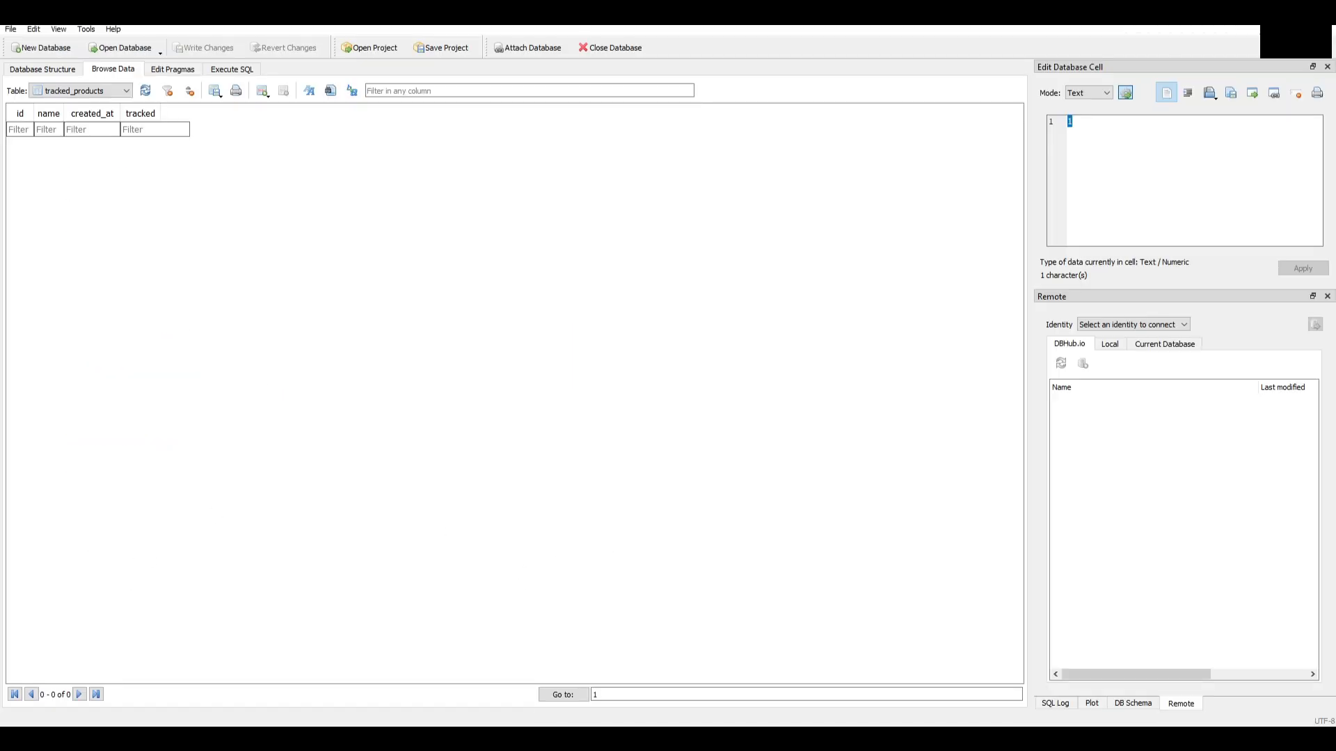
Step: Browse the product_result table's 30 scraped rows and inspect a price cell
{"action": "left_click", "coordinate": [80, 90]}
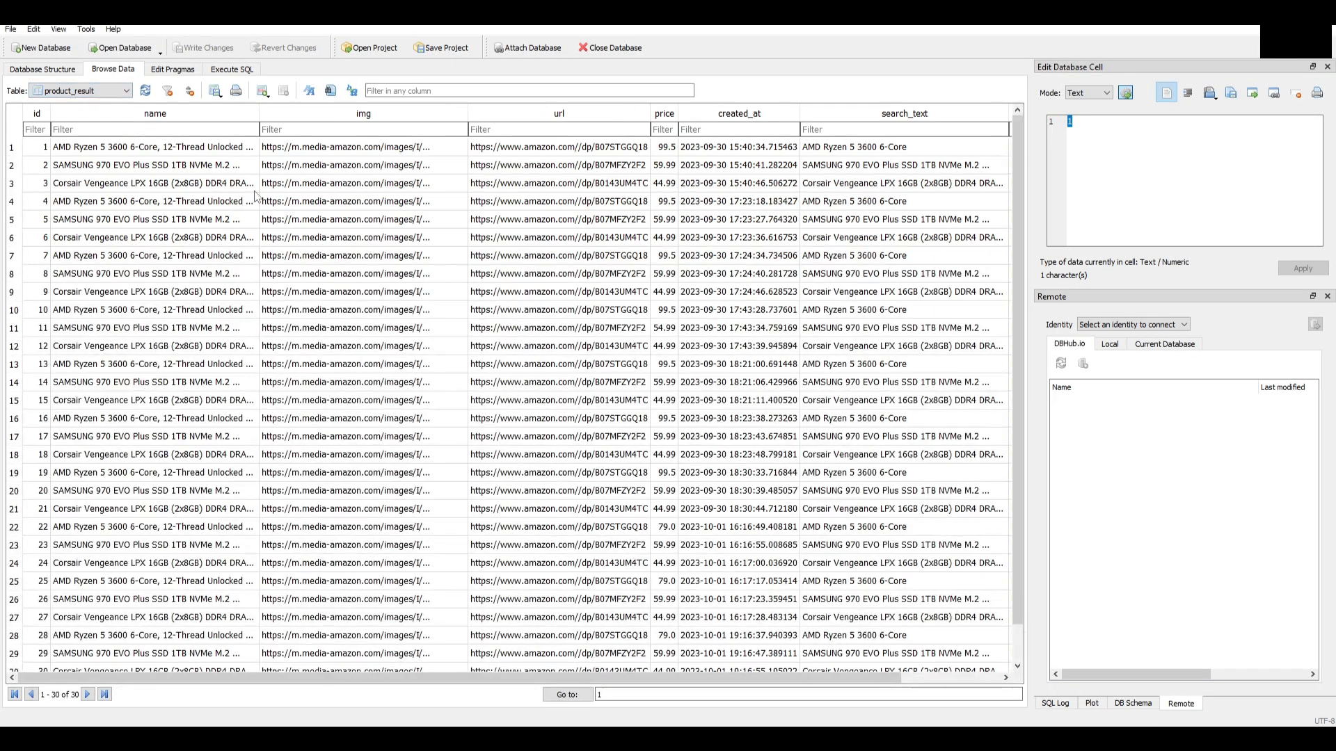
{"action": "left_click", "coordinate": [664, 364]}
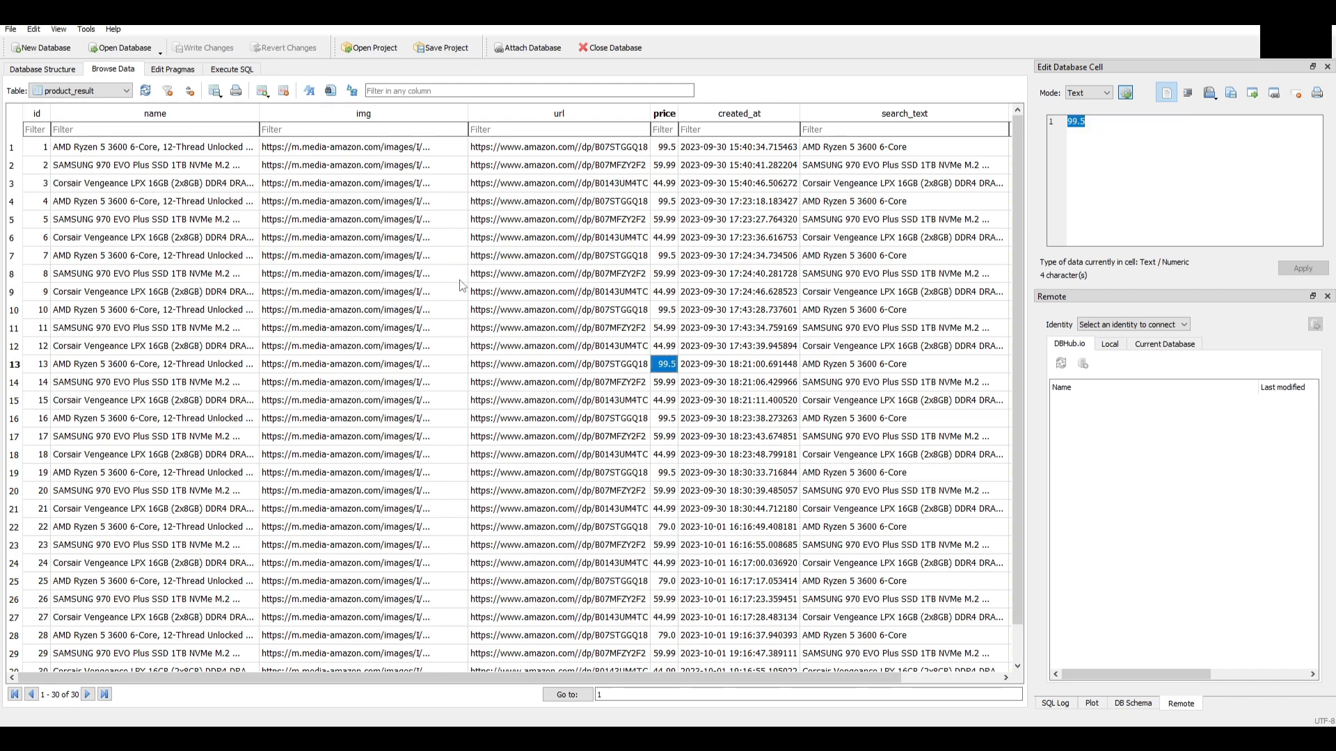
{"action": "left_click", "coordinate": [362, 182]}
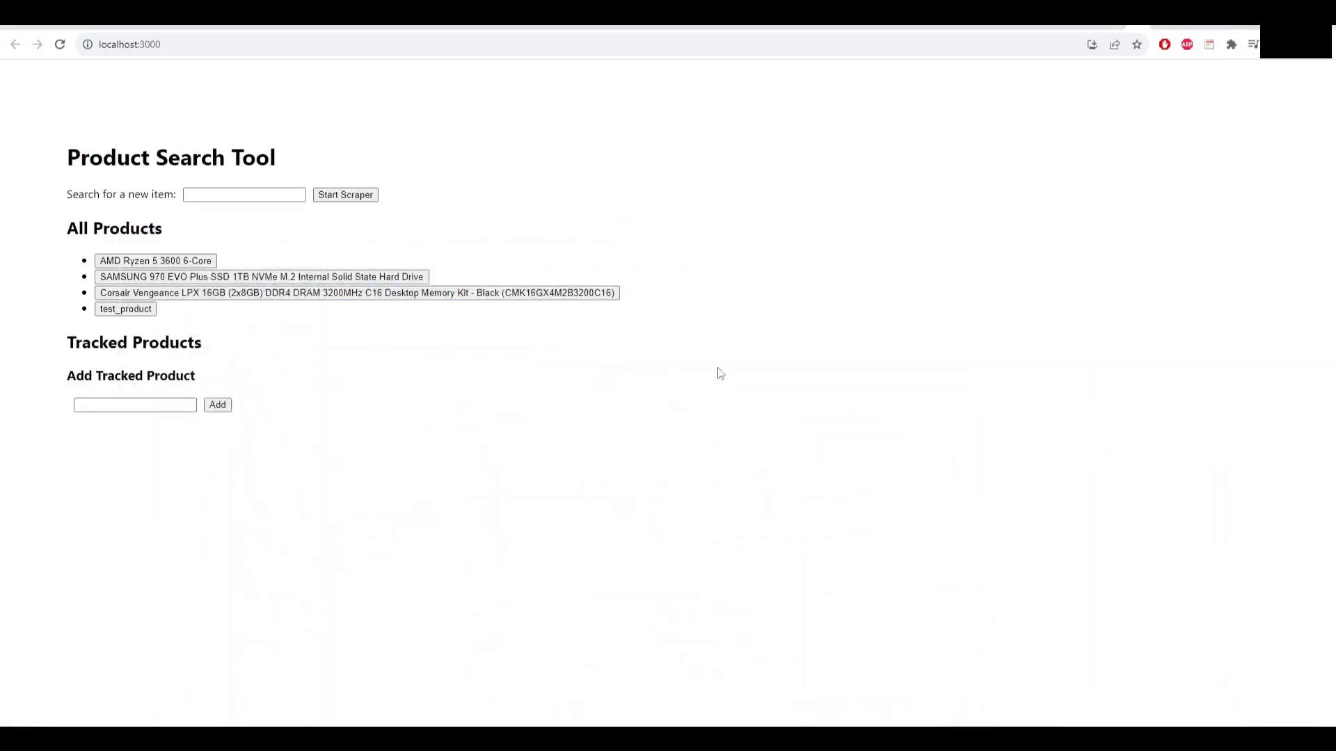
{"action": "mouse_move", "coordinate": [285, 304]}
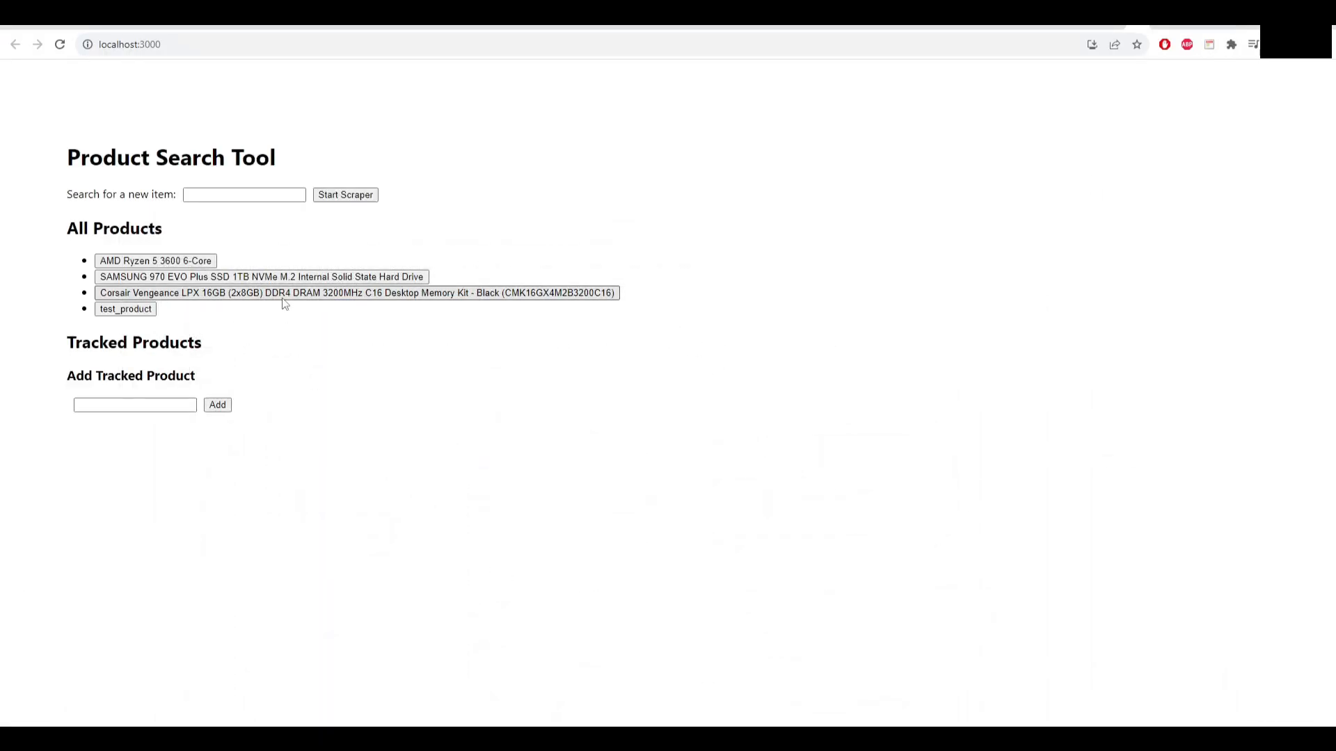
Step: View price histories for the Corsair memory kit, then the AMD Ryzen 5 3600
{"action": "left_click", "coordinate": [357, 292]}
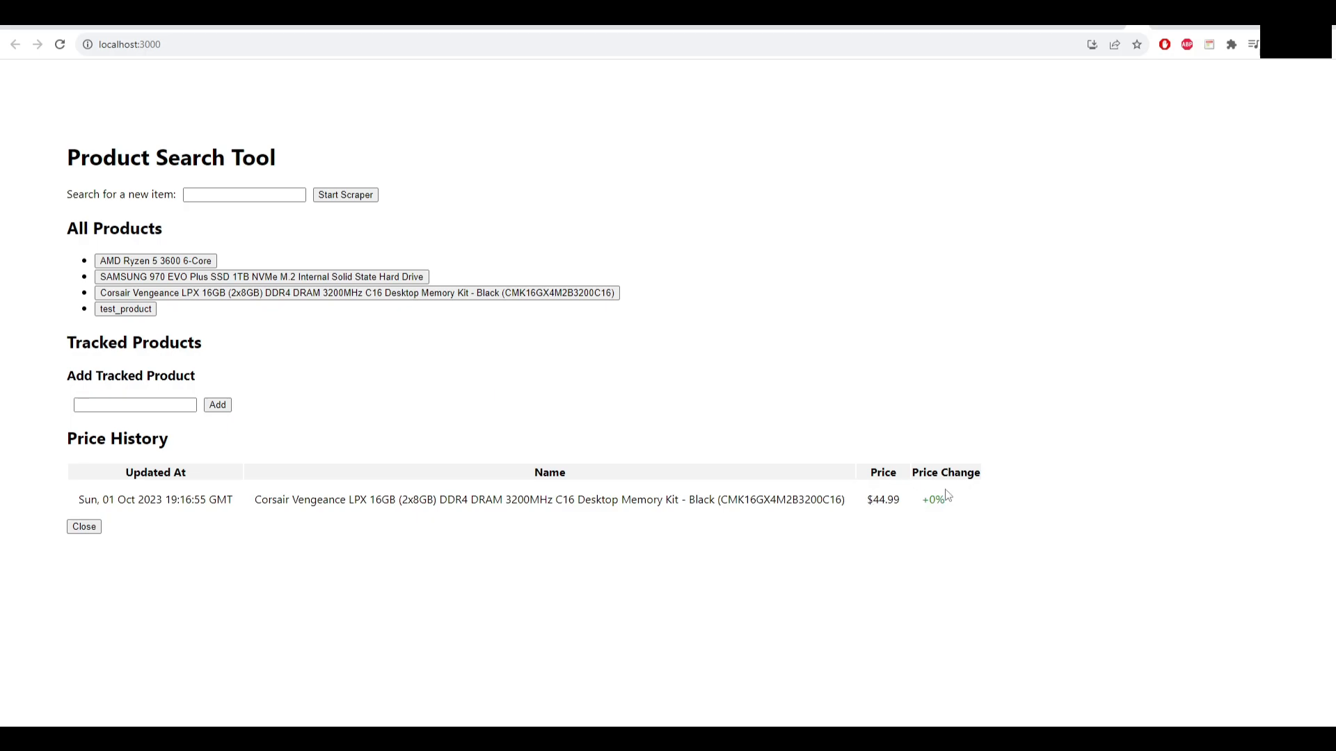
{"action": "mouse_move", "coordinate": [967, 502]}
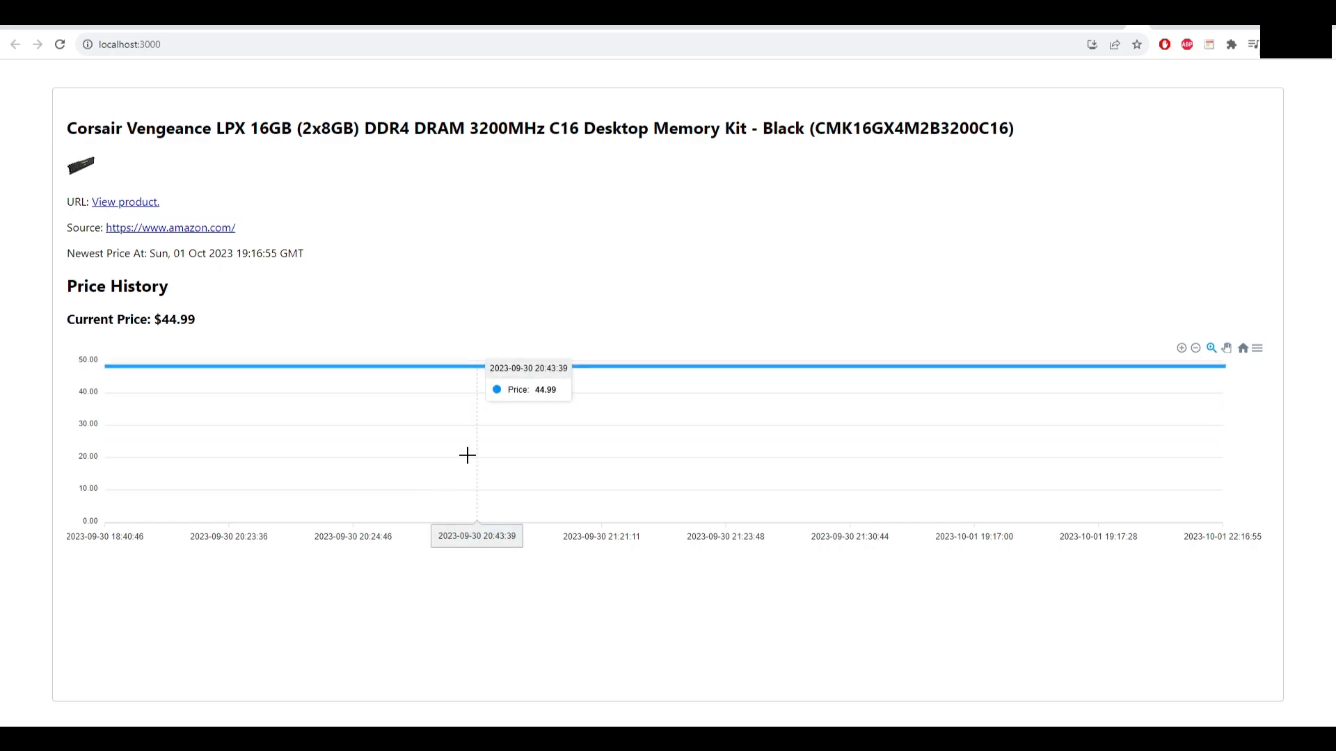
{"action": "mouse_move", "coordinate": [309, 353]}
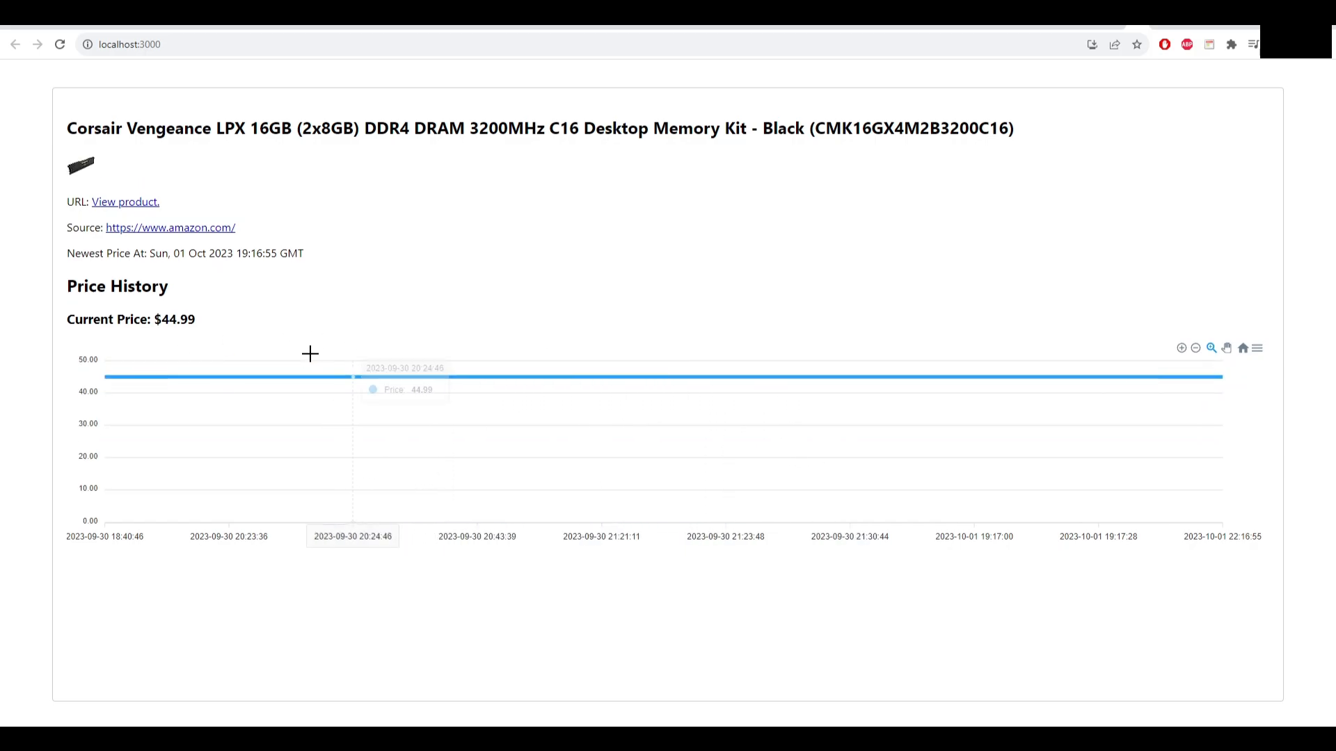
{"action": "mouse_move", "coordinate": [45, 258]}
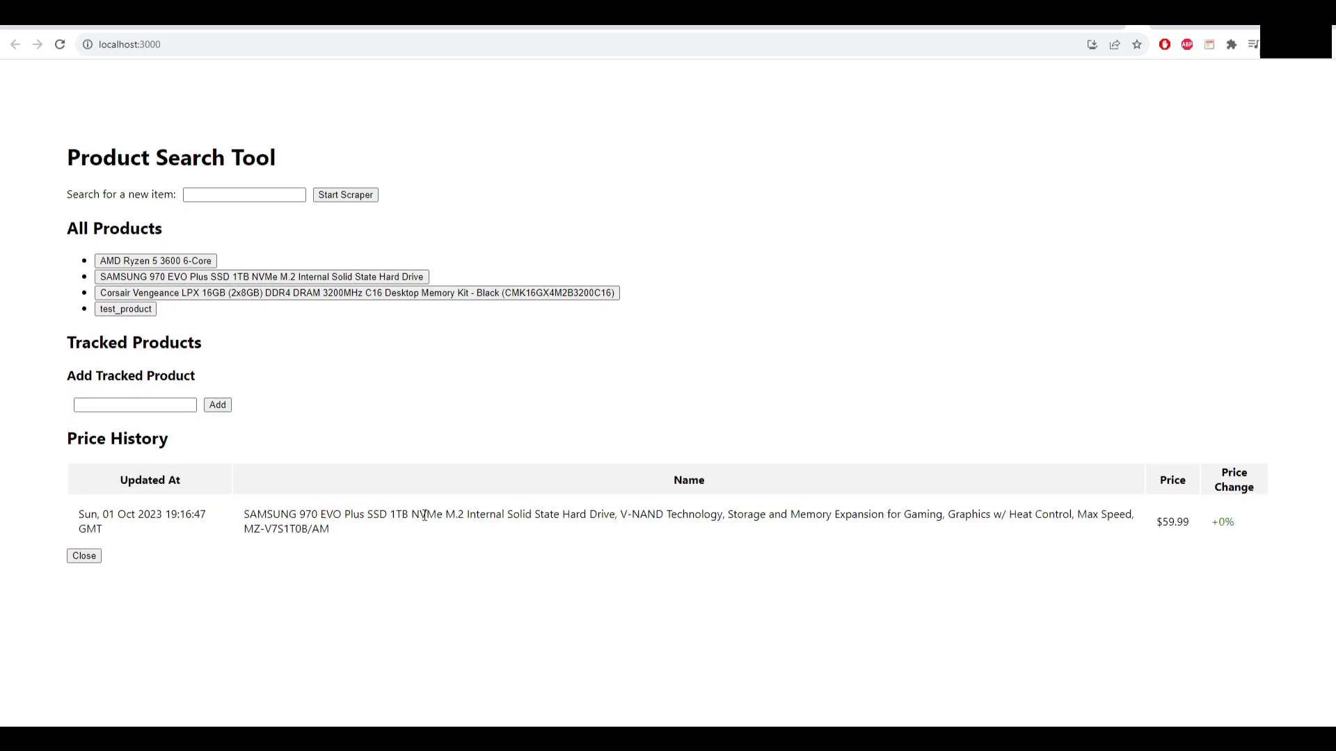
{"action": "left_click", "coordinate": [155, 261]}
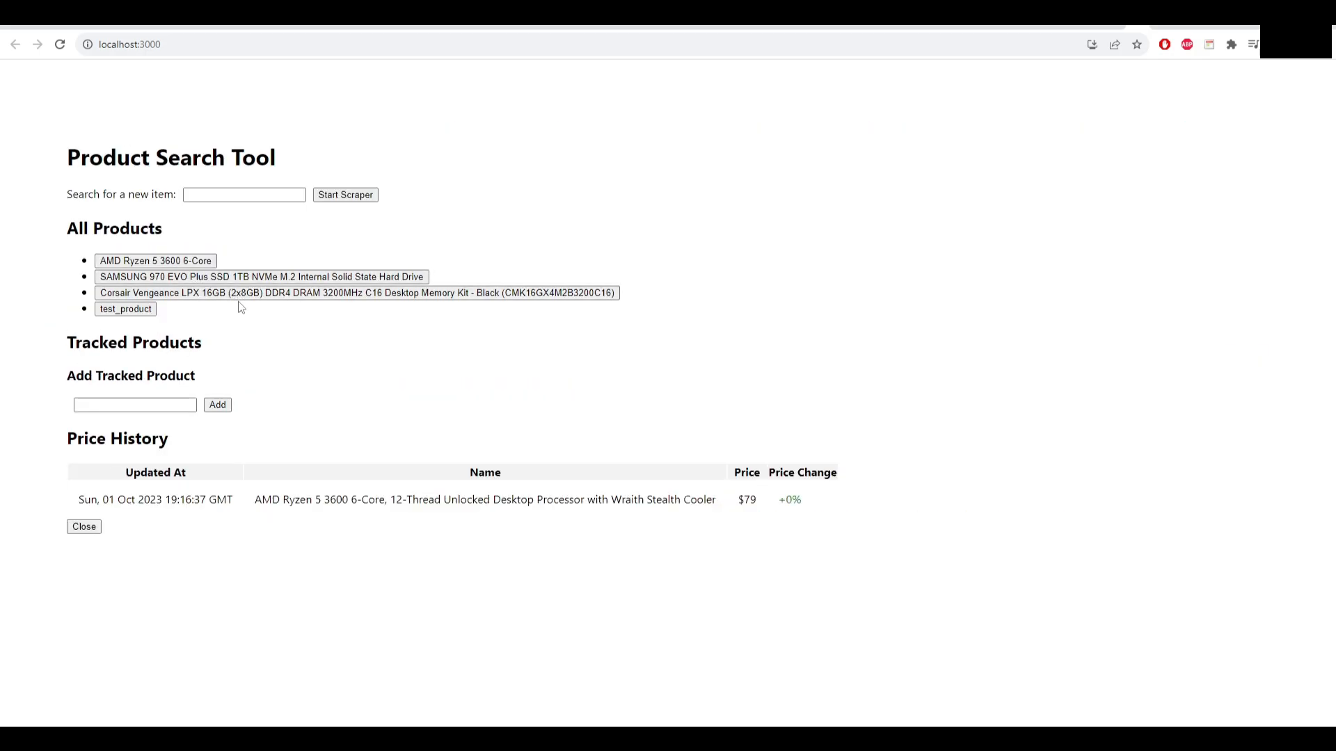
{"action": "mouse_move", "coordinate": [166, 392]}
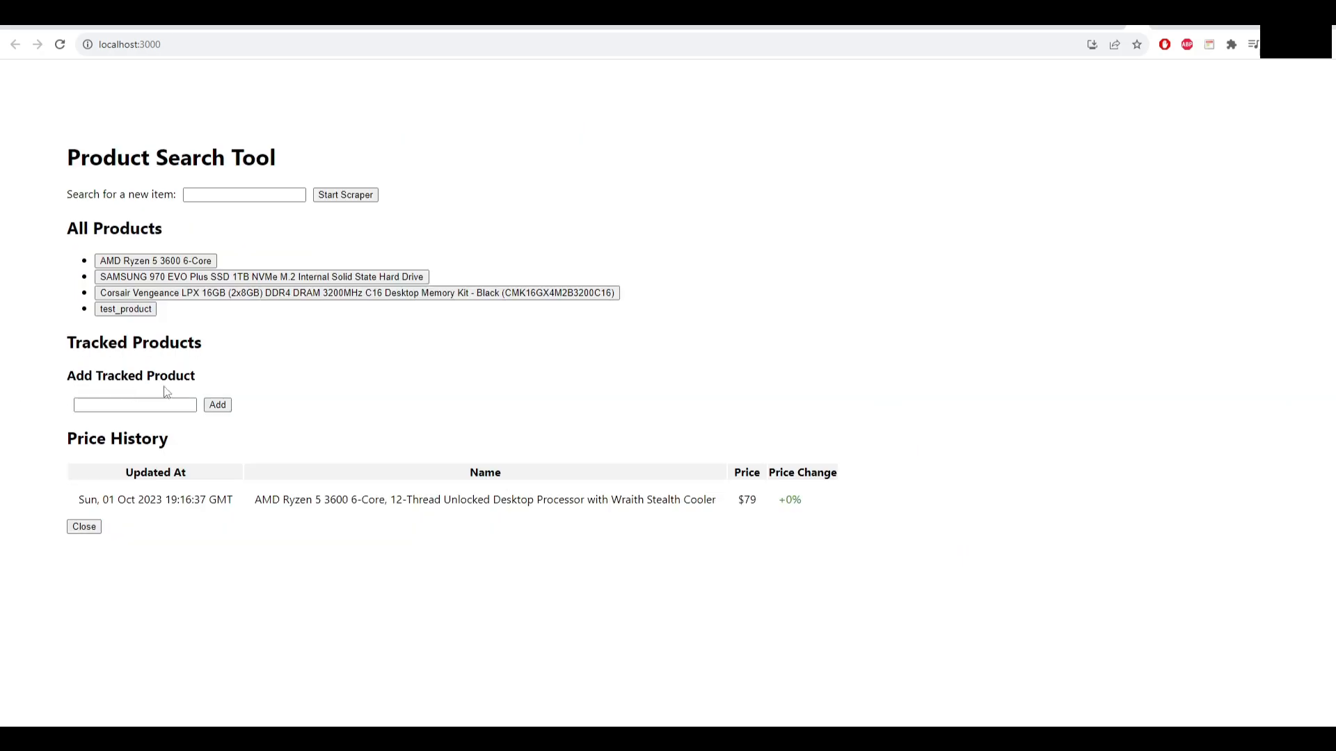
{"action": "mouse_move", "coordinate": [418, 657]}
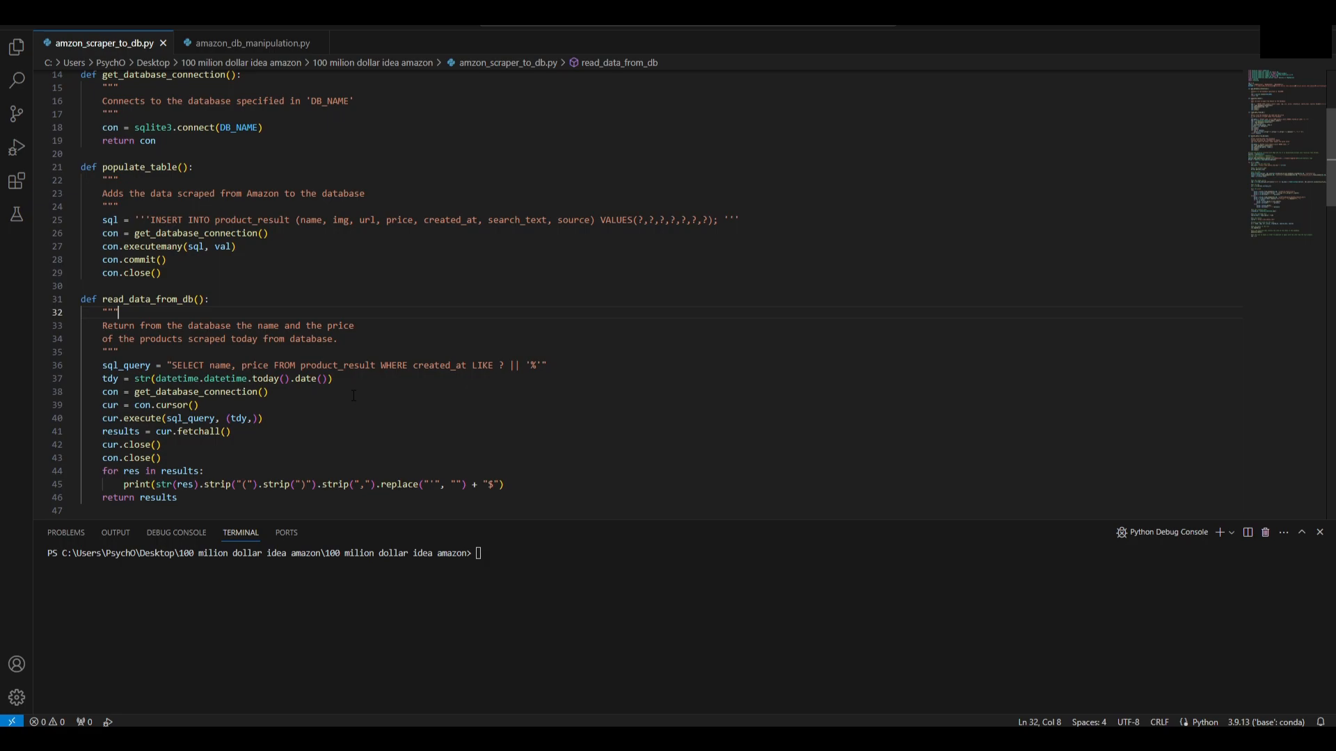
{"action": "double_click", "coordinate": [338, 364]}
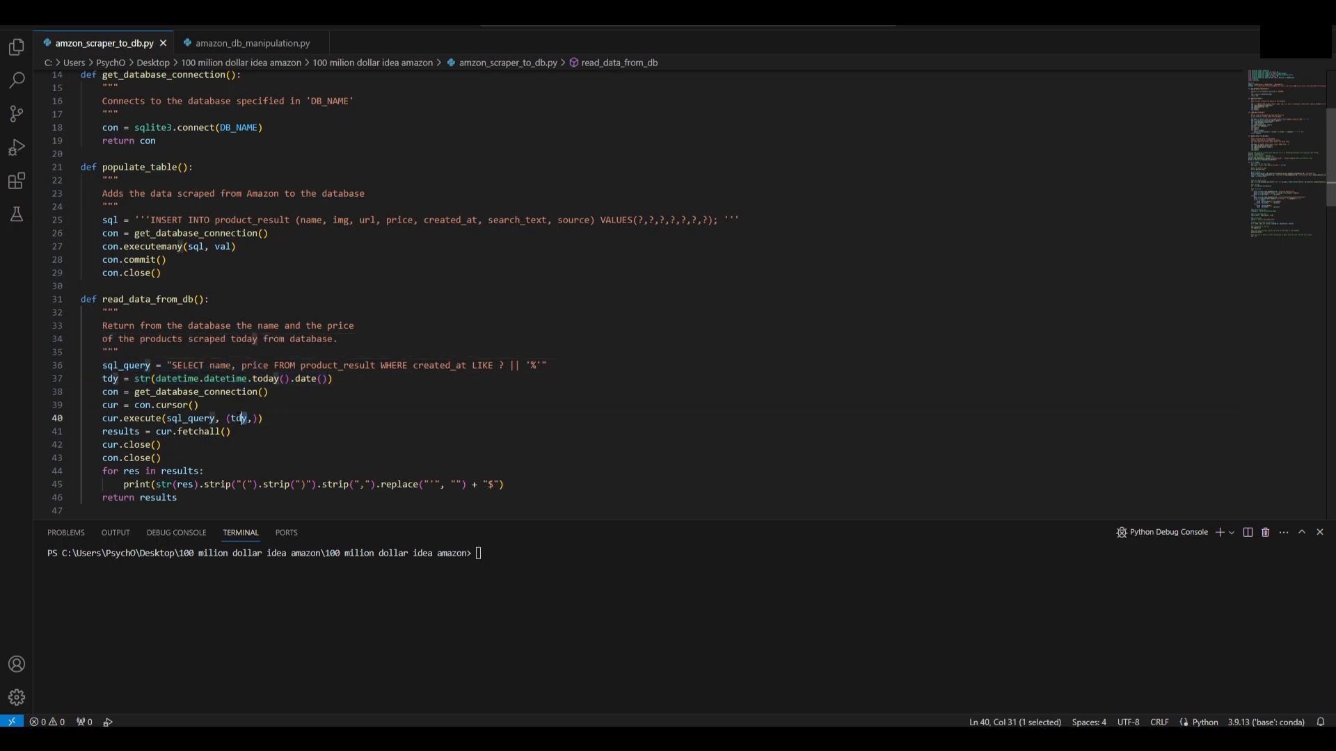
{"action": "double_click", "coordinate": [238, 418]}
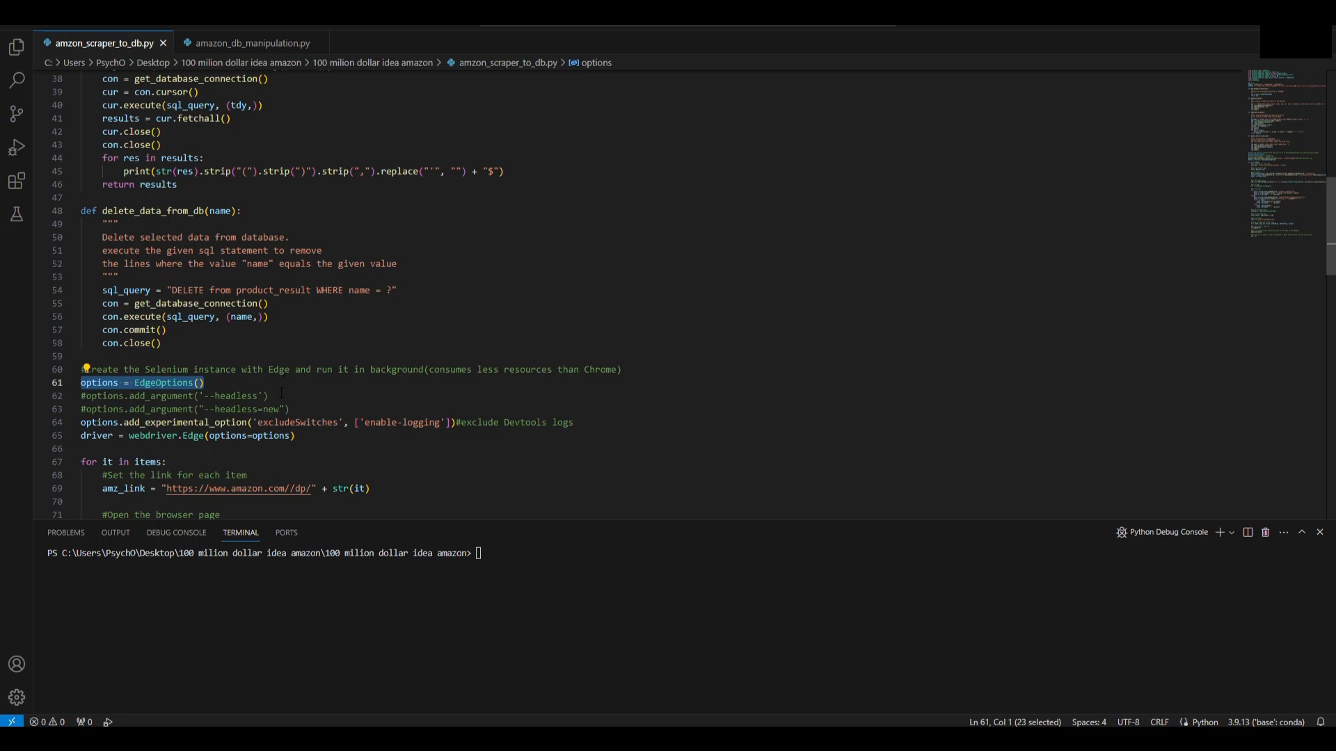
{"action": "left_click", "coordinate": [271, 395]}
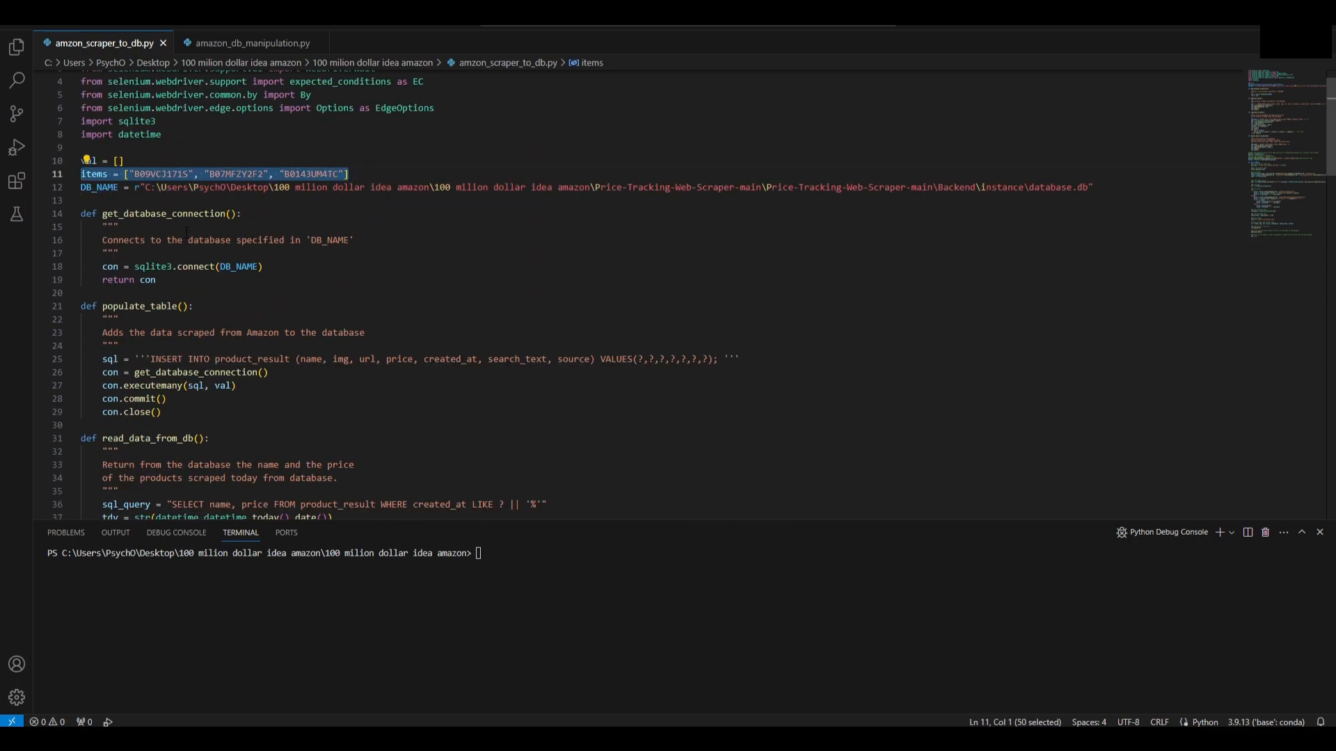
{"action": "scroll", "scroll_direction": "down", "scroll_amount": 3}
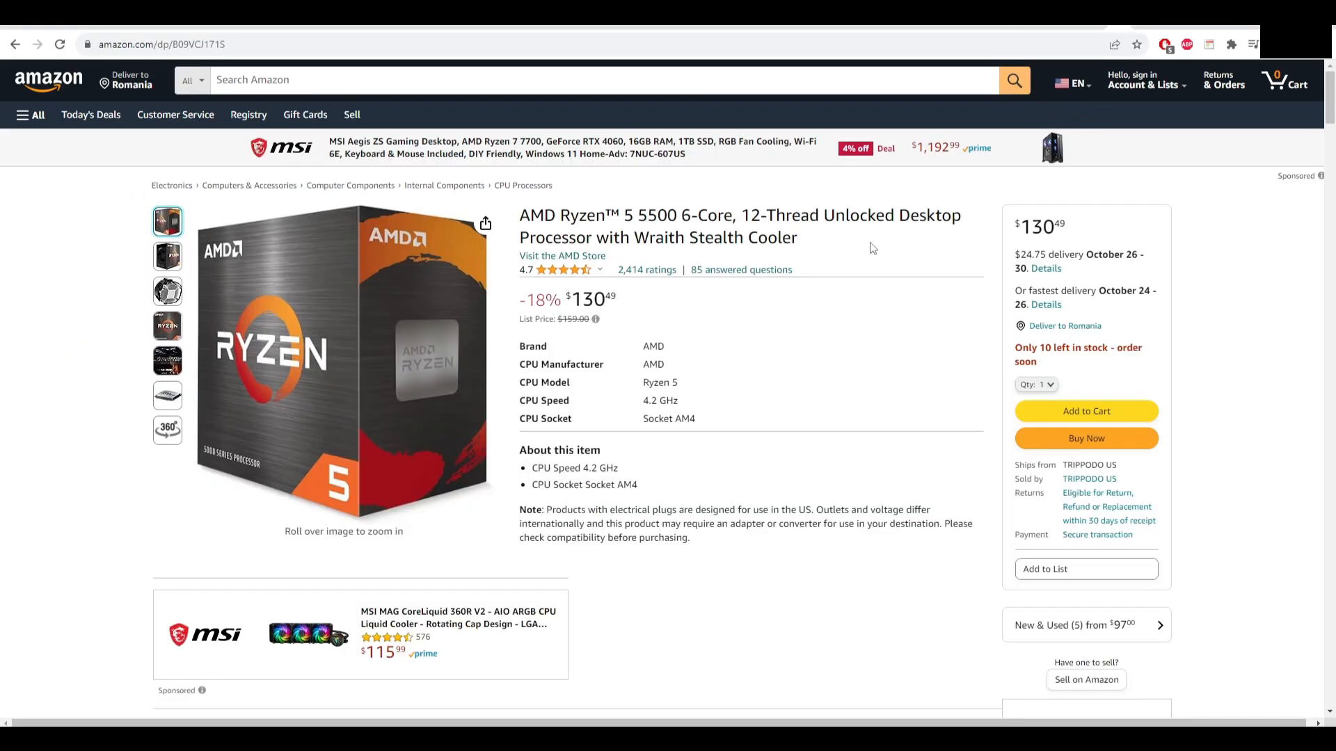
Step: Open DevTools on the AMD Ryzen 5 5500 product page with F12
{"action": "key", "text": "F12"}
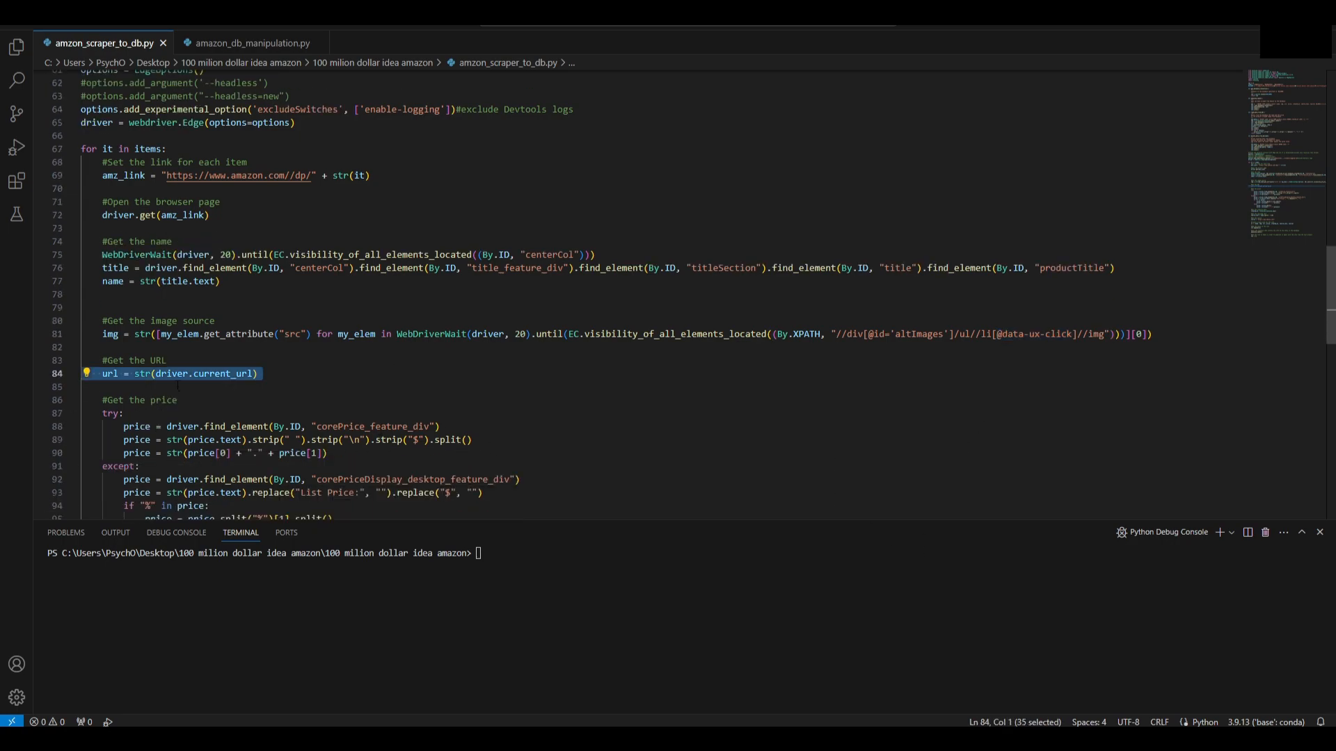
Step: Scroll the scraper file to line 84, url = str(driver.current_url)
{"action": "scroll", "scroll_direction": "down", "scroll_amount": 3}
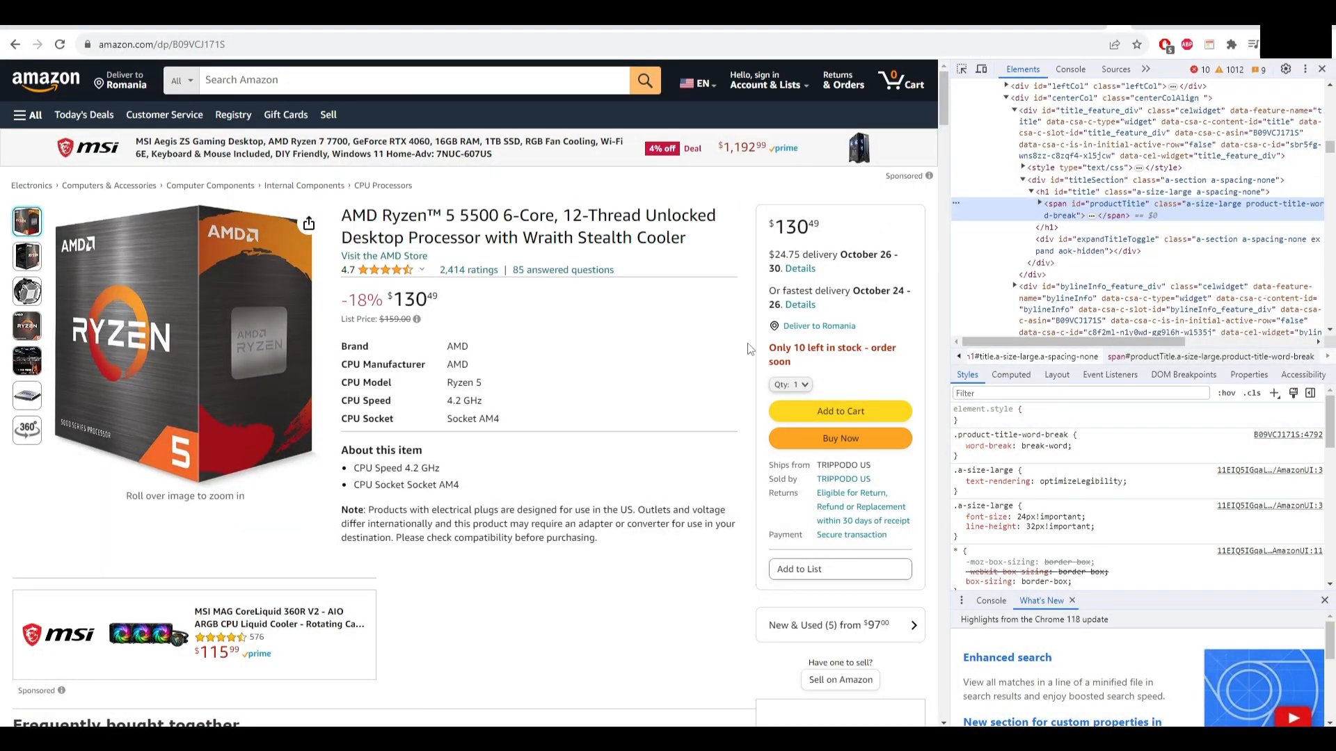
{"action": "mouse_move", "coordinate": [350, 395]}
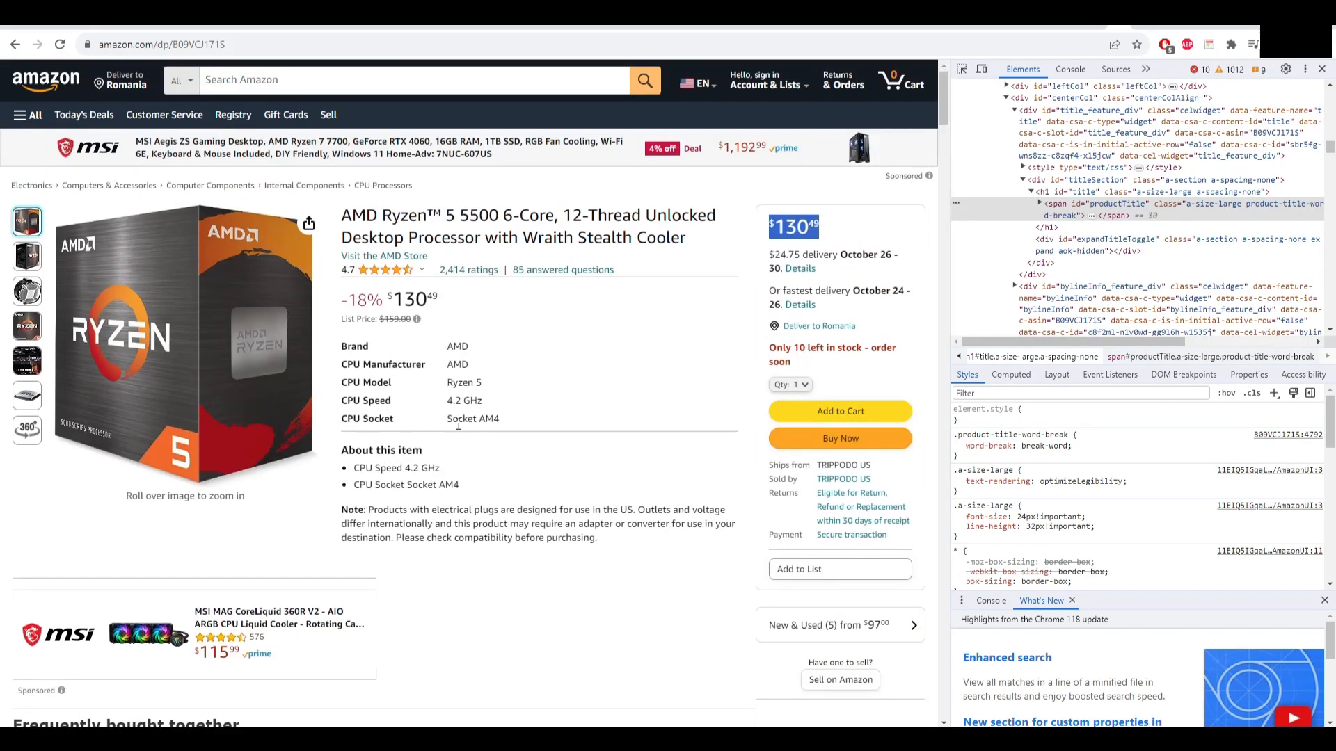
{"action": "mouse_move", "coordinate": [561, 354]}
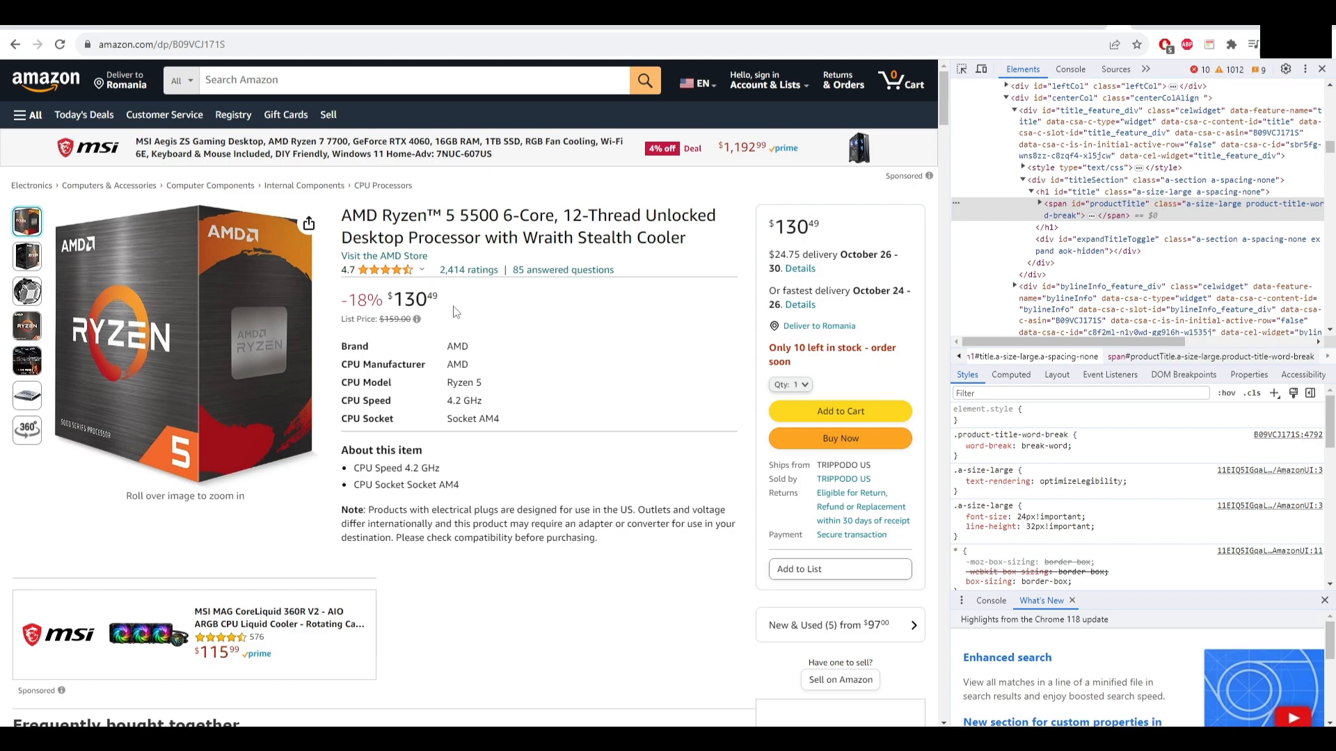
Step: Select the $130.49 price's whole-dollar part and inspect its markup
{"action": "double_click", "coordinate": [409, 298]}
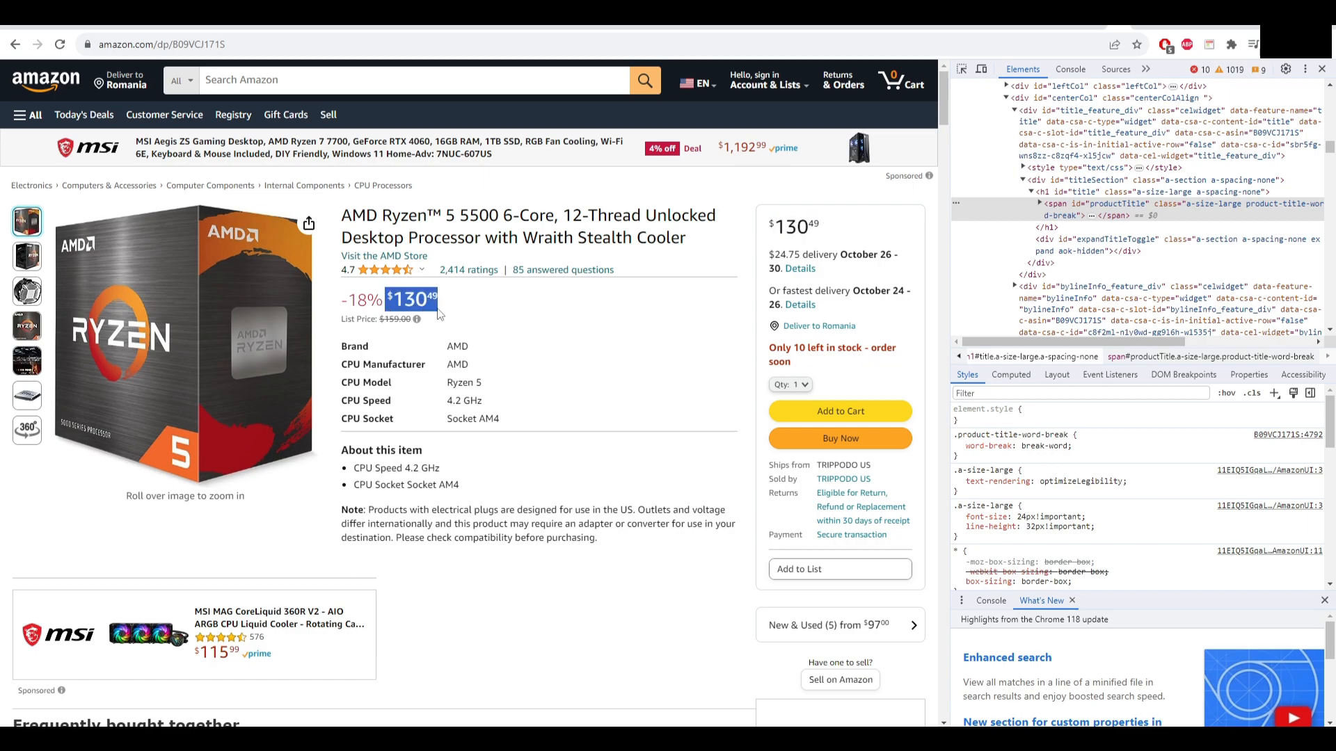
{"action": "right_click", "coordinate": [411, 299]}
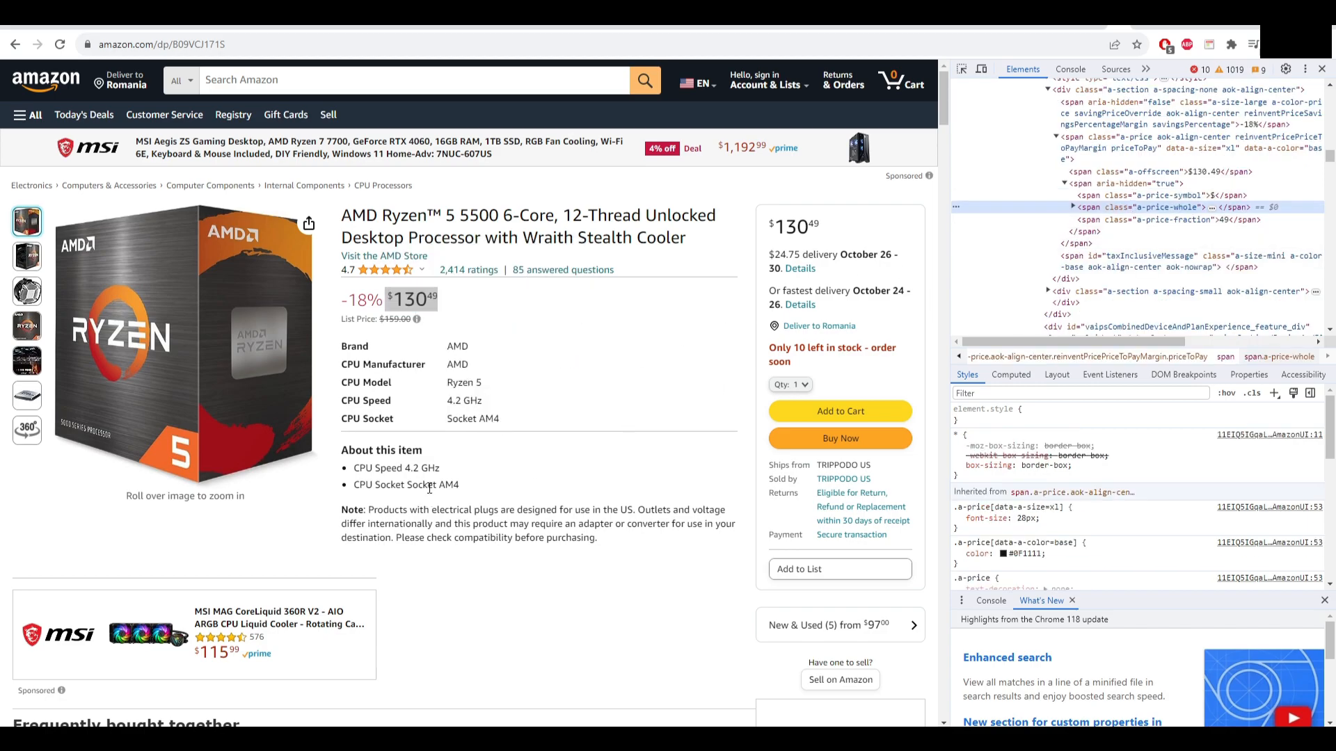
{"action": "mouse_move", "coordinate": [486, 443]}
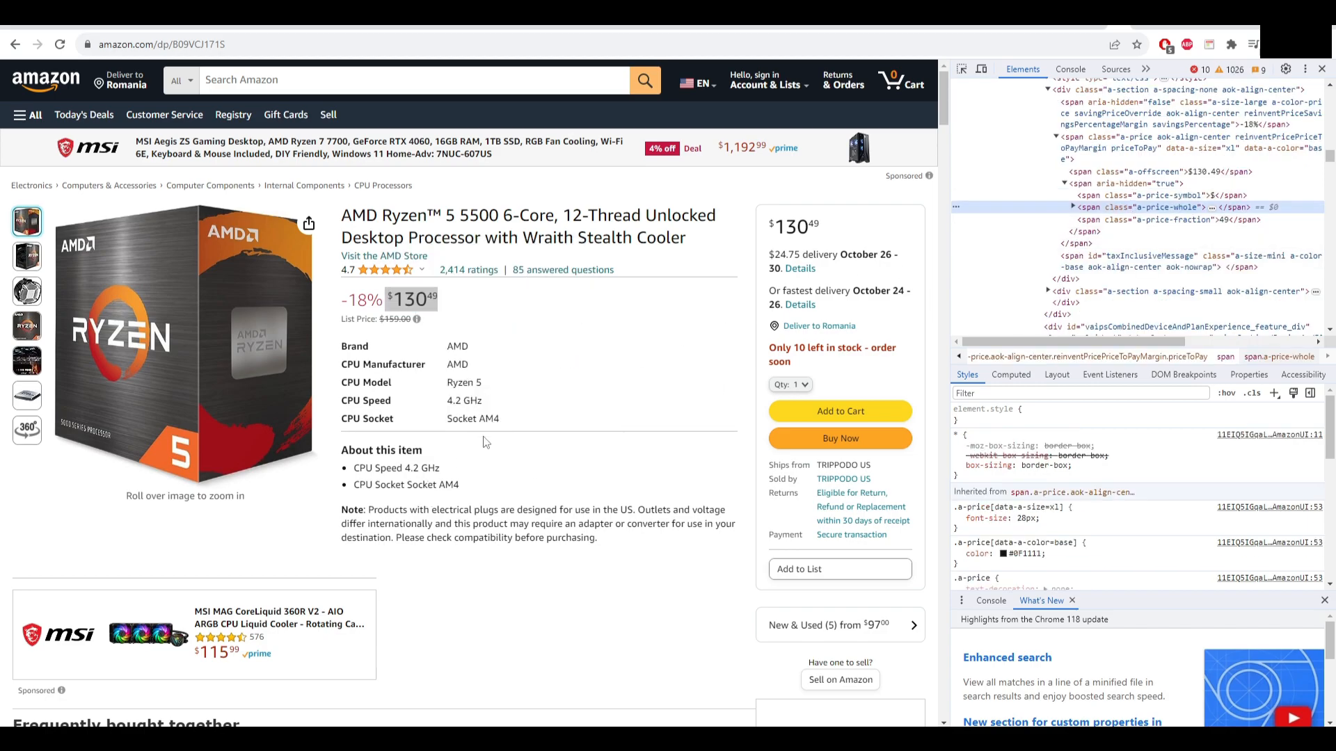
{"action": "mouse_move", "coordinate": [382, 269]}
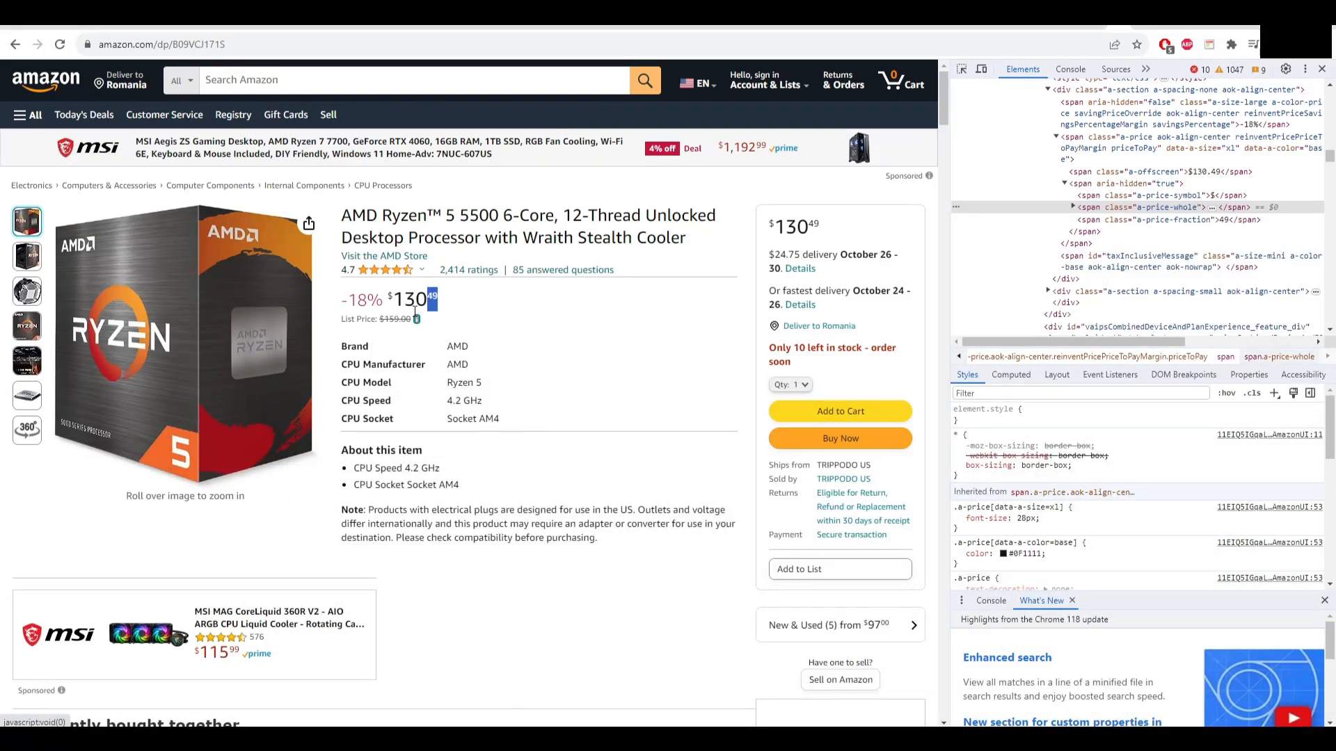
{"action": "mouse_move", "coordinate": [405, 339]}
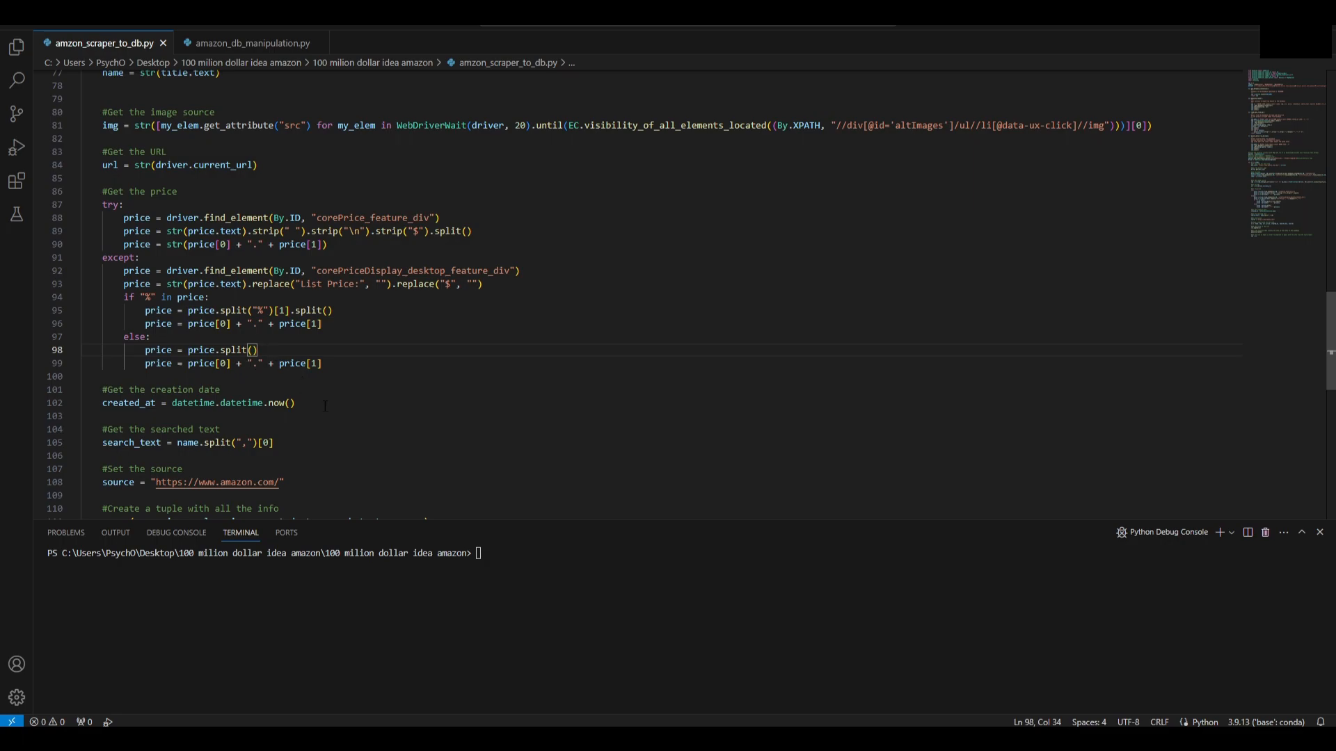
Step: Highlight line 102, created_at = datetime.datetime.now(), in the scraper
{"action": "triple_click", "coordinate": [197, 403]}
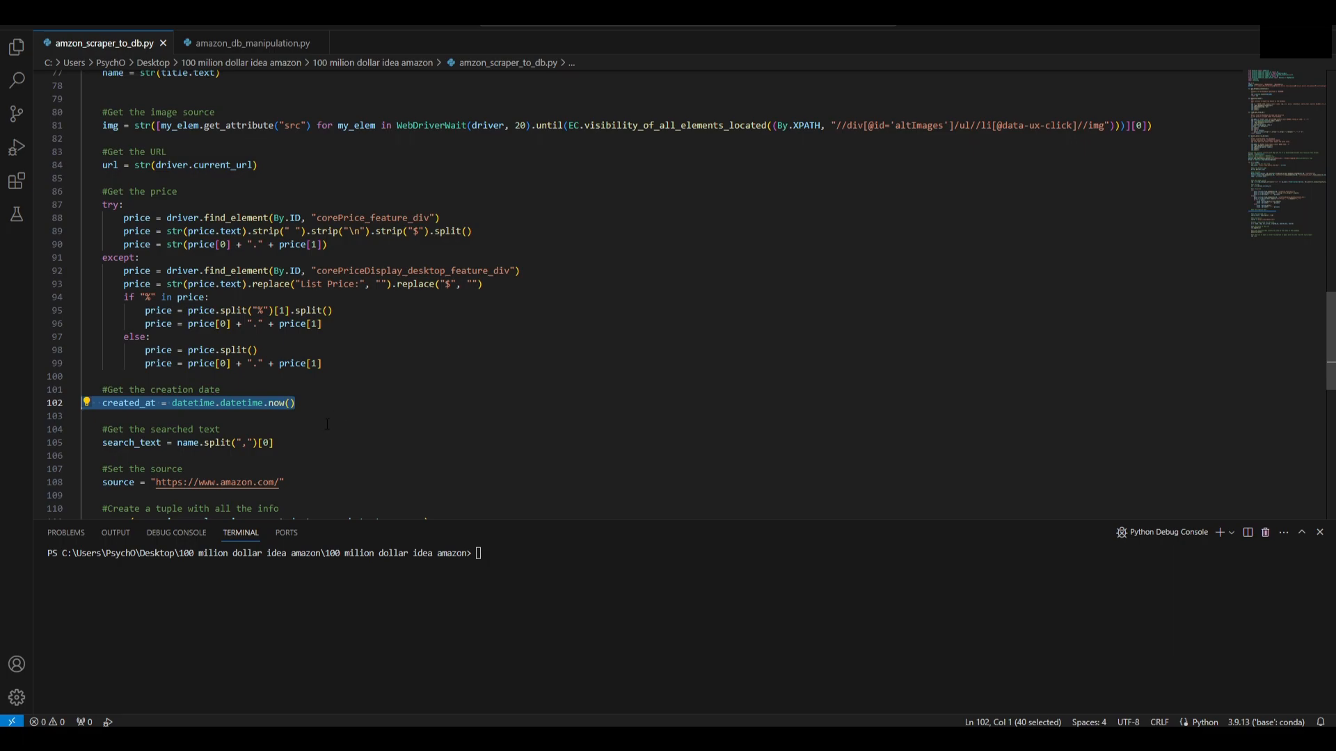
{"action": "left_click", "coordinate": [187, 443]}
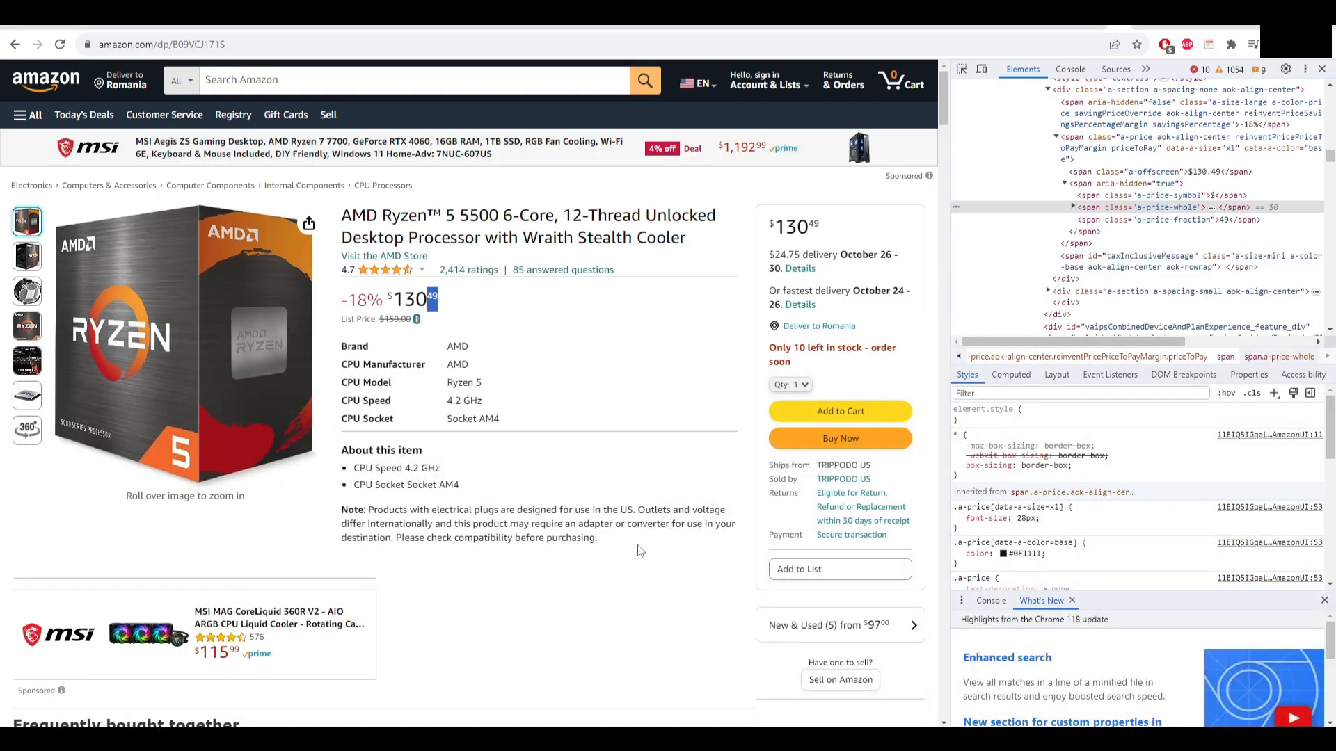
Step: Select the AMD Ryzen 5 5500 title text before the first comma
{"action": "left_click_drag", "start_coordinate": [469, 215], "coordinate": [555, 214]}
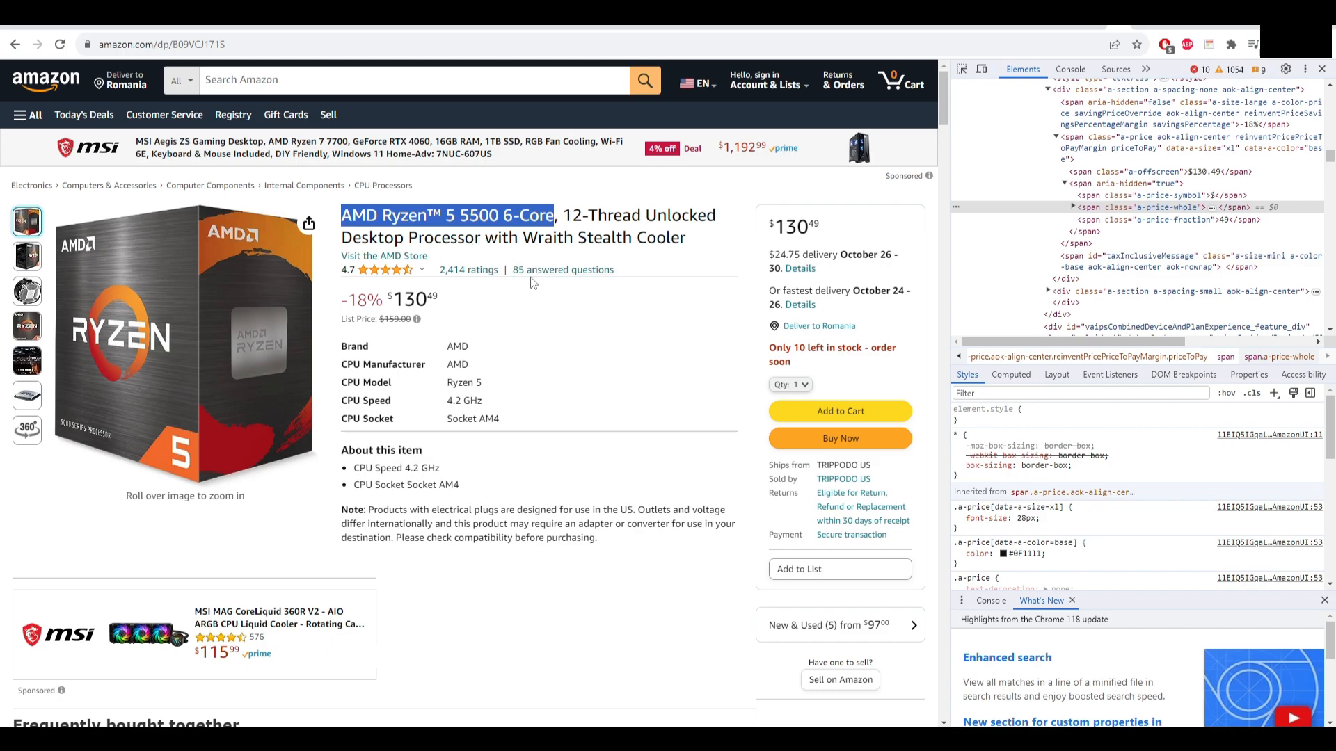
{"action": "mouse_move", "coordinate": [479, 258]}
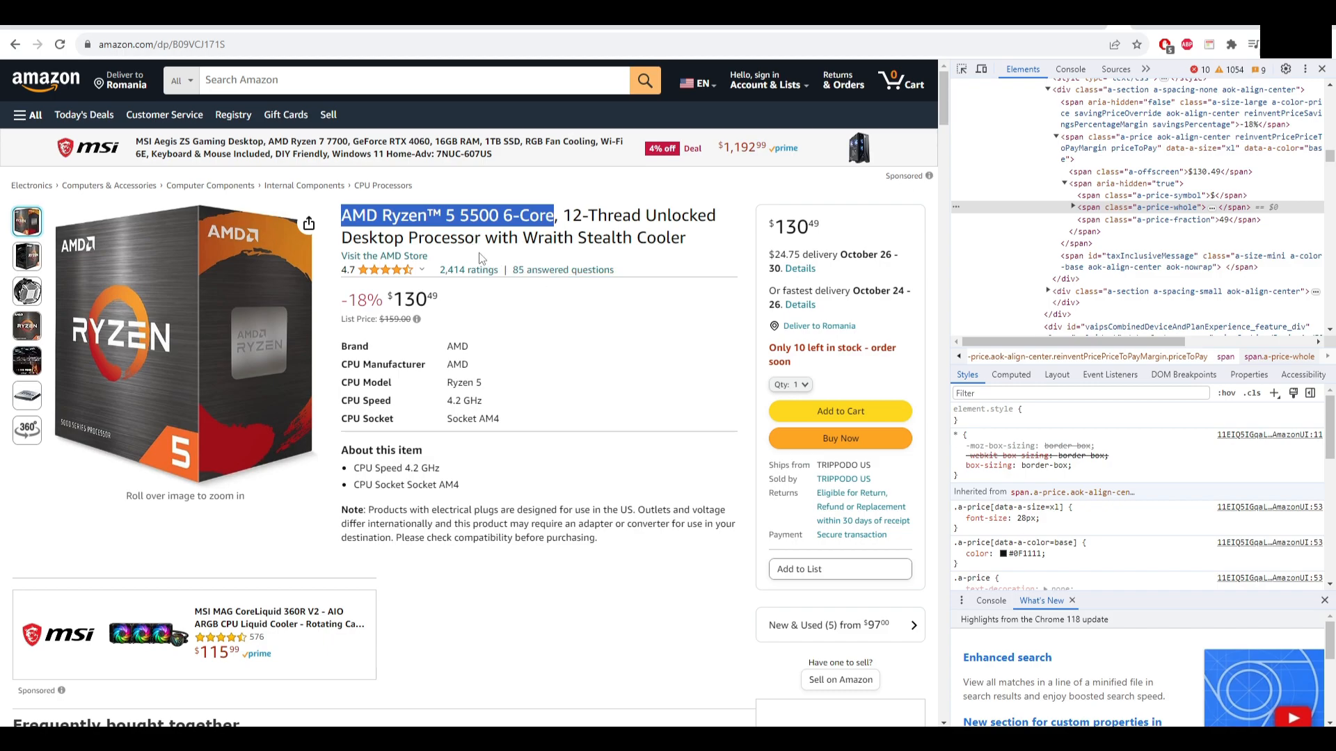
{"action": "mouse_move", "coordinate": [547, 208]}
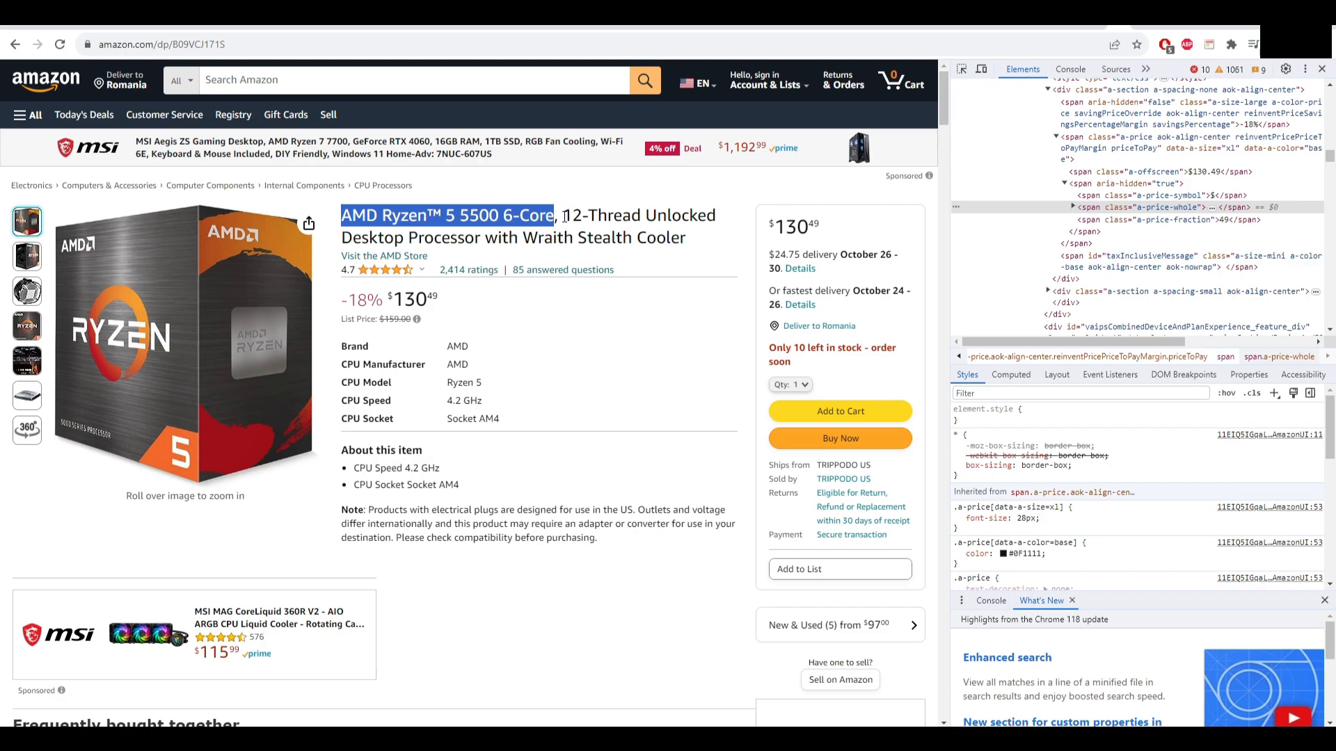
{"action": "mouse_move", "coordinate": [681, 206]}
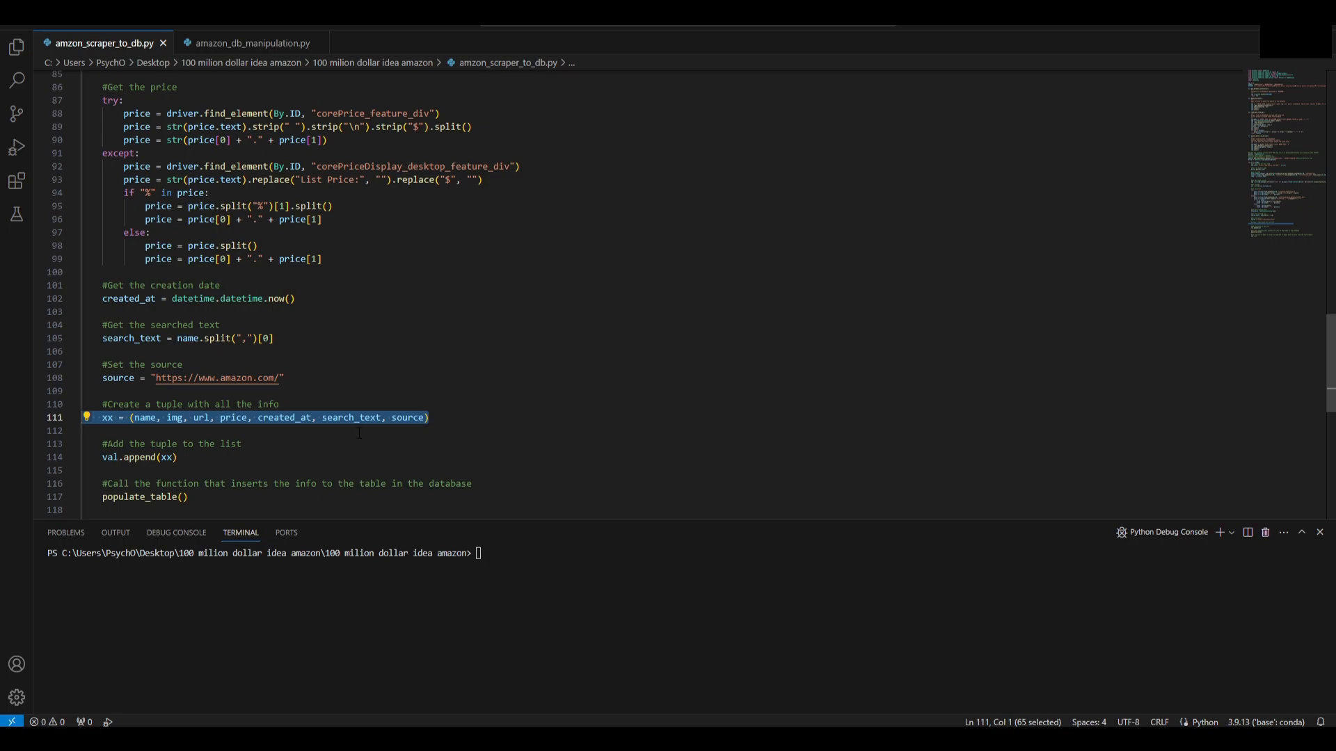
Step: Select and then deselect the seven-field product info tuple on line 111 of the scraper
{"action": "left_click", "coordinate": [141, 458]}
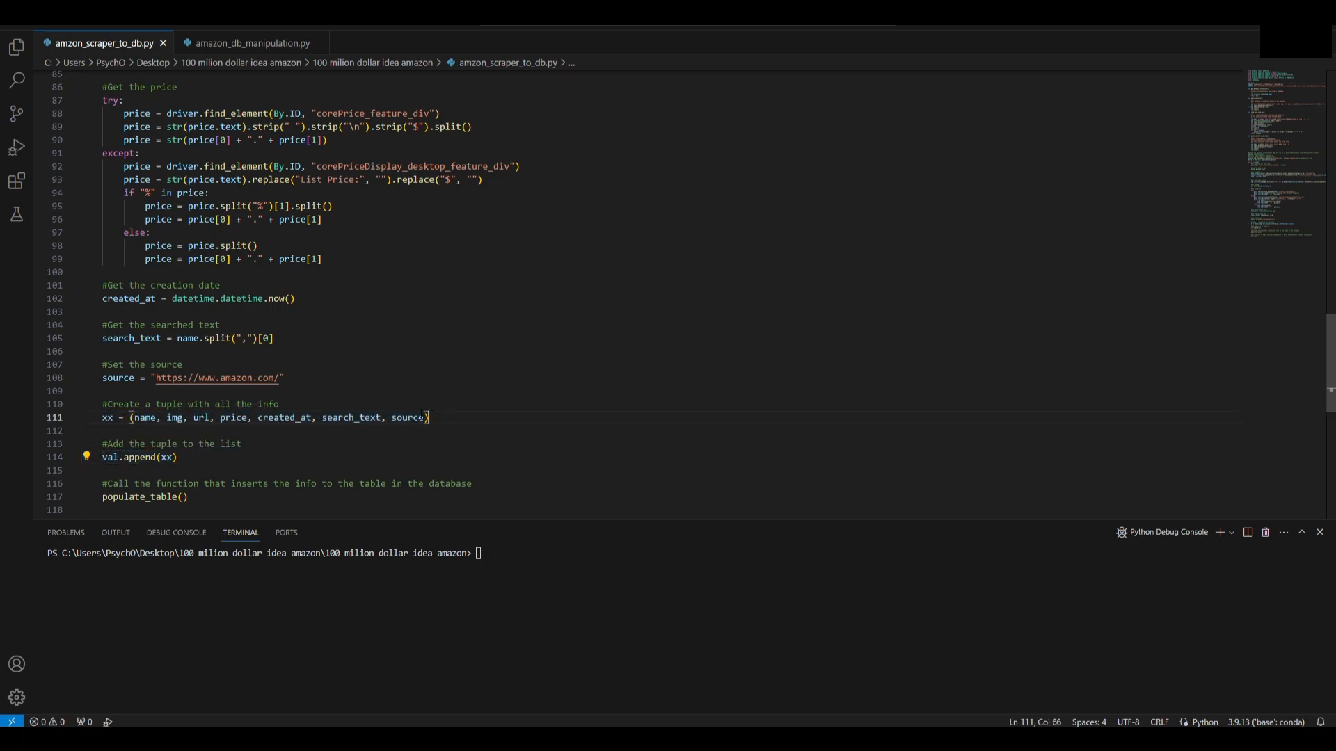
{"action": "left_click", "coordinate": [176, 458]}
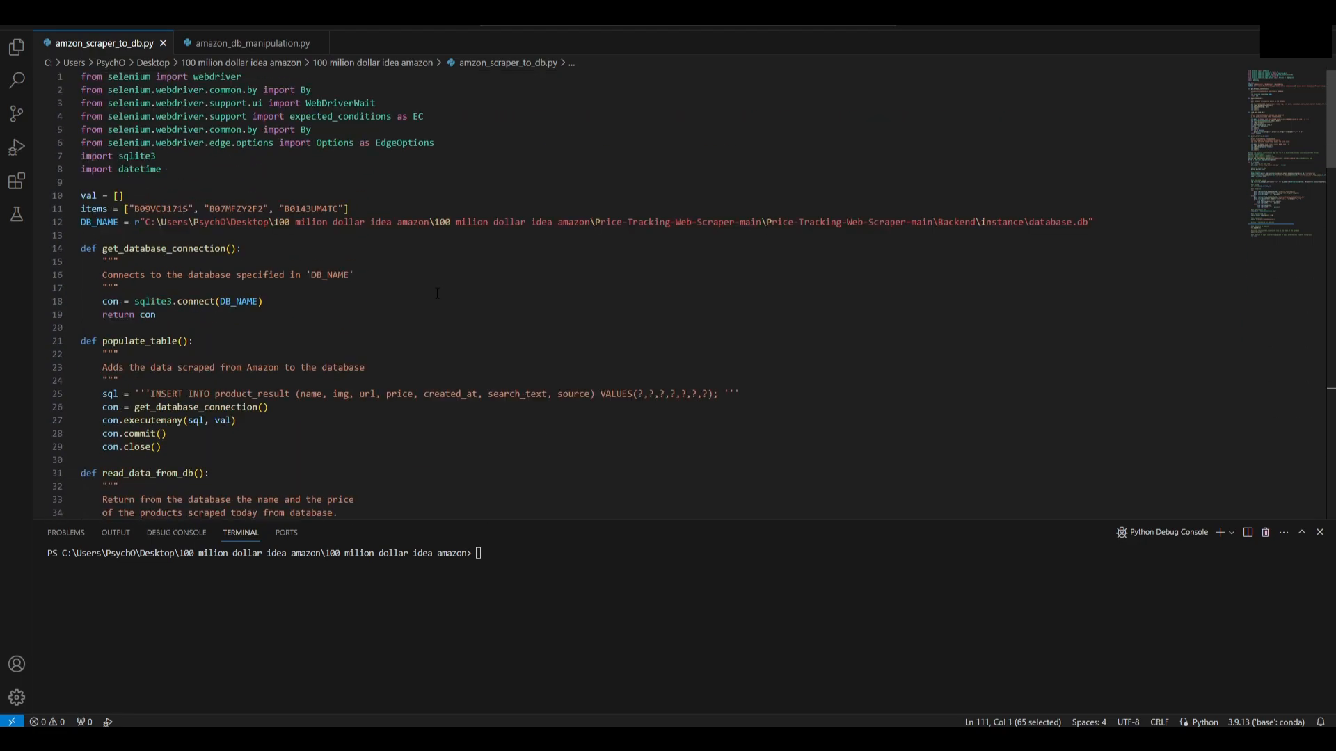
Step: Run amazon_db_manipulation.py, then return to the amzon_scraper_to_db.py script
{"action": "left_click", "coordinate": [252, 42]}
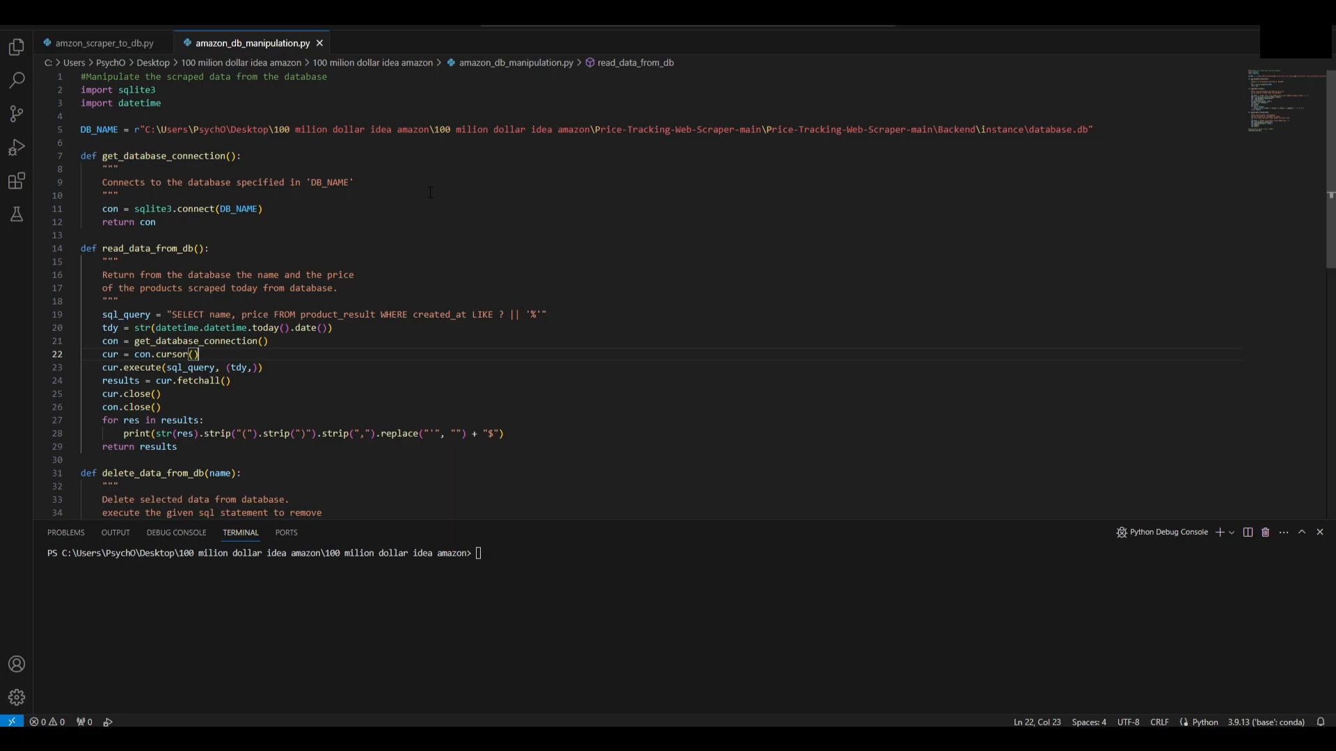
{"action": "scroll", "scroll_direction": "down", "scroll_amount": 3}
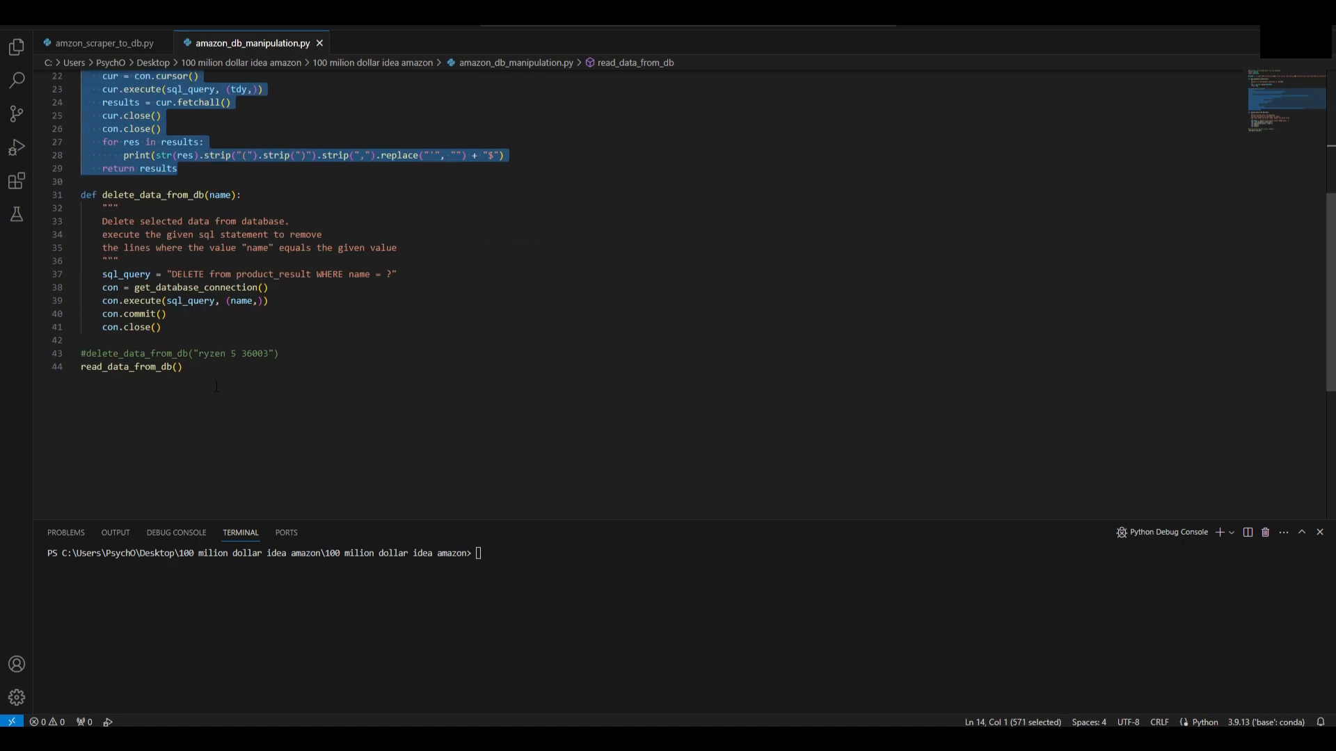
{"action": "left_click", "coordinate": [182, 368]}
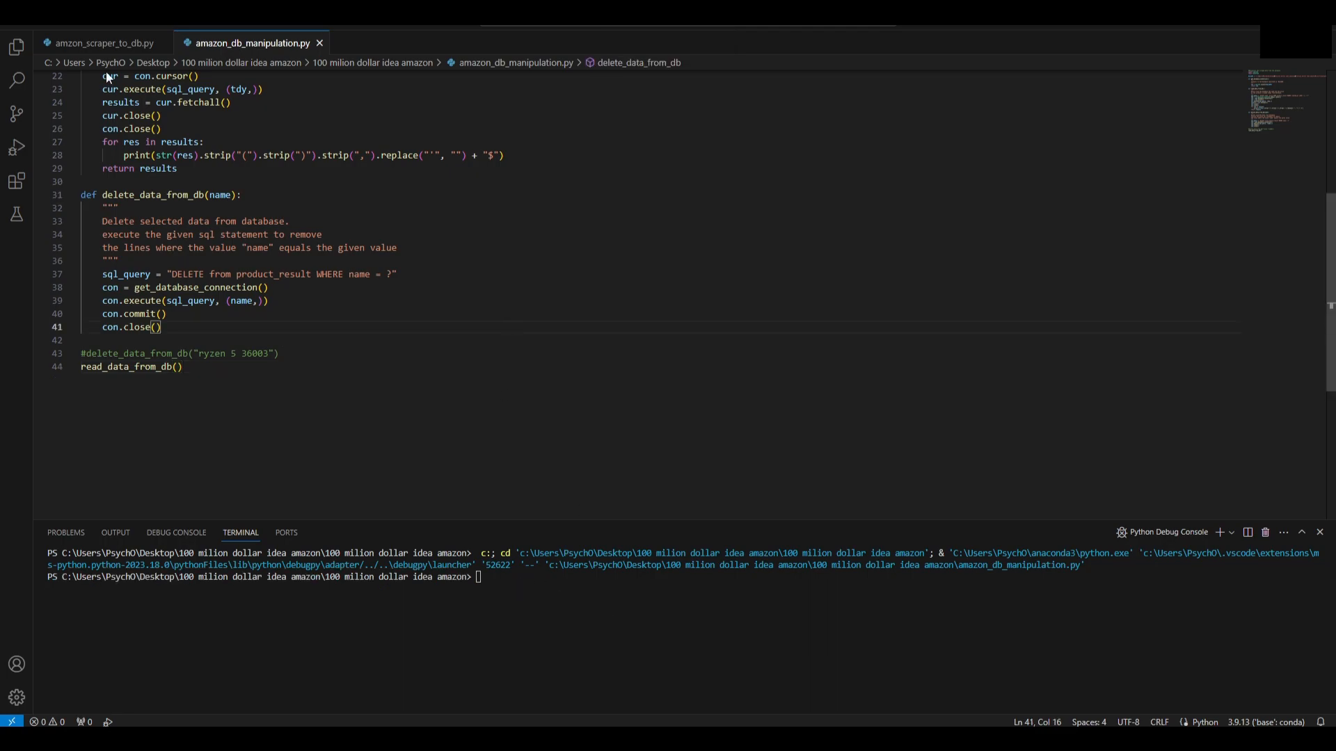
{"action": "left_click", "coordinate": [102, 42]}
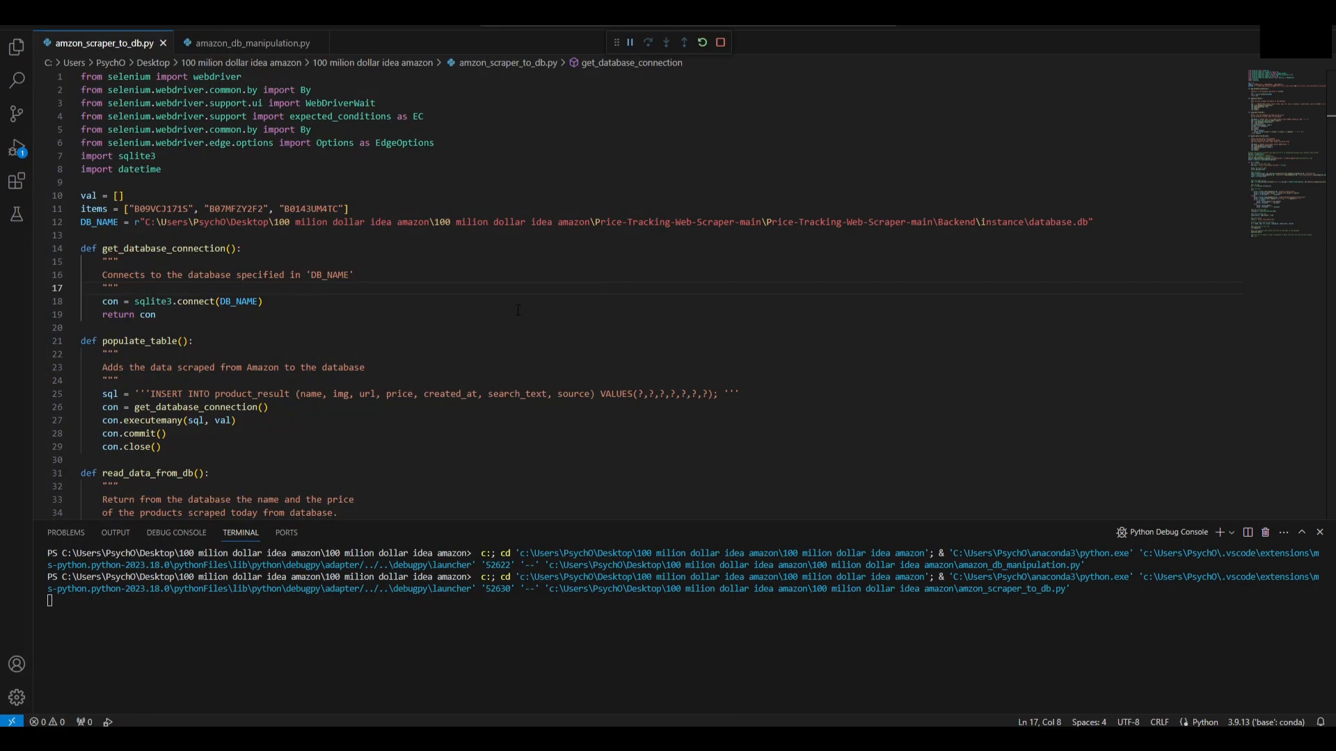
Step: Let the scraper store its products, moving to the amazon_db_manipulation.py tab meanwhile
{"action": "left_click", "coordinate": [252, 42]}
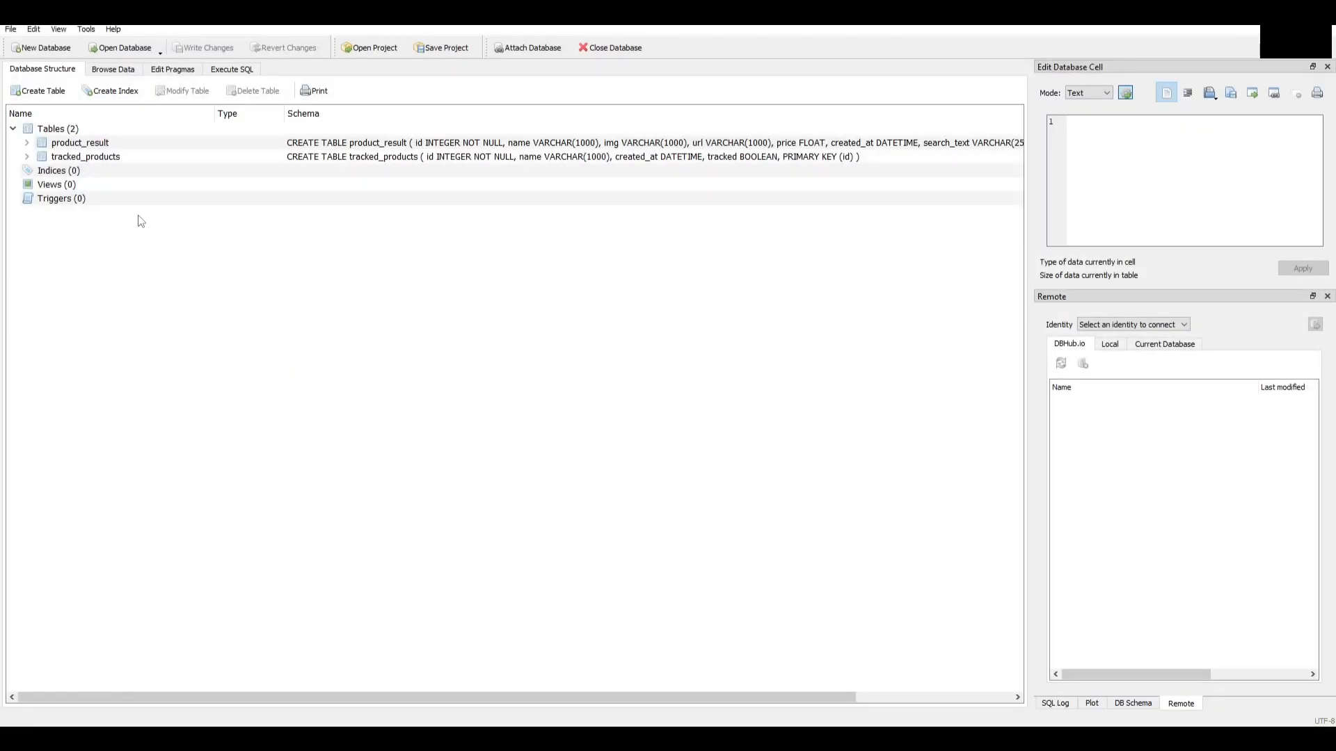
Step: View the product_result and tracked_products tables in DB Browser's Database Structure
{"action": "left_click", "coordinate": [113, 68]}
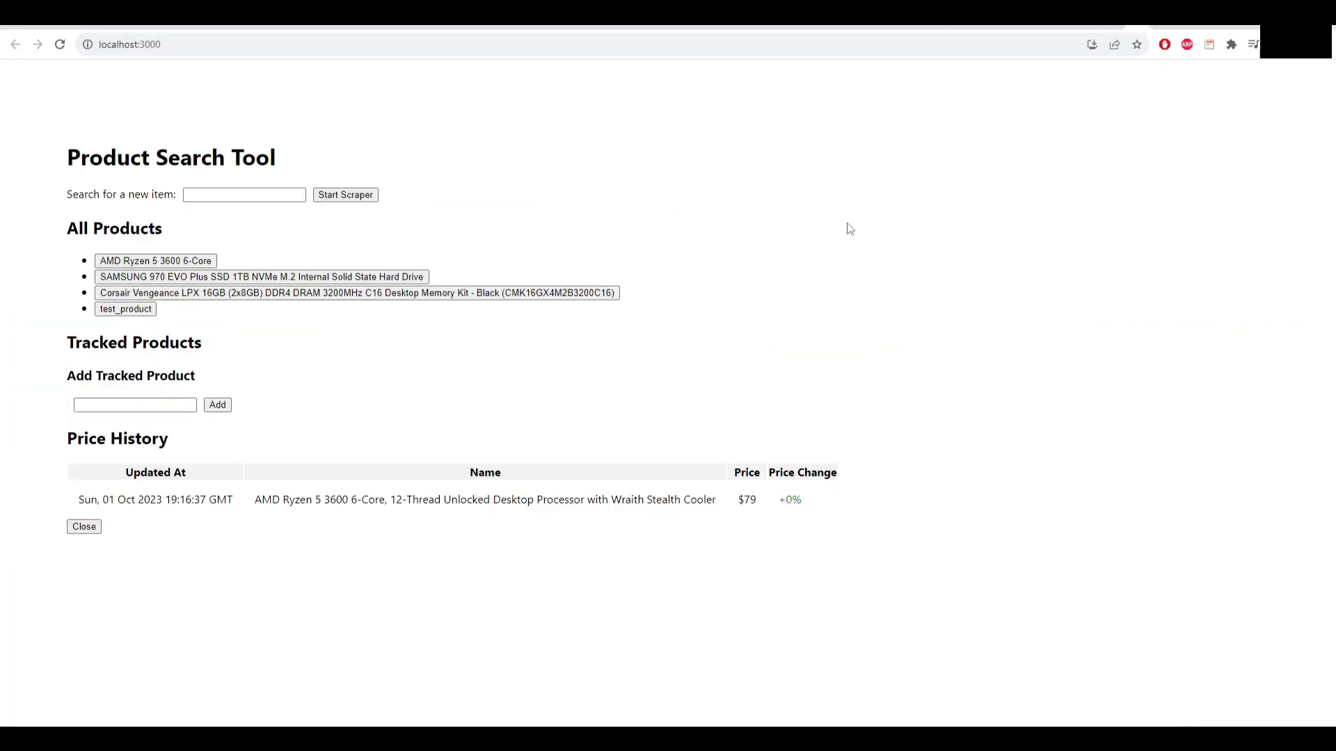
Step: Refresh the Product Search Tool and open the AMD Ryzen 5 3600 6-Core price history
{"action": "left_click", "coordinate": [84, 527]}
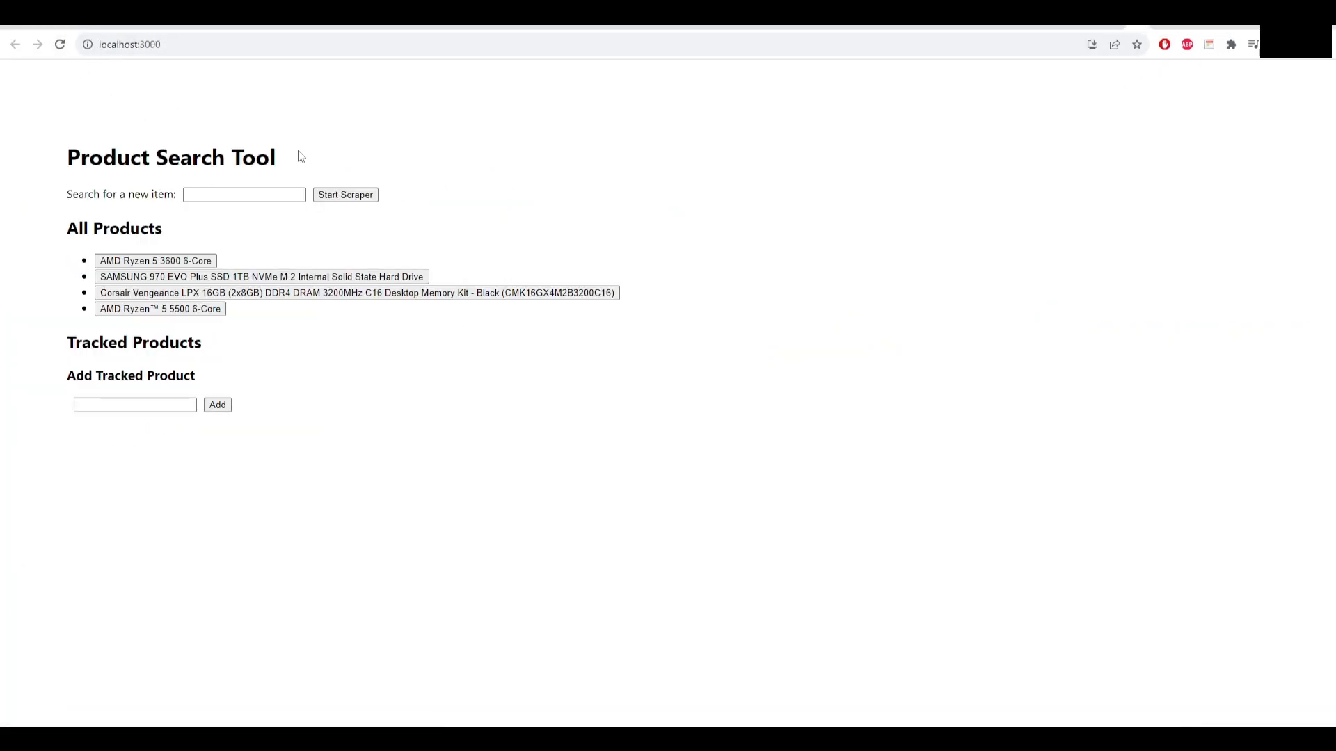
{"action": "left_click", "coordinate": [155, 261]}
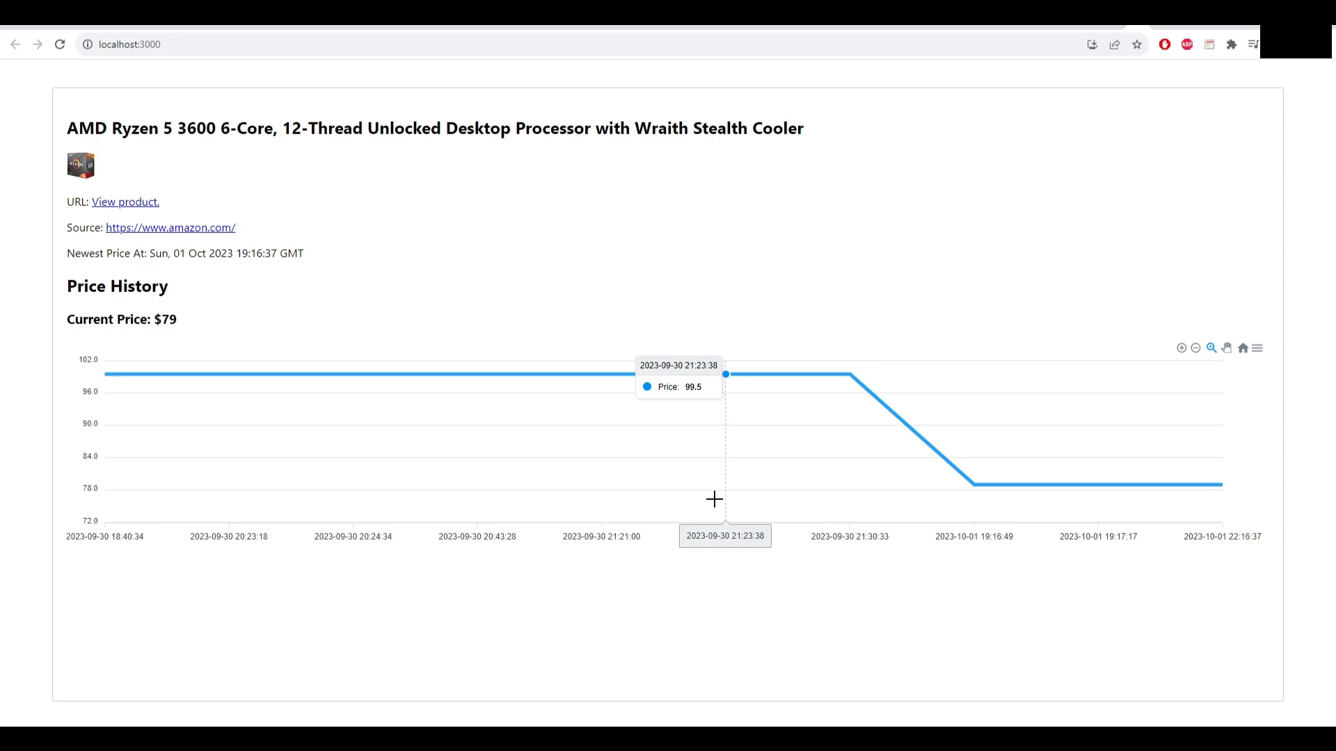
{"action": "mouse_move", "coordinate": [1220, 485]}
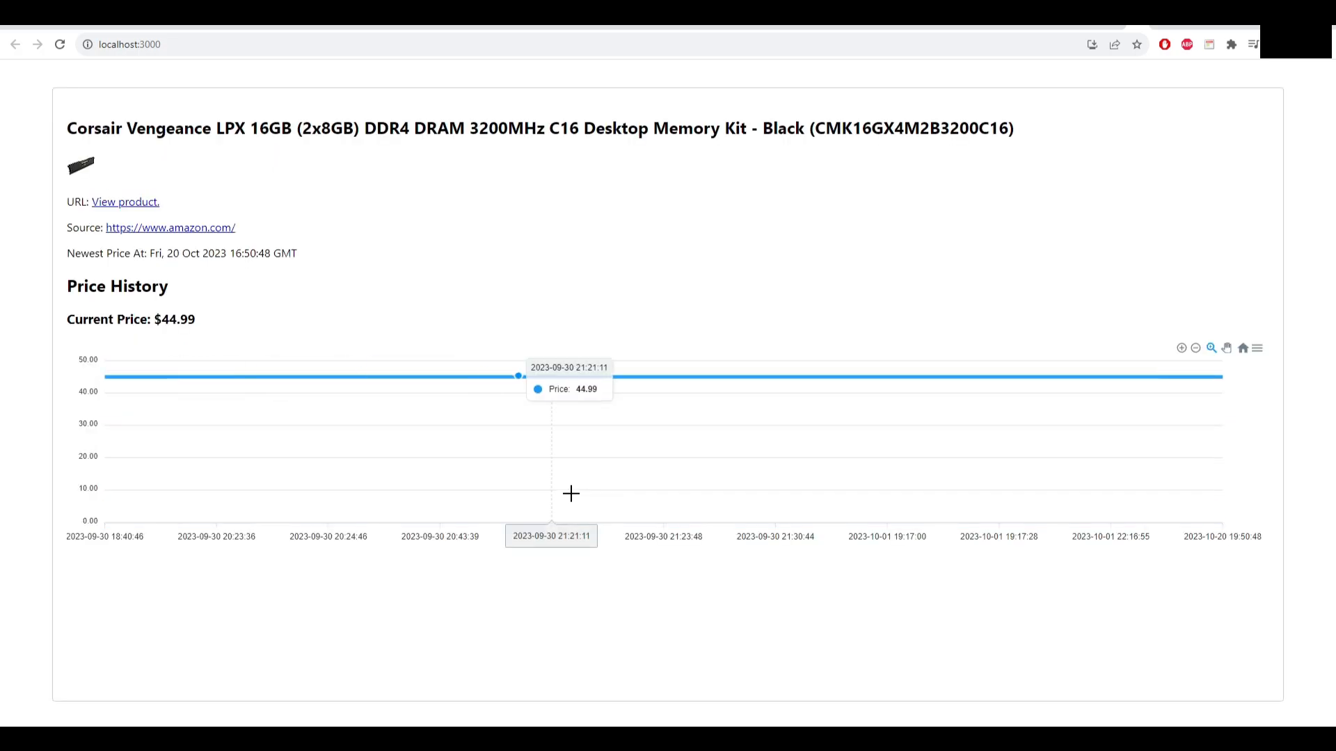
{"action": "mouse_move", "coordinate": [1215, 452]}
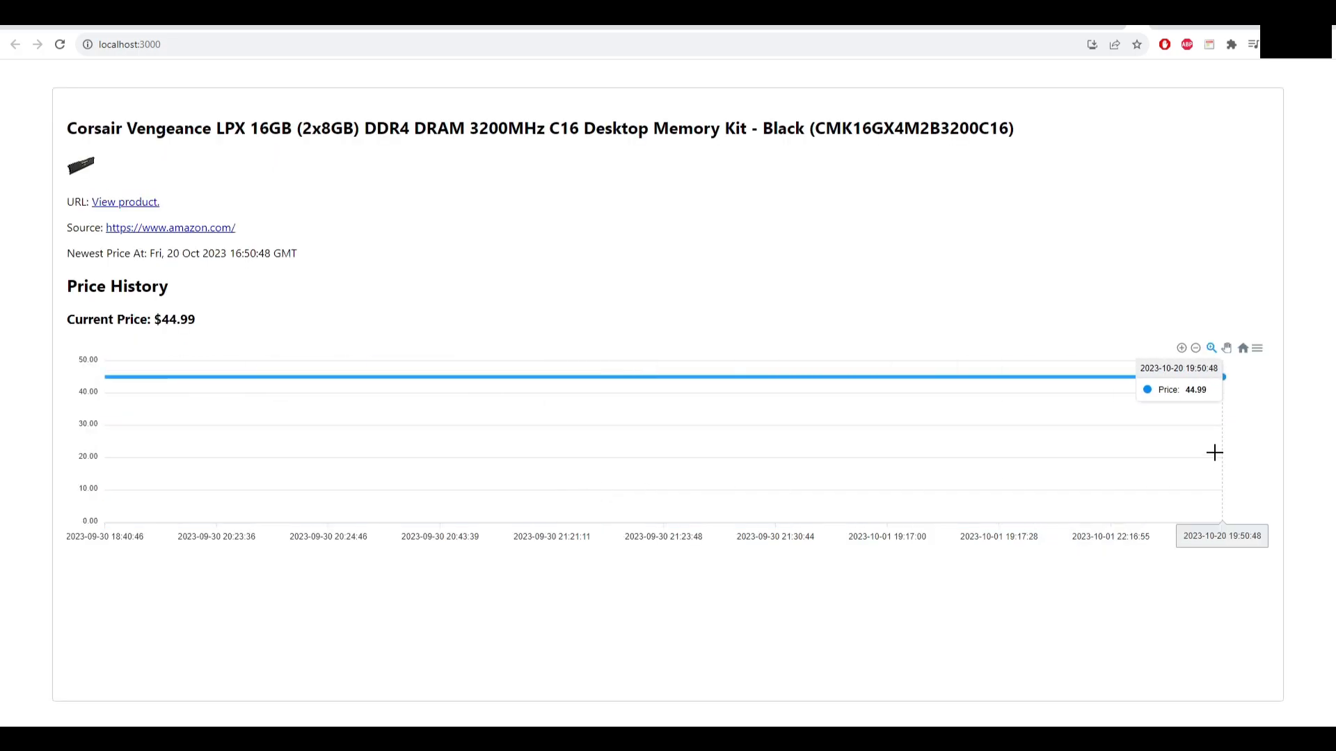
{"action": "mouse_move", "coordinate": [226, 246]}
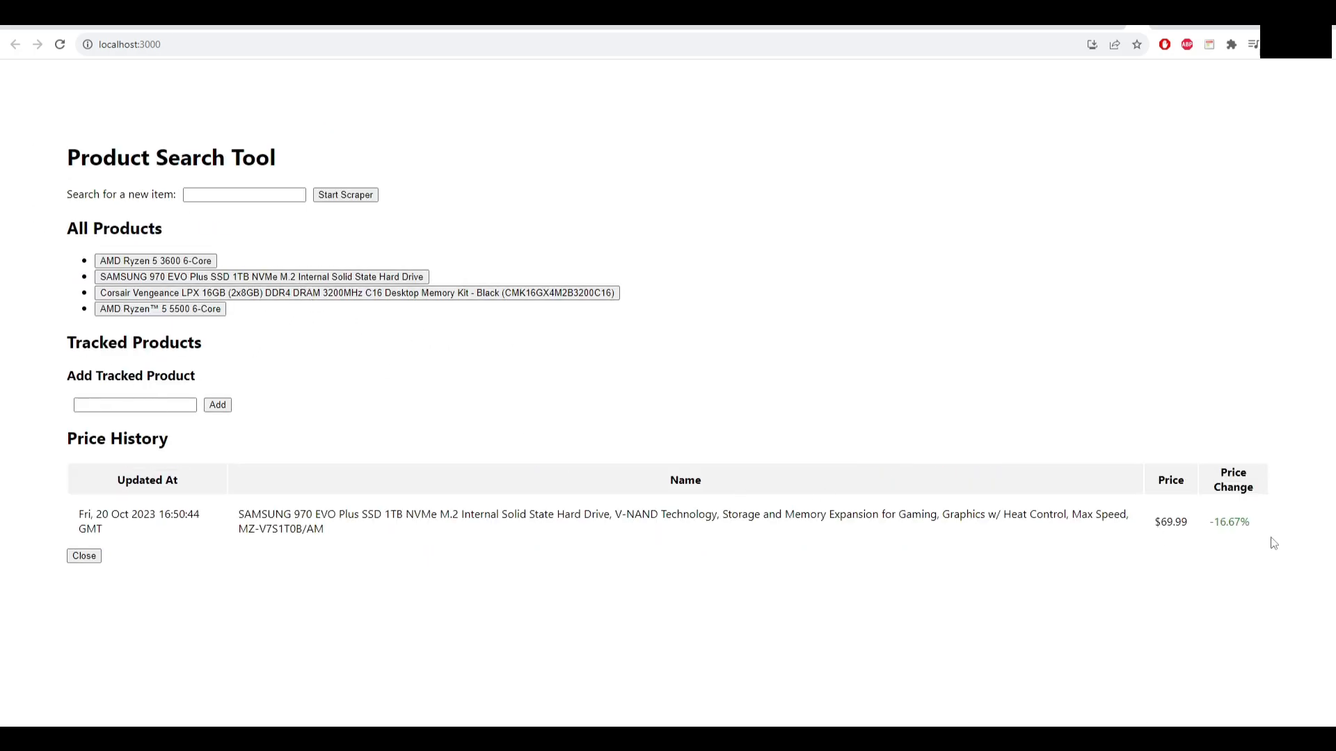
Step: Open the SAMSUNG SSD's -16.67% price chart, then show the AMD Ryzen 5 3600 history
{"action": "double_click", "coordinate": [1230, 521]}
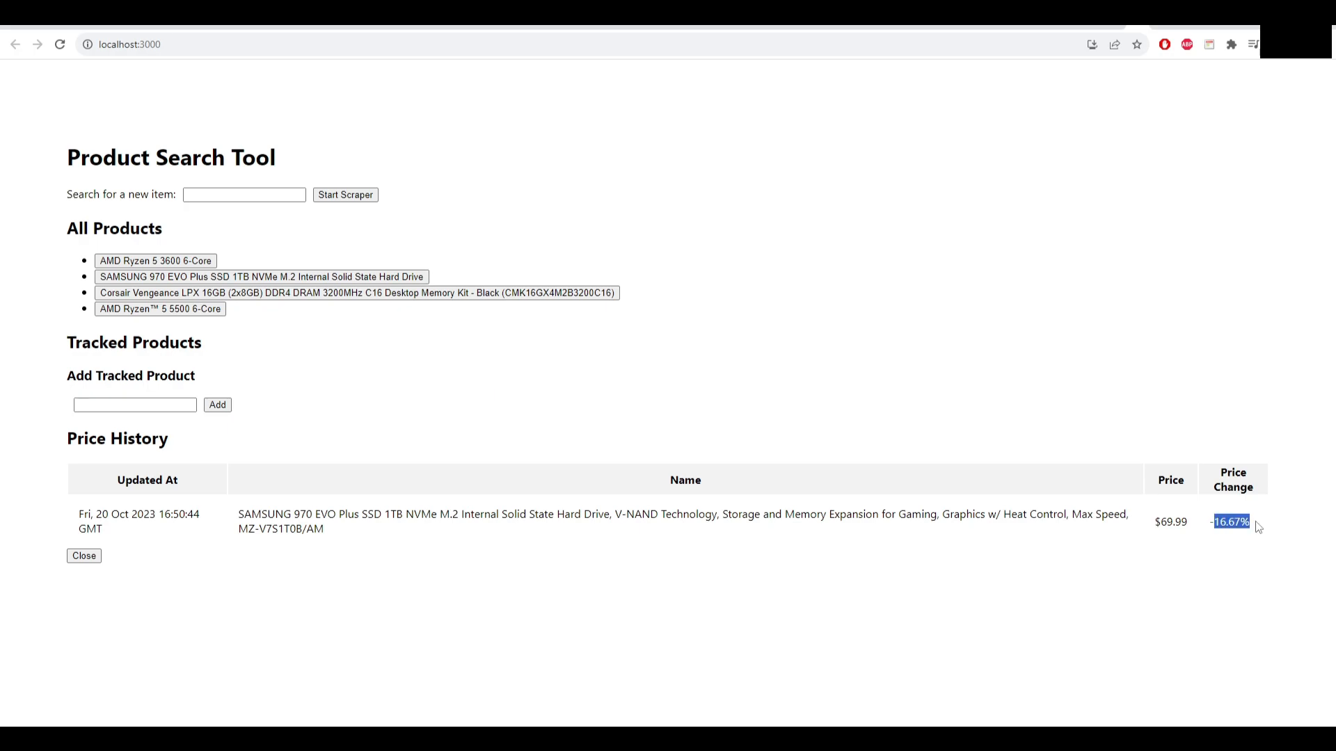
{"action": "mouse_move", "coordinate": [594, 507]}
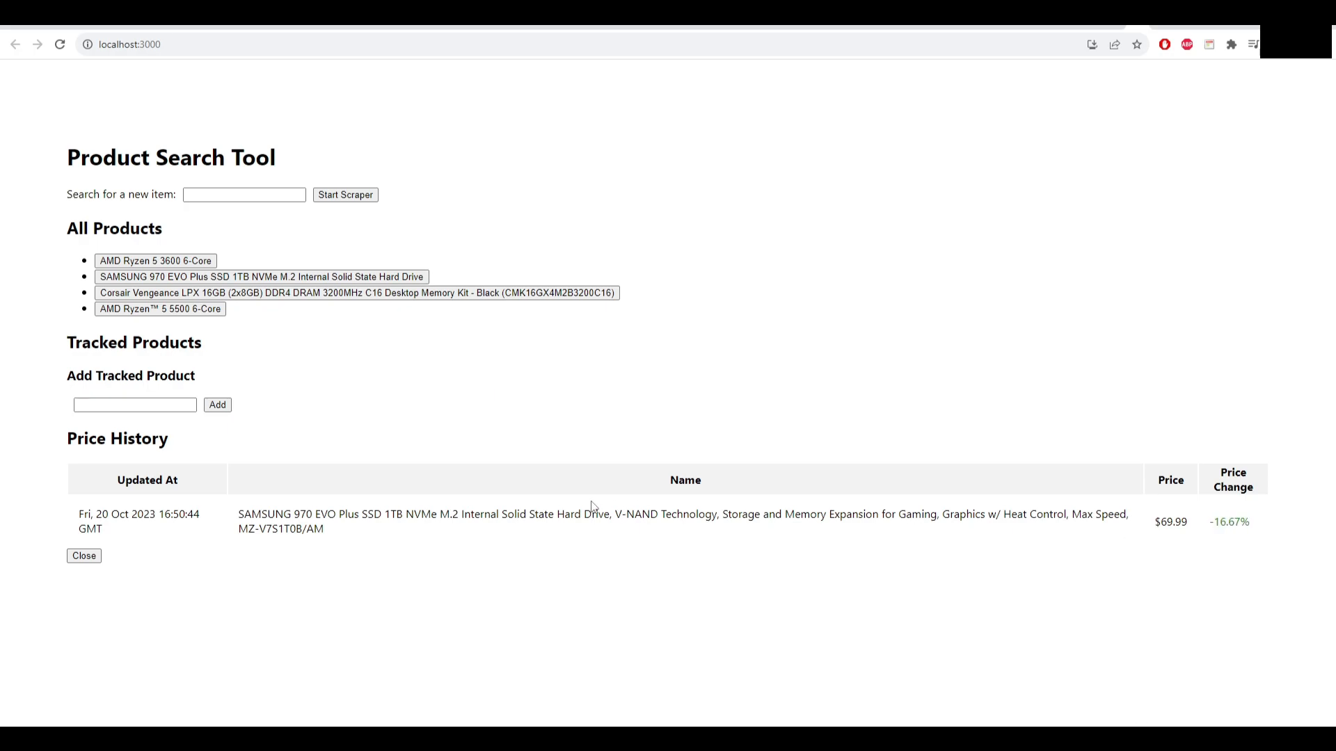
{"action": "left_click", "coordinate": [684, 513]}
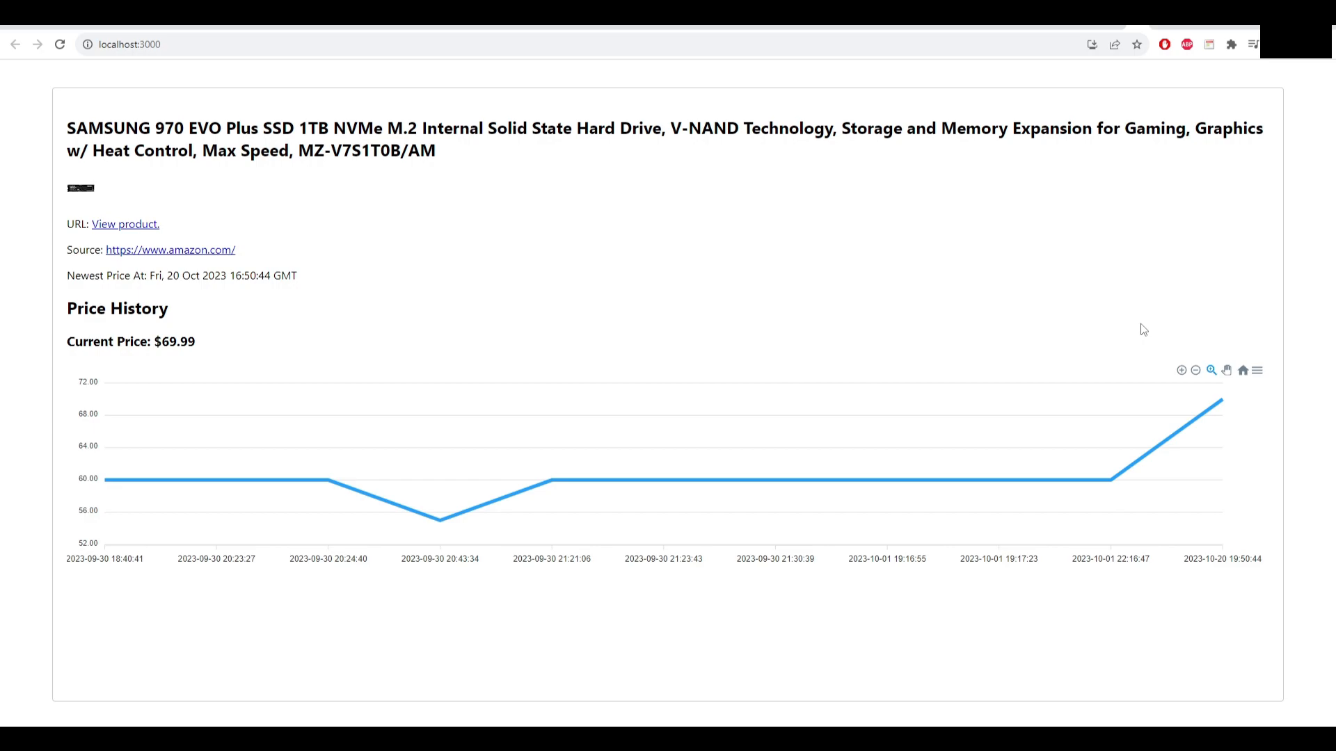
{"action": "mouse_move", "coordinate": [1219, 402]}
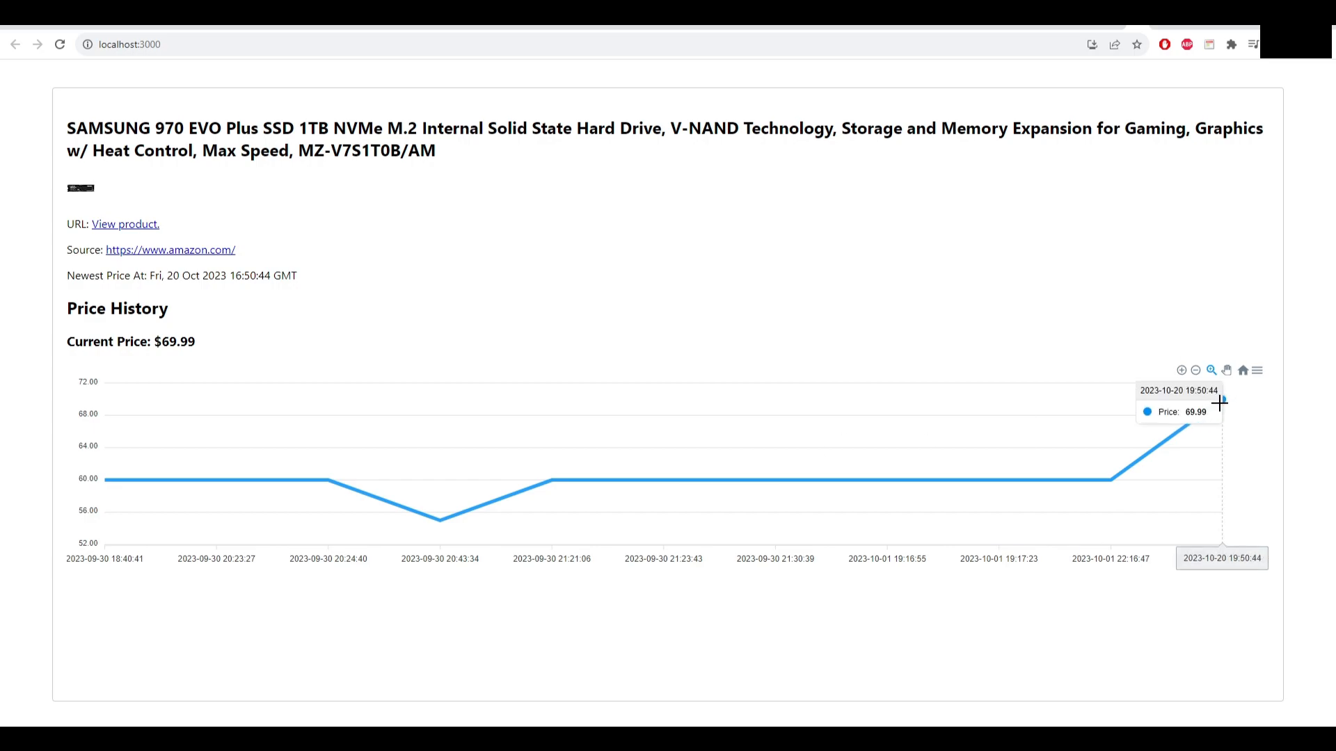
{"action": "mouse_move", "coordinate": [1110, 462]}
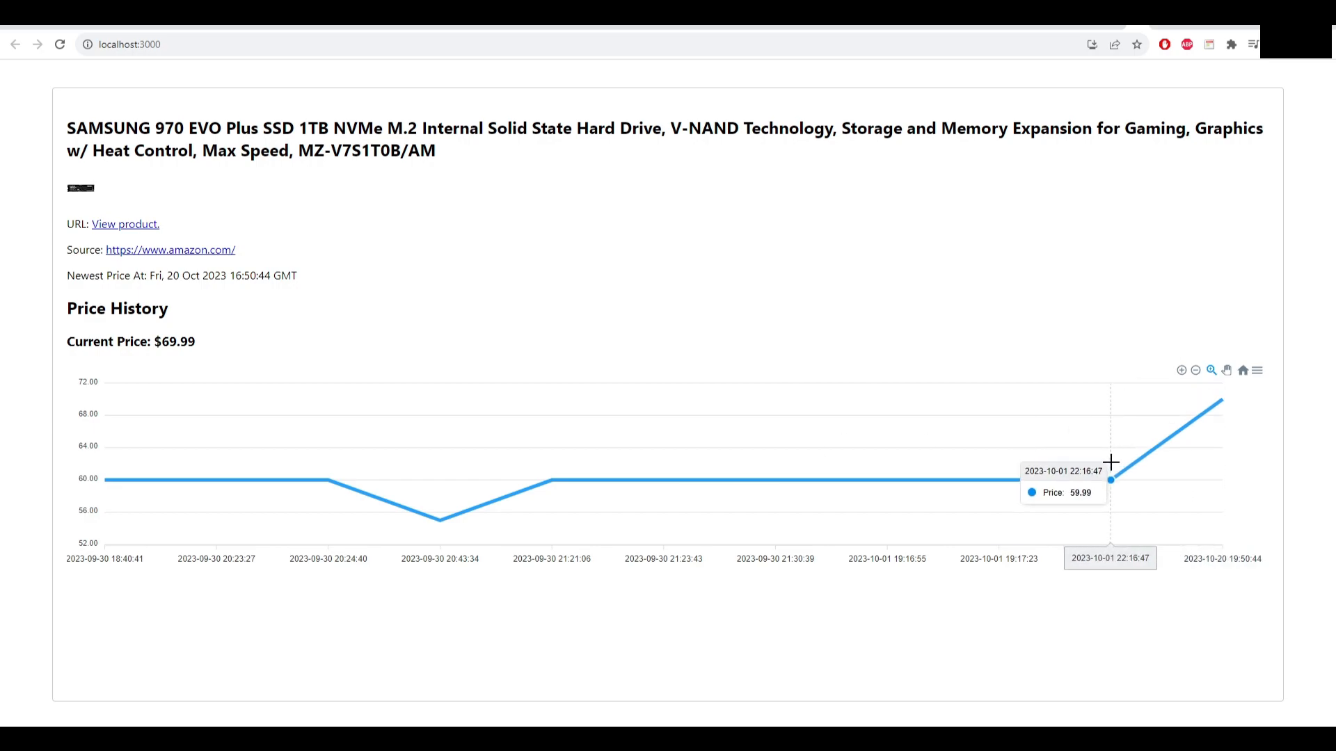
{"action": "mouse_move", "coordinate": [1127, 458]}
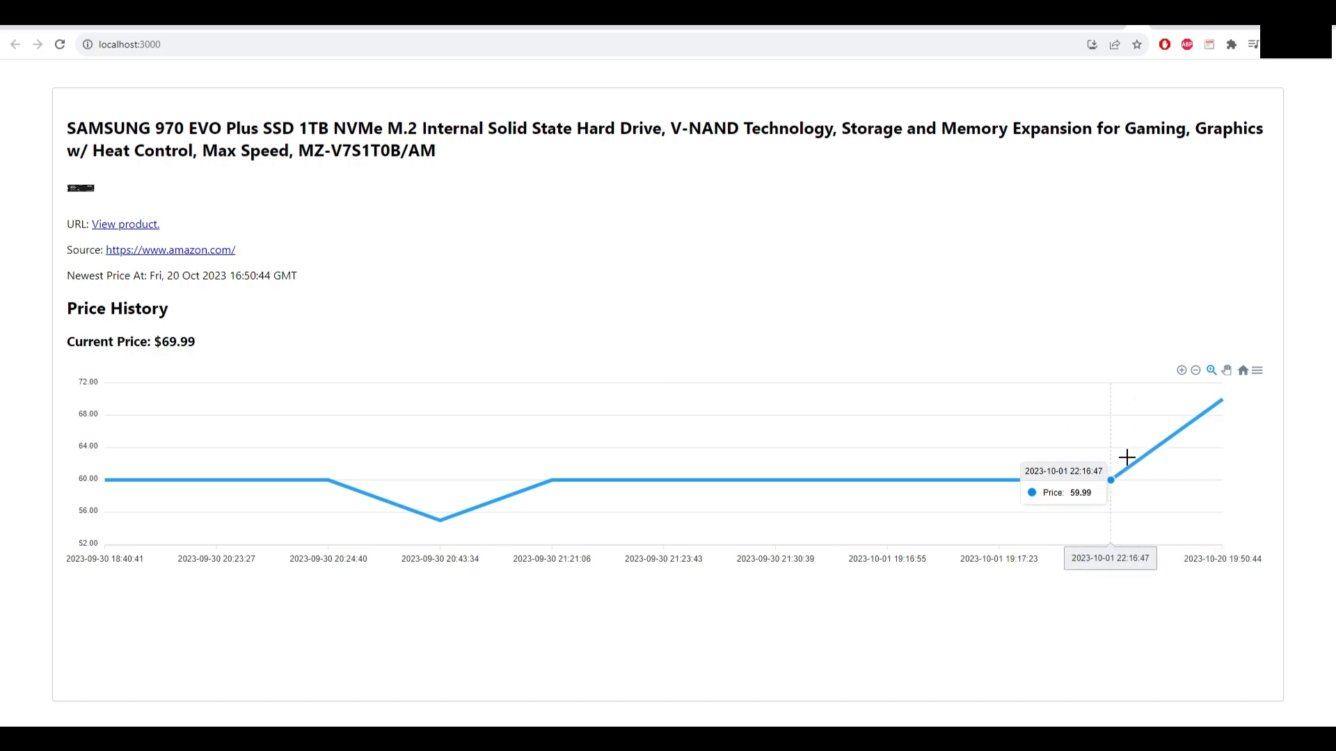
{"action": "mouse_move", "coordinate": [1108, 437]}
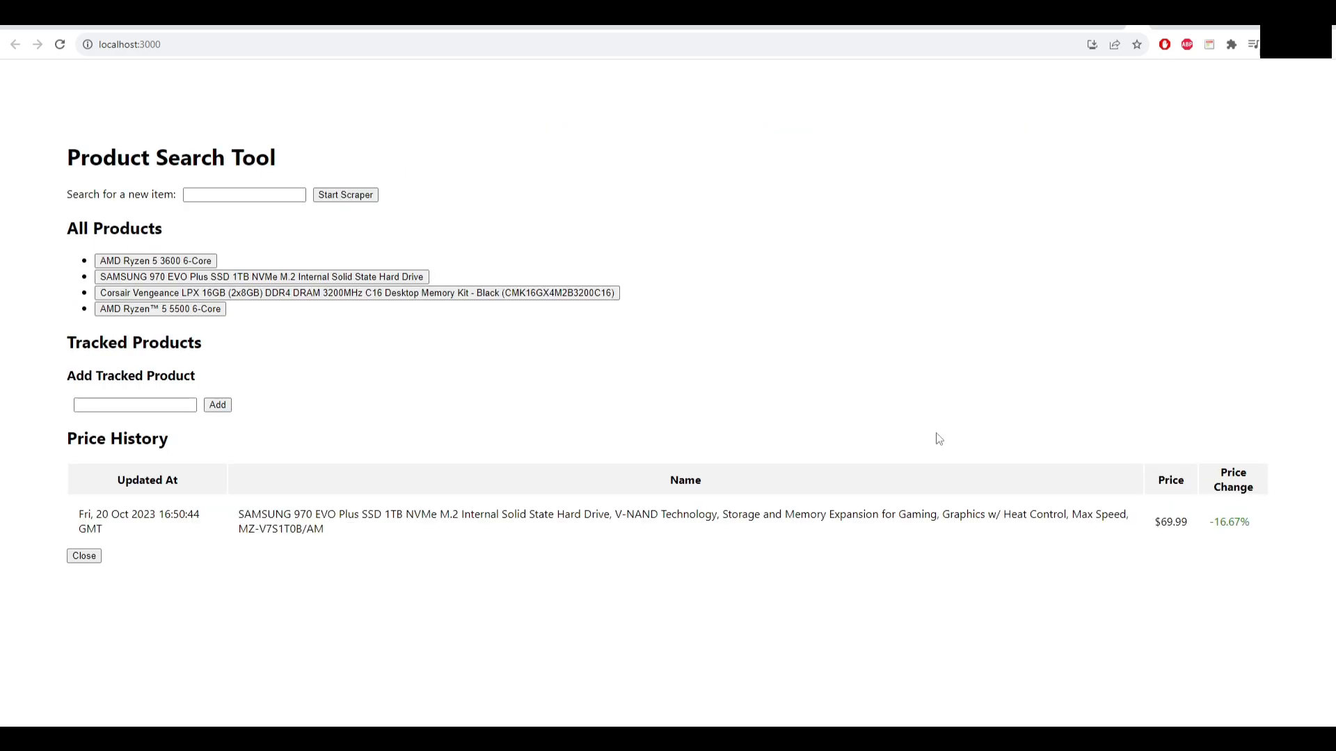
{"action": "mouse_move", "coordinate": [1217, 528]}
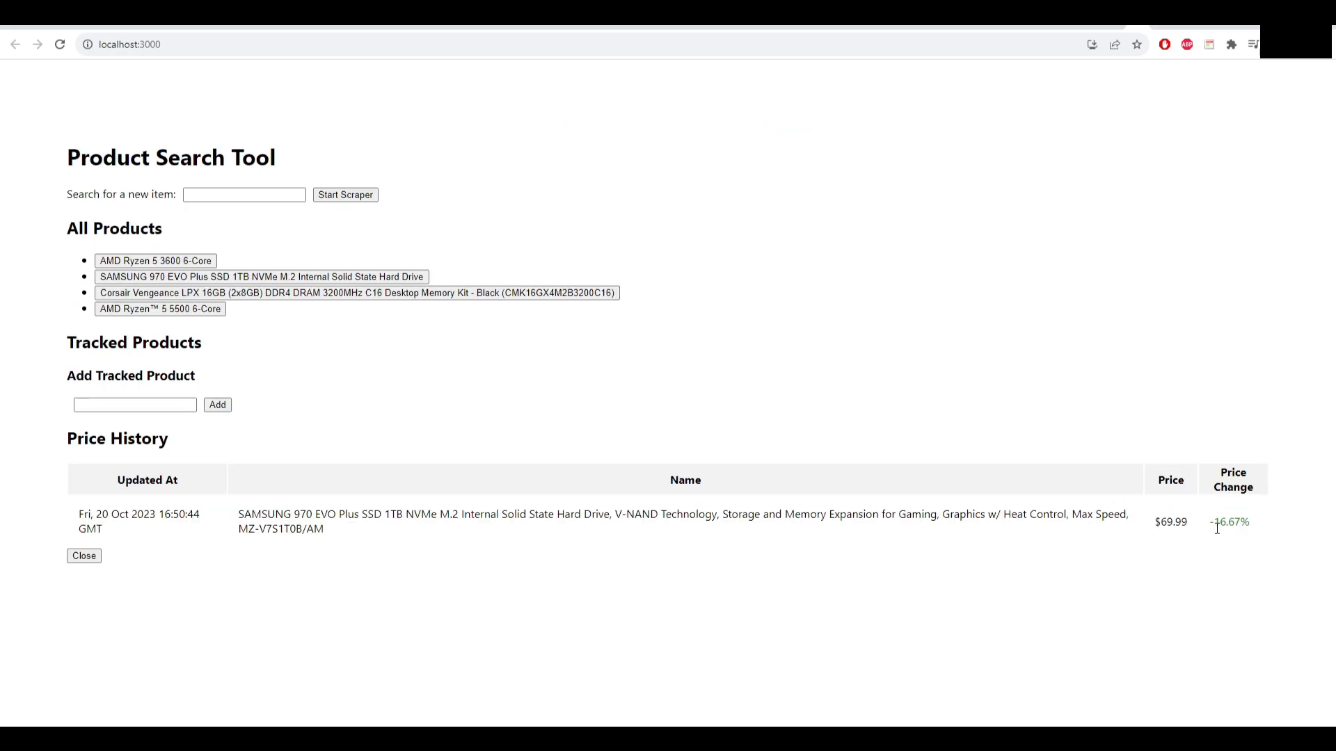
{"action": "mouse_move", "coordinate": [1266, 528]}
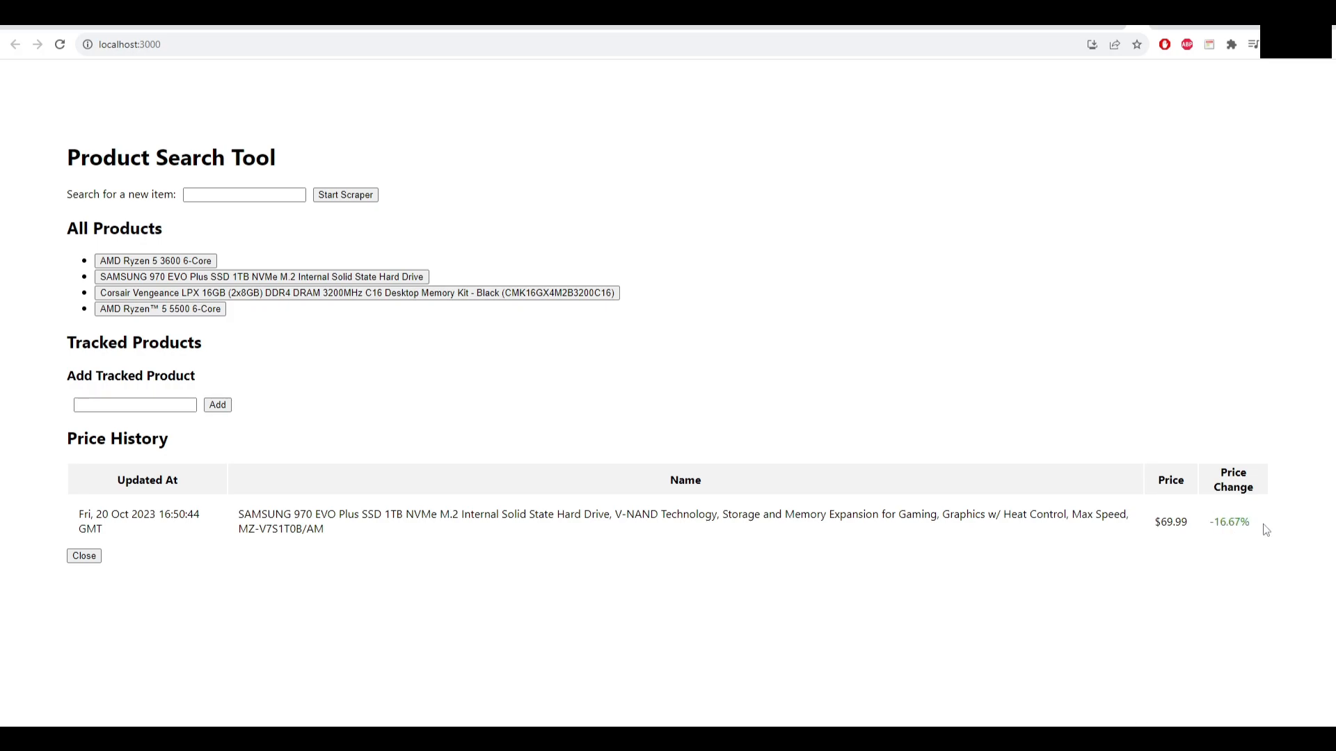
{"action": "double_click", "coordinate": [1229, 521]}
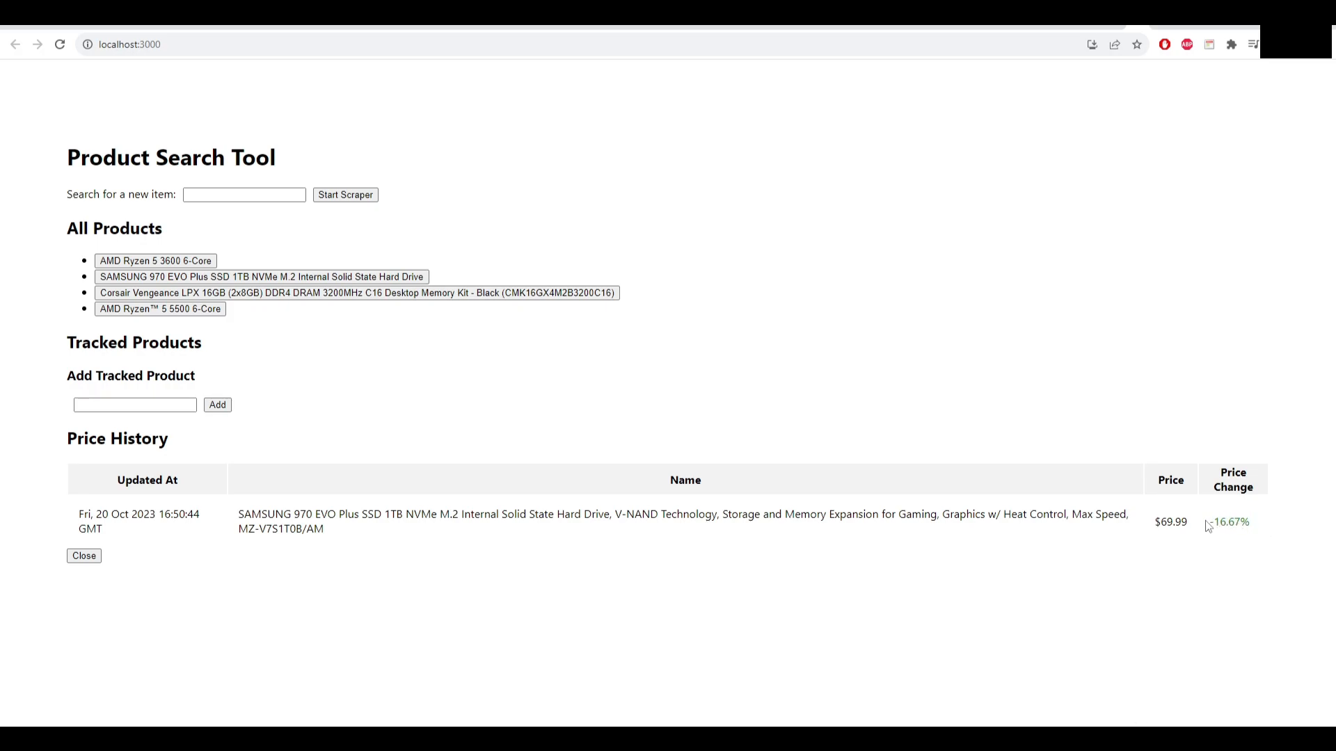
{"action": "left_click", "coordinate": [155, 261]}
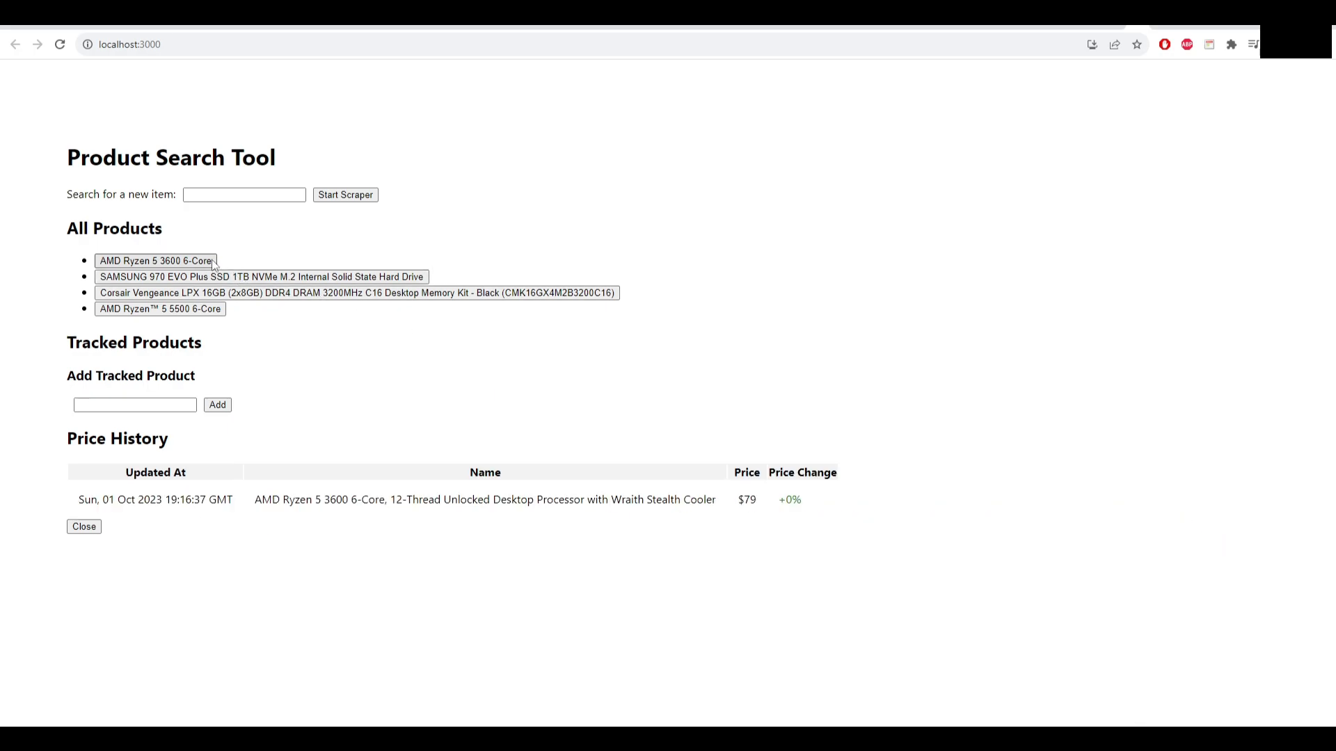
{"action": "mouse_move", "coordinate": [771, 512]}
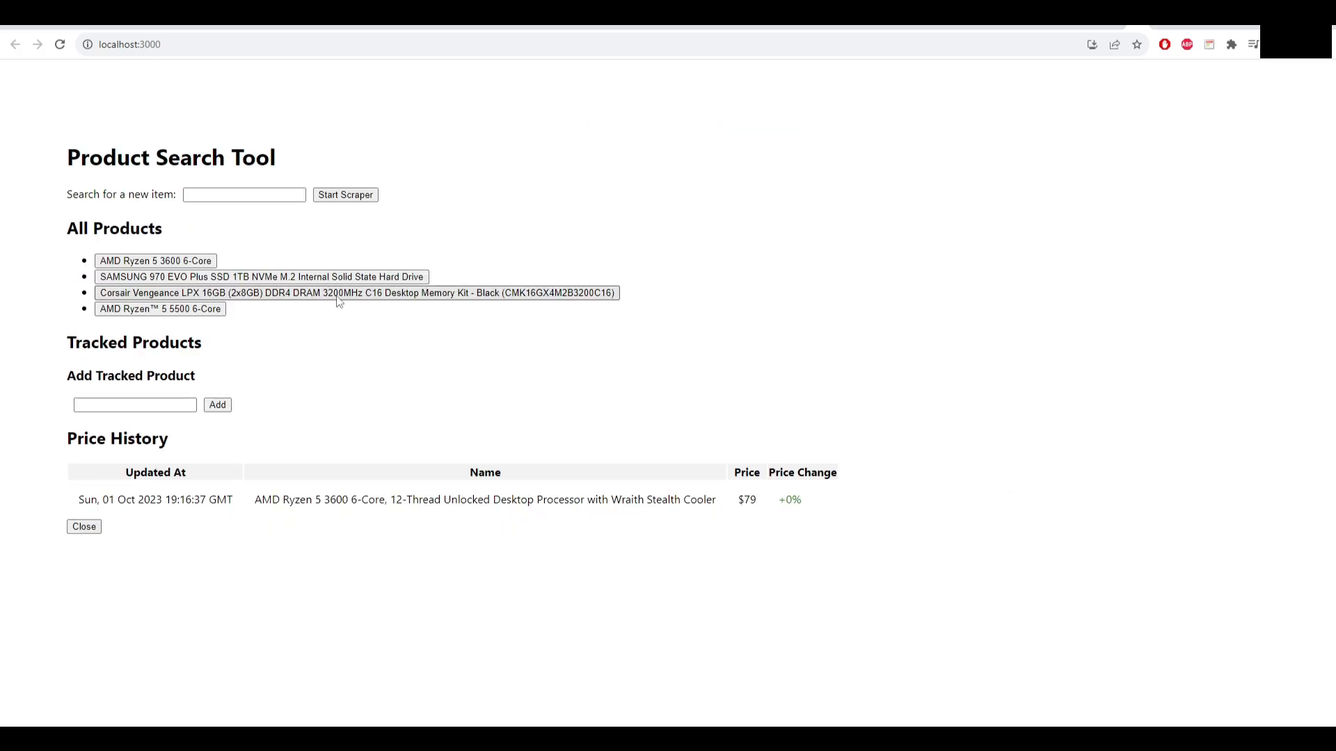
Step: Reselect the SAMSUNG 970 EVO Plus SSD and open its -16.67% price history chart
{"action": "left_click", "coordinate": [259, 277]}
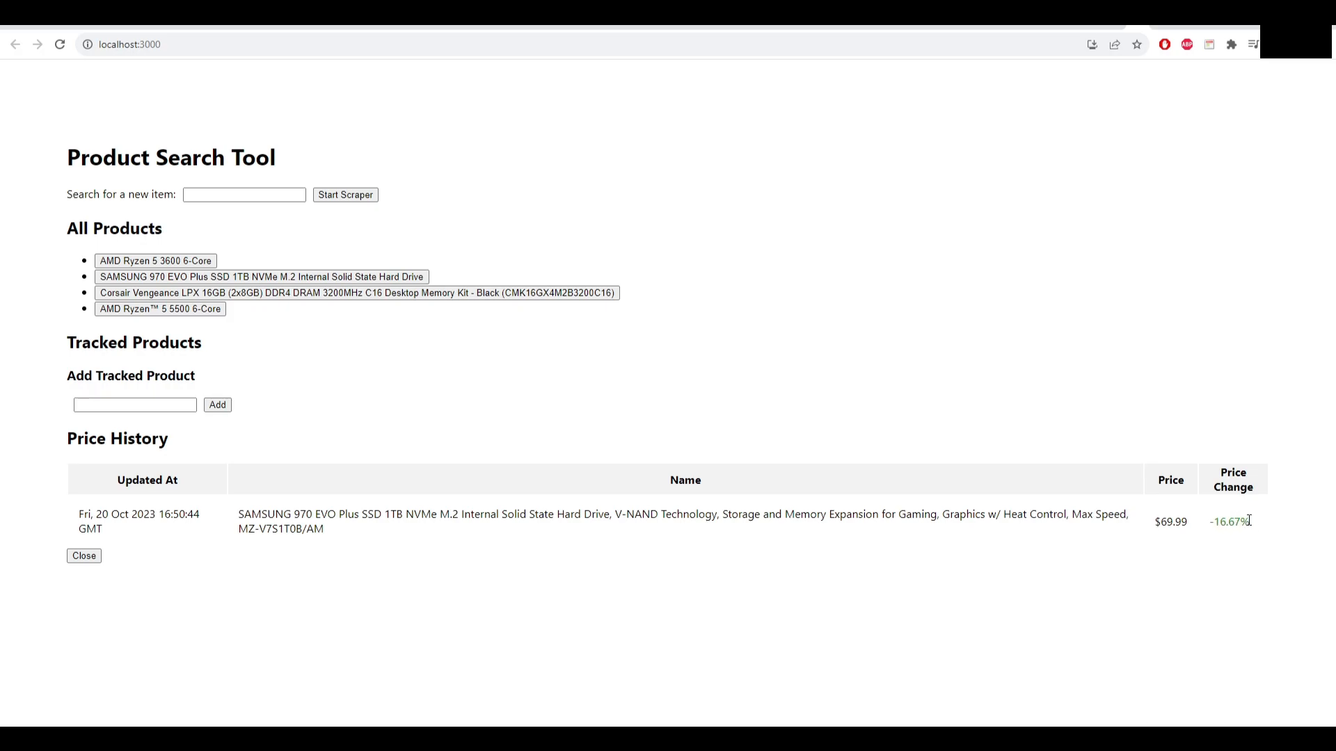
{"action": "double_click", "coordinate": [1229, 521]}
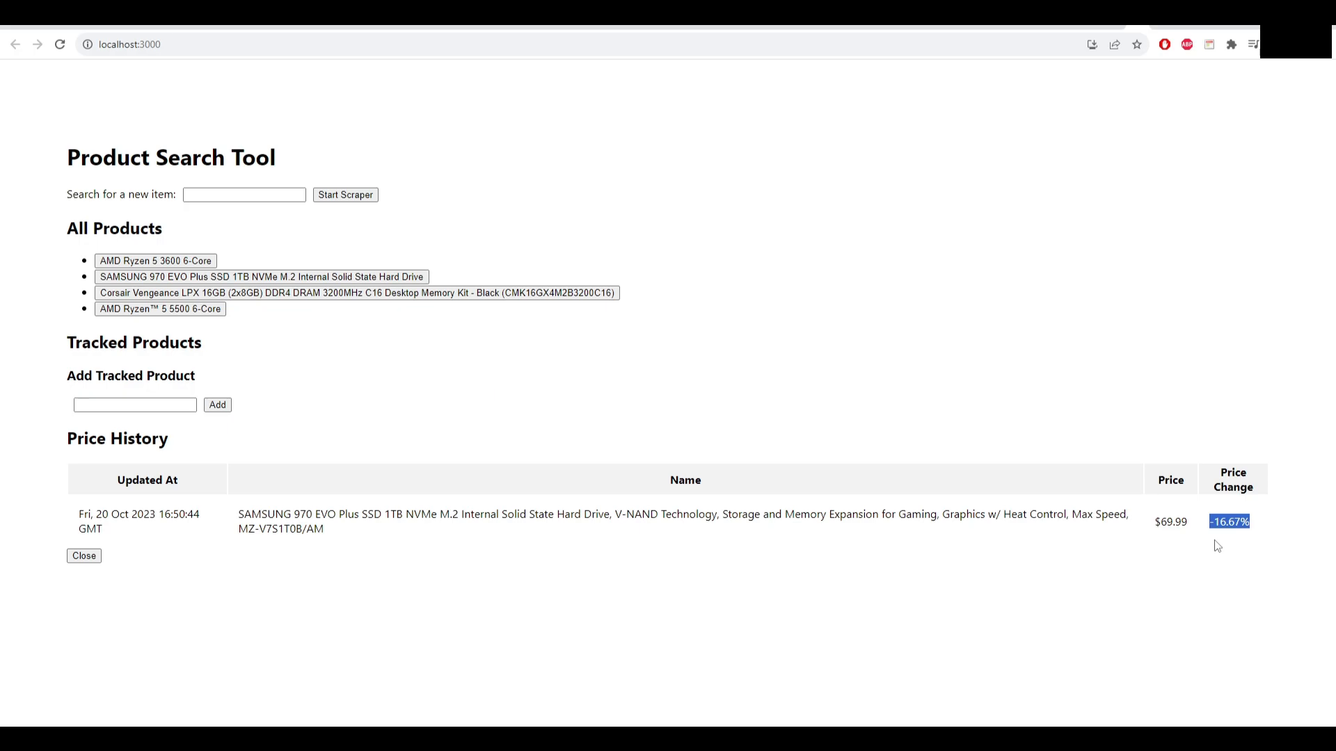
{"action": "left_click", "coordinate": [684, 514]}
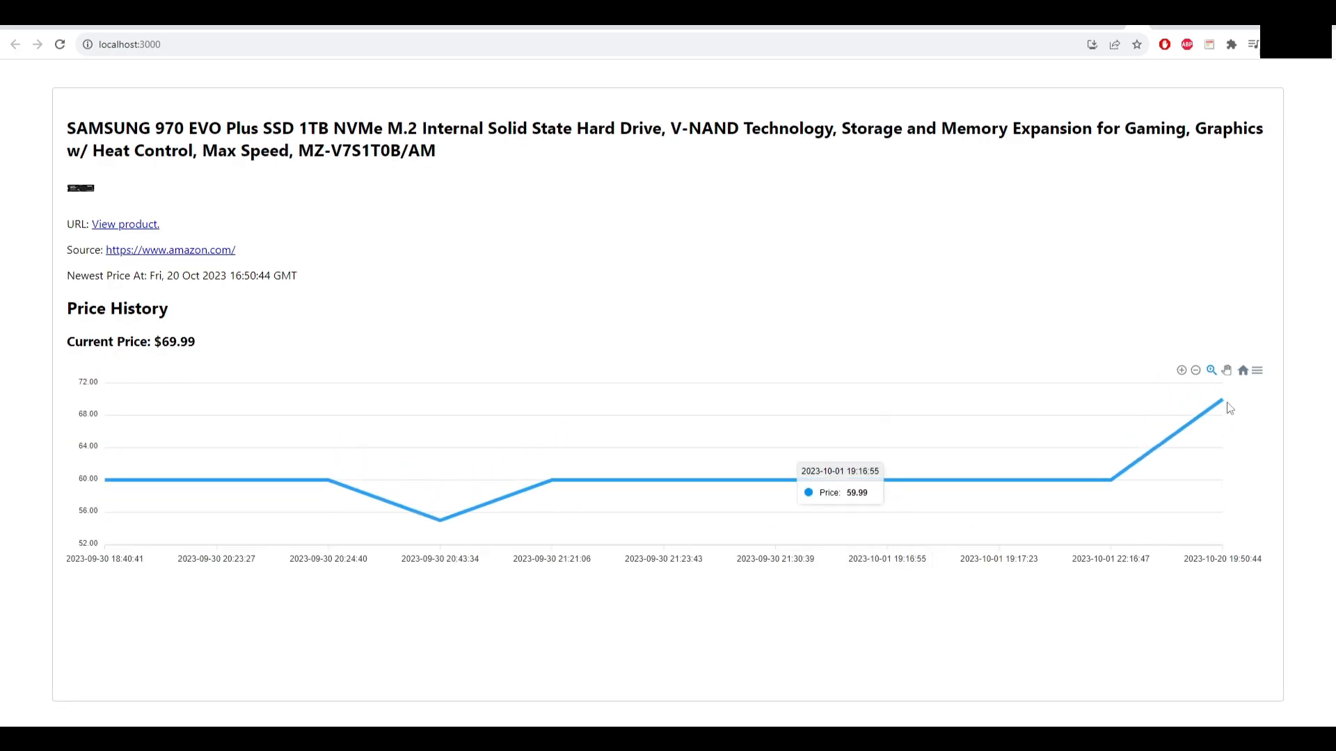
{"action": "mouse_move", "coordinate": [26, 133]}
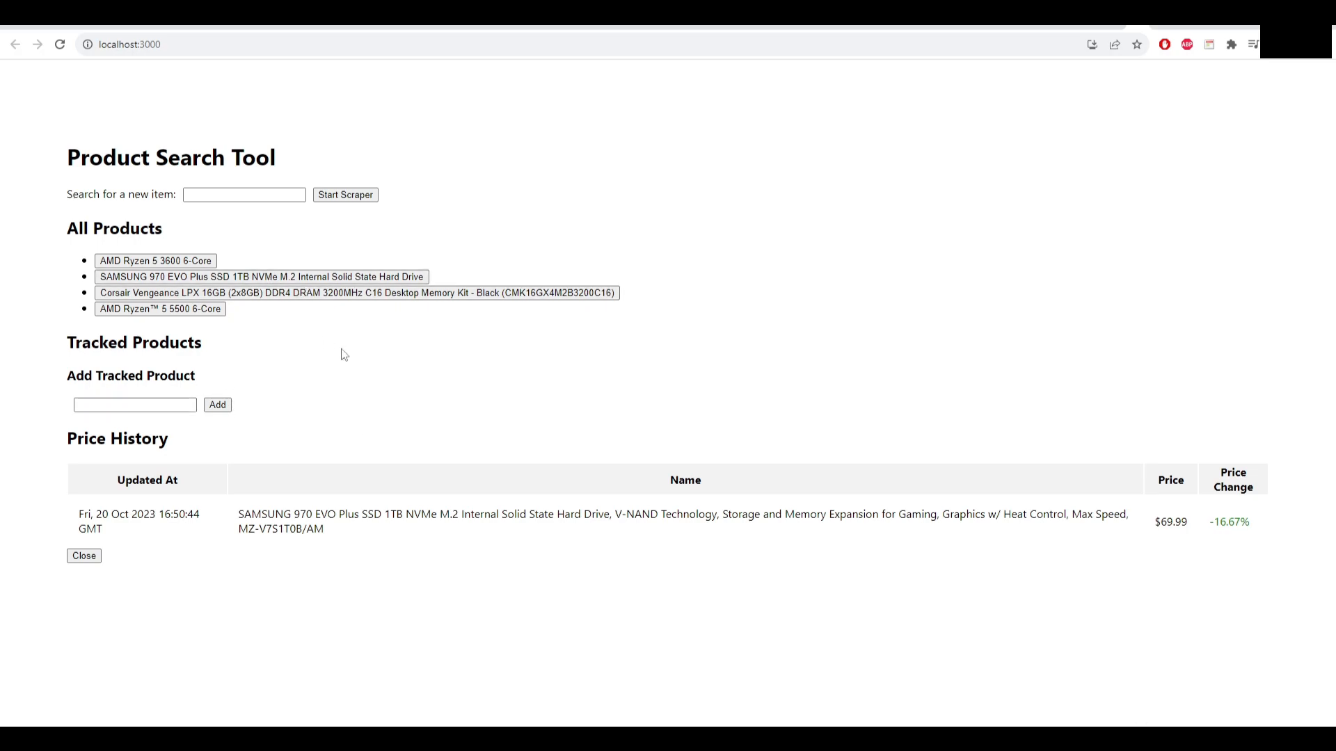
{"action": "mouse_move", "coordinate": [324, 360]}
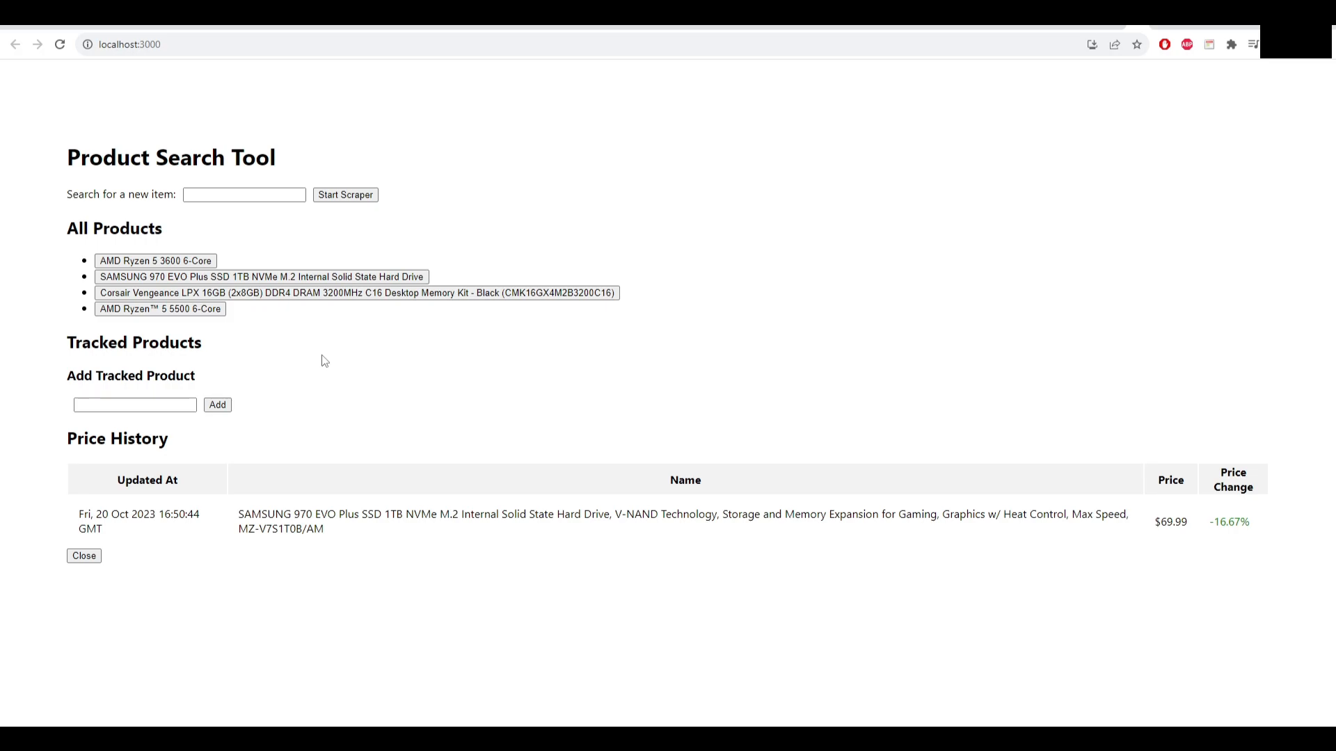
Step: Alternate between the AMD Ryzen 5 5500 and Ryzen 5 3600 price histories, ending on the 5500
{"action": "left_click", "coordinate": [160, 308]}
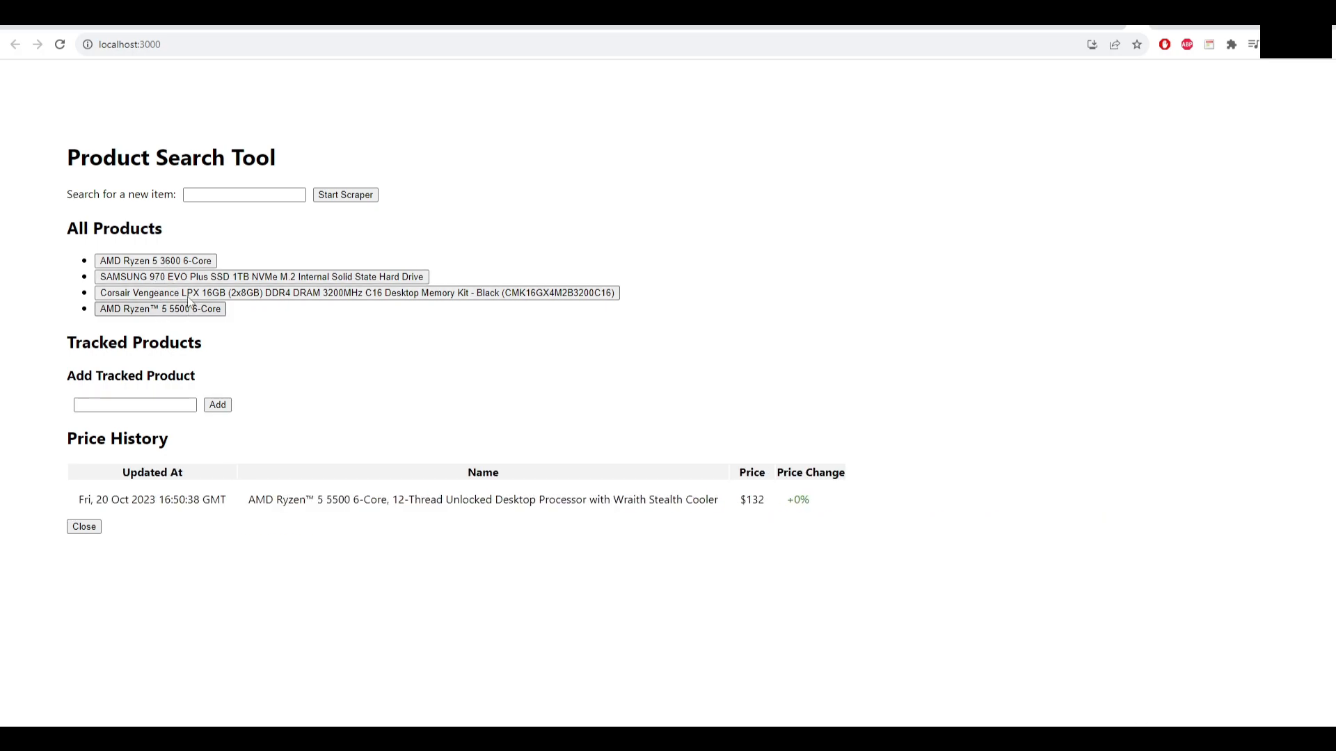
{"action": "left_click", "coordinate": [155, 261]}
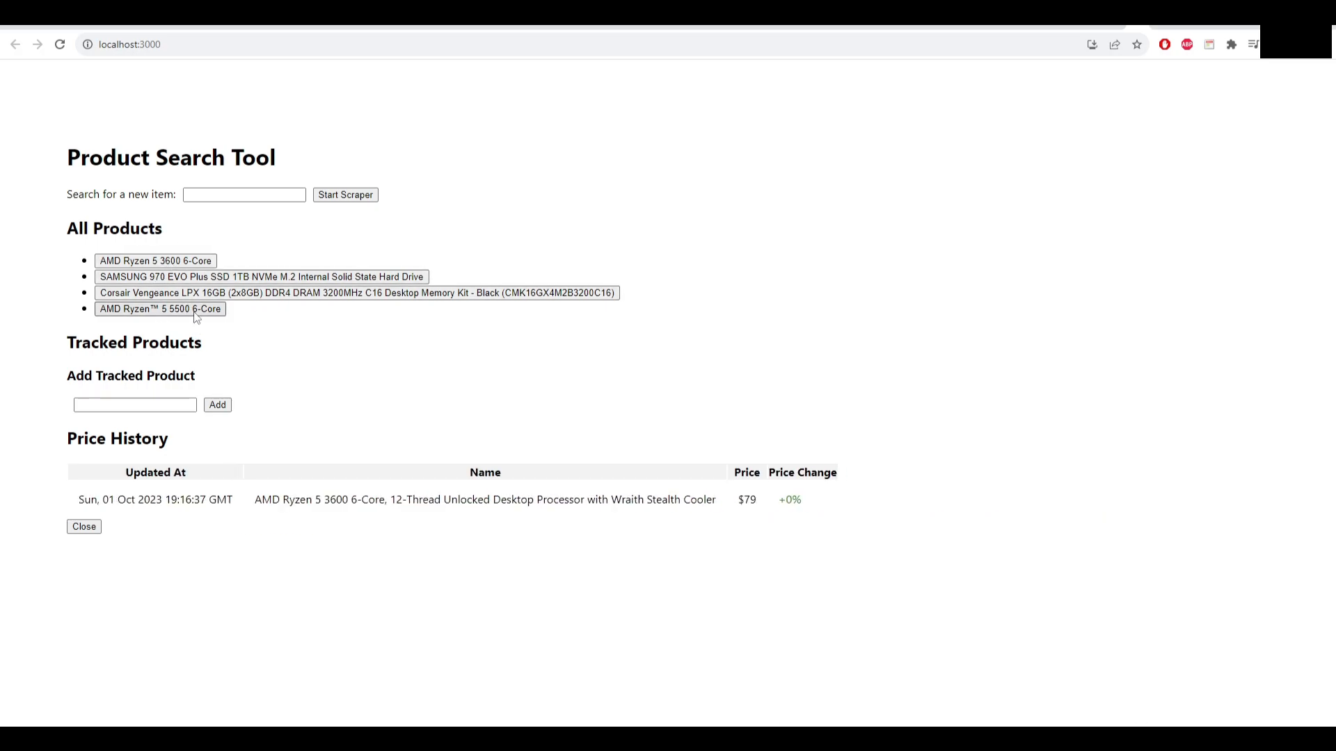
{"action": "left_click", "coordinate": [159, 308]}
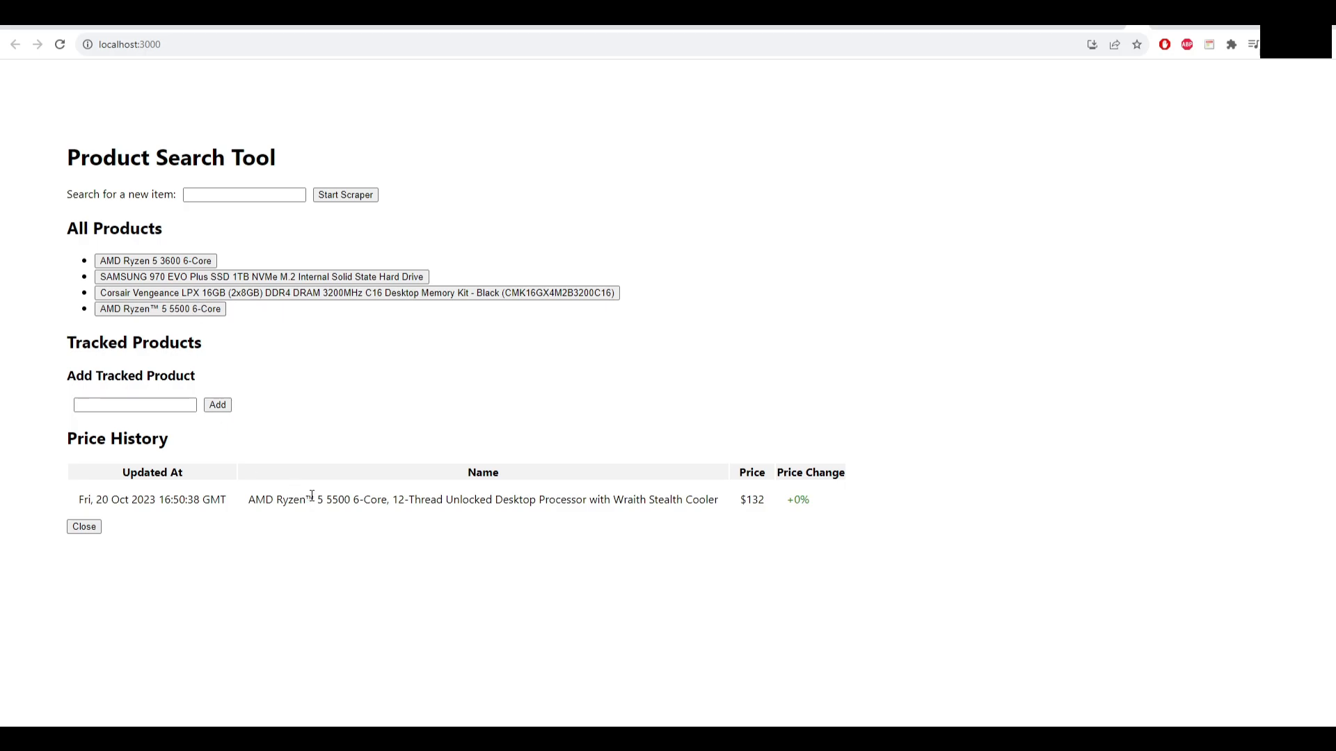
{"action": "mouse_move", "coordinate": [19, 364]}
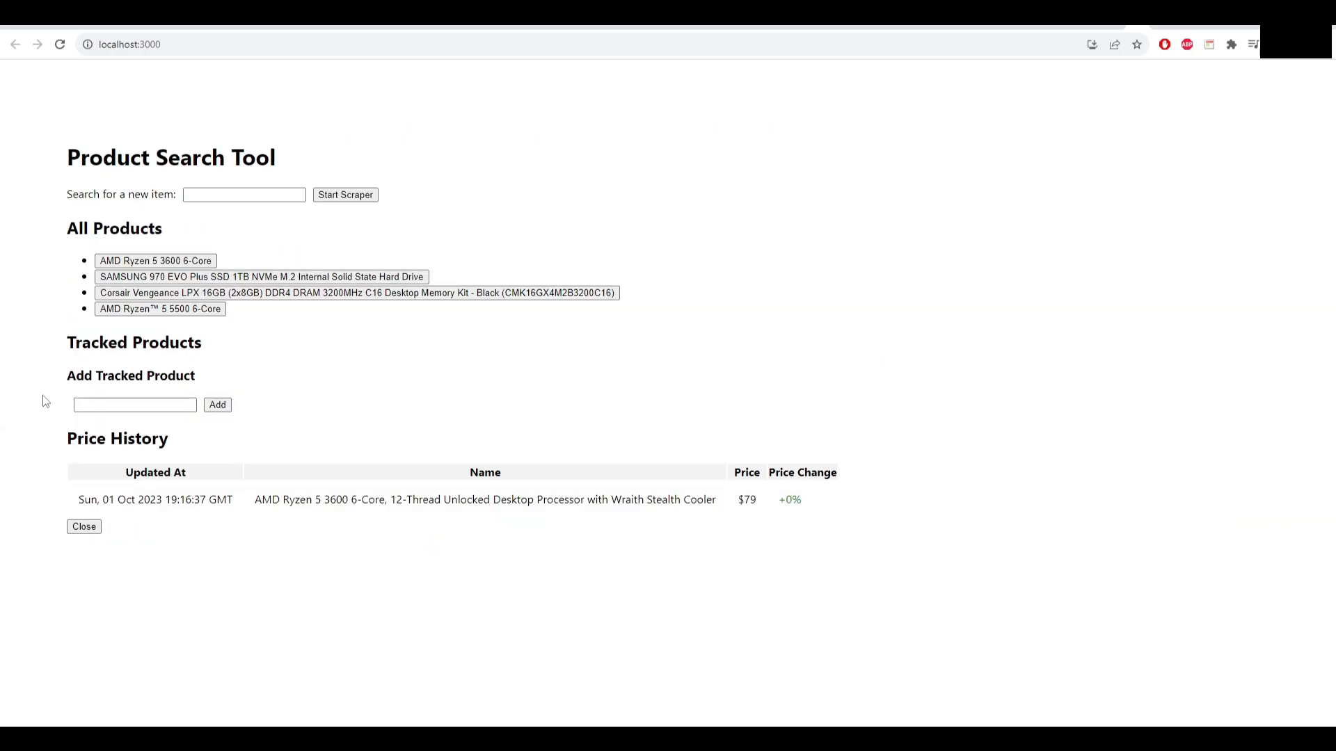
{"action": "mouse_move", "coordinate": [810, 458]}
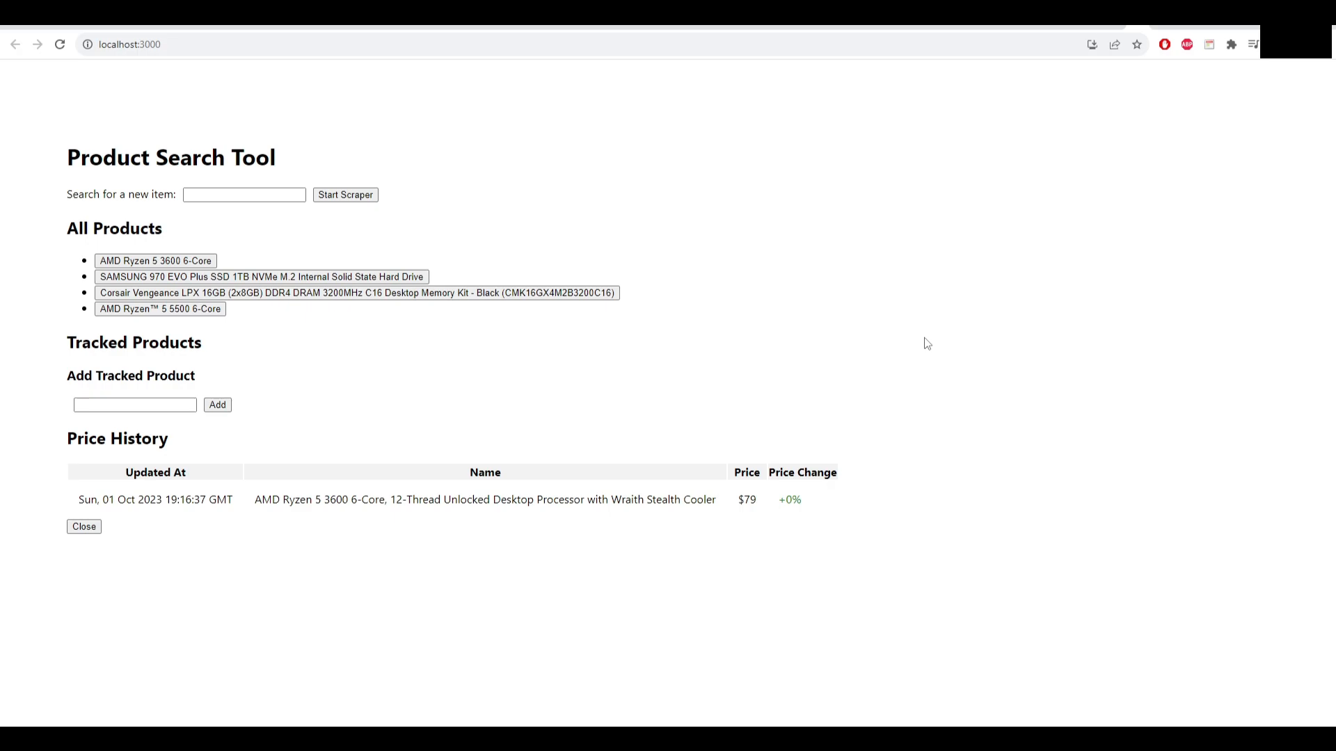
{"action": "mouse_move", "coordinate": [902, 405]}
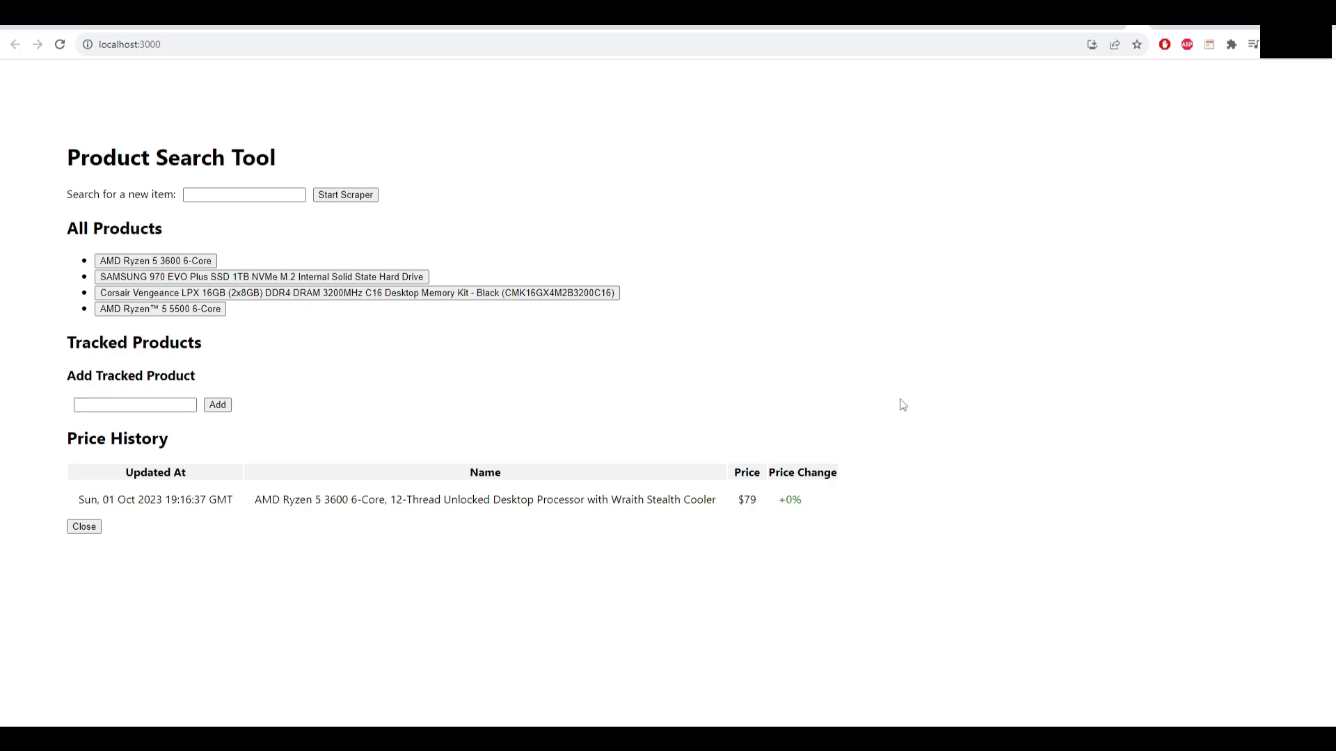